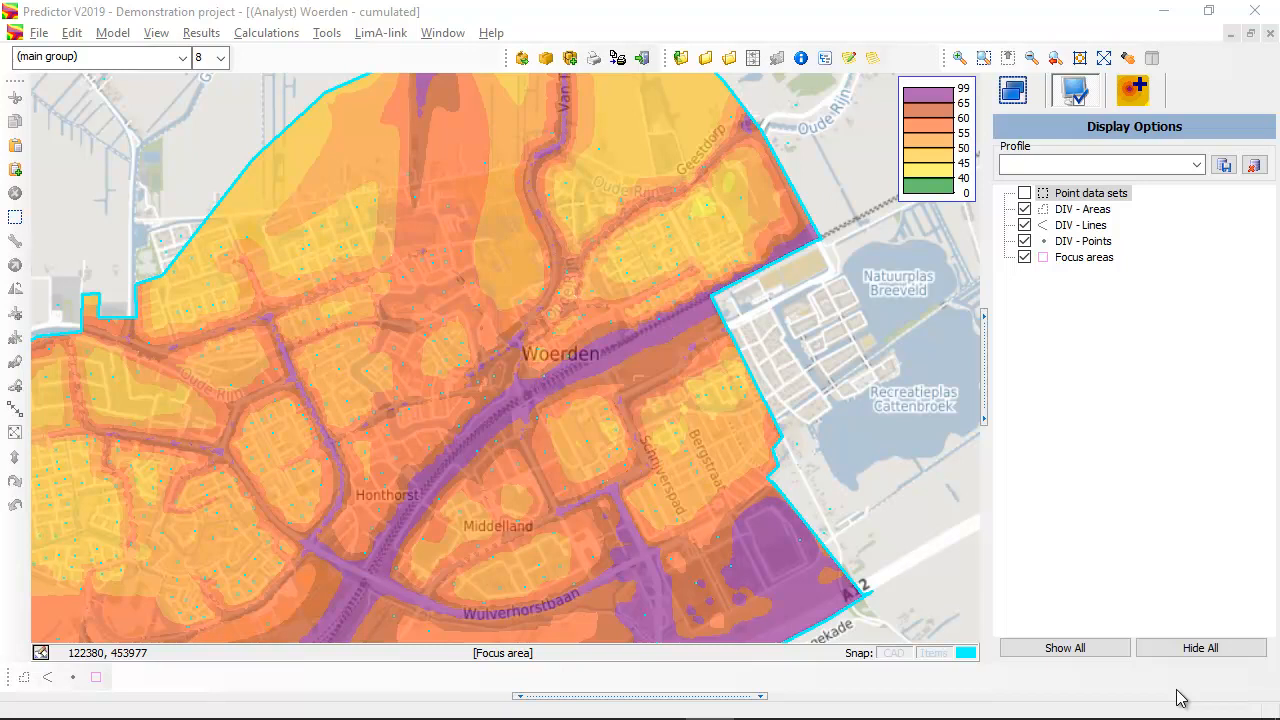
pyautogui.moveTo(1270, 40)
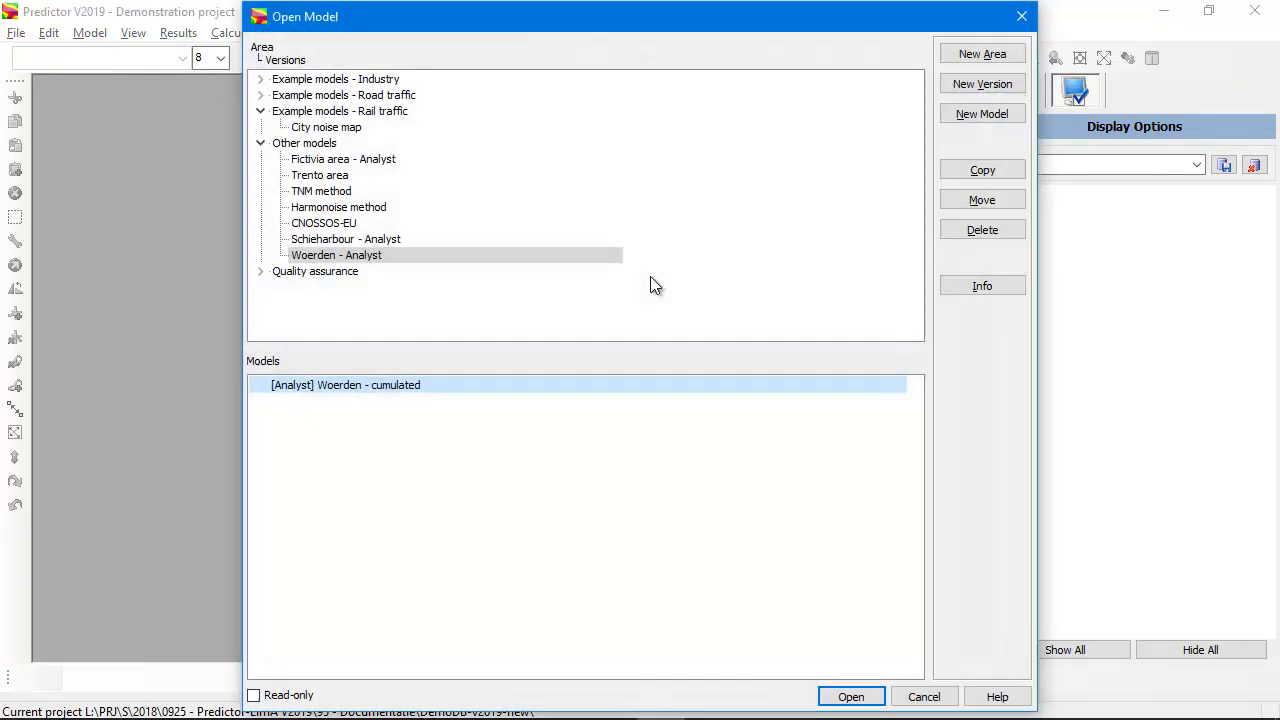
# - Create a new model 'Woerden' with the General Analyst calculation method
pyautogui.click(980, 112)
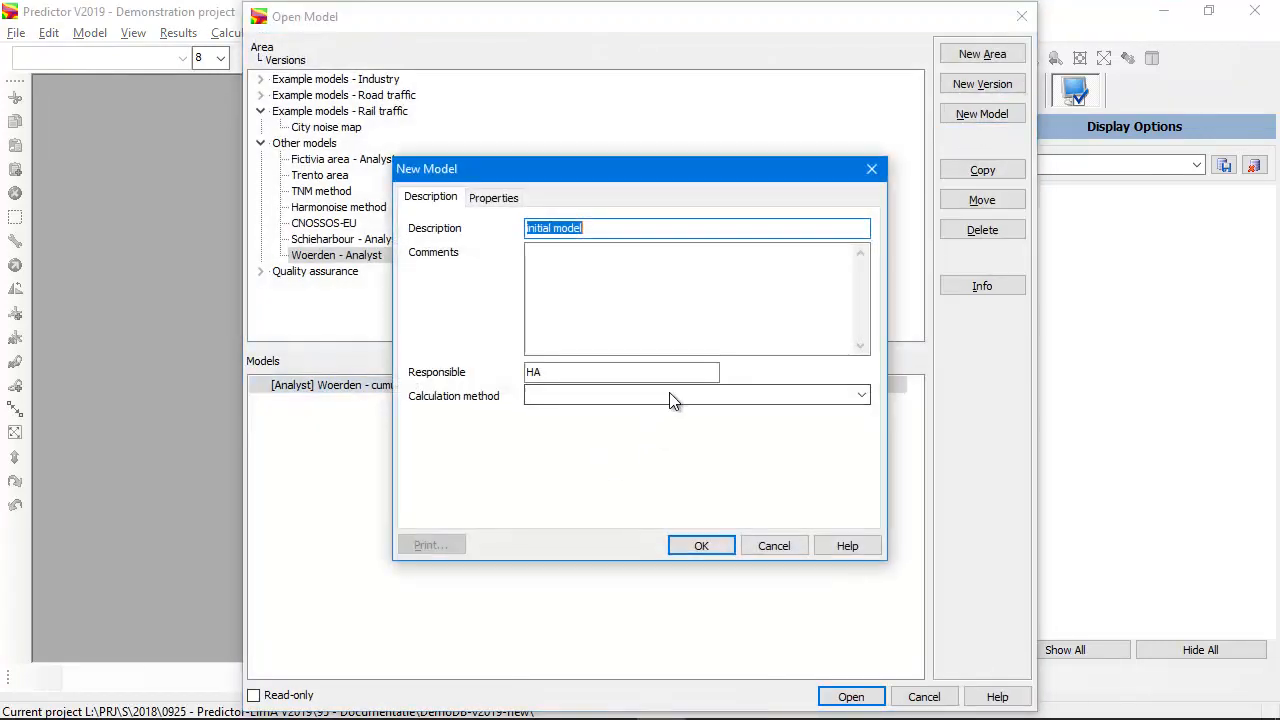
pyautogui.write('Woerden')
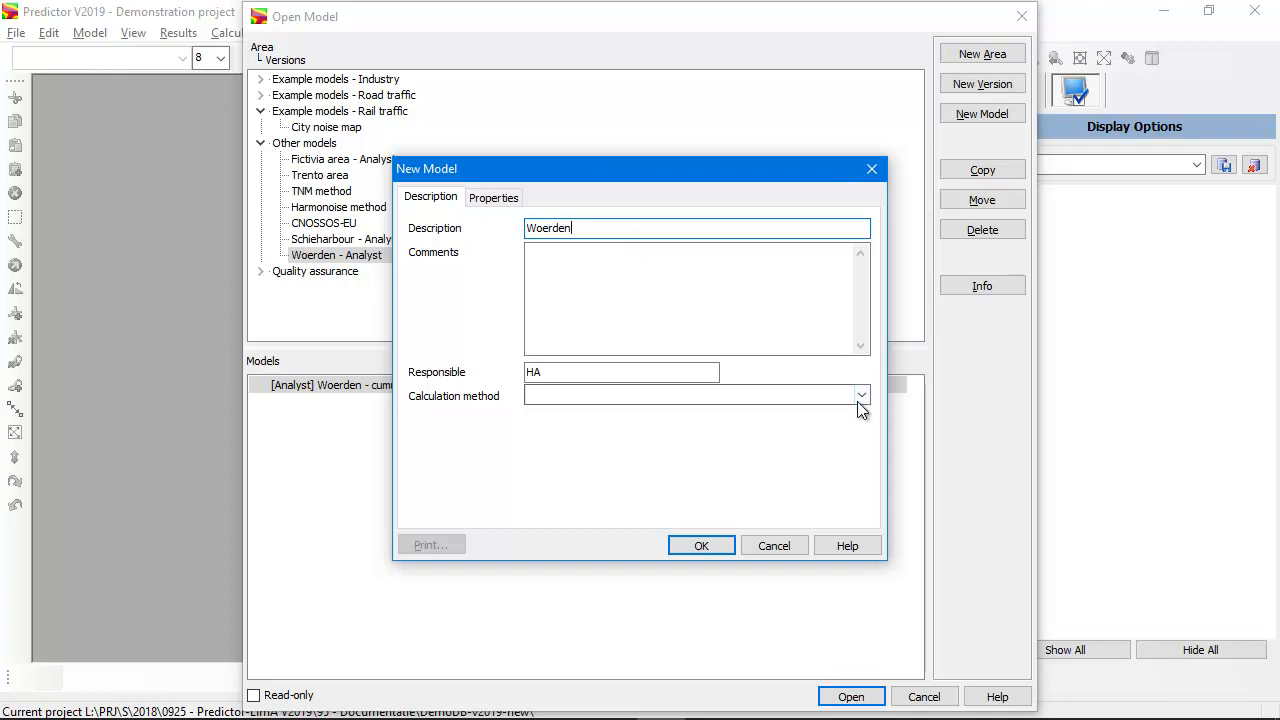
pyautogui.click(860, 396)
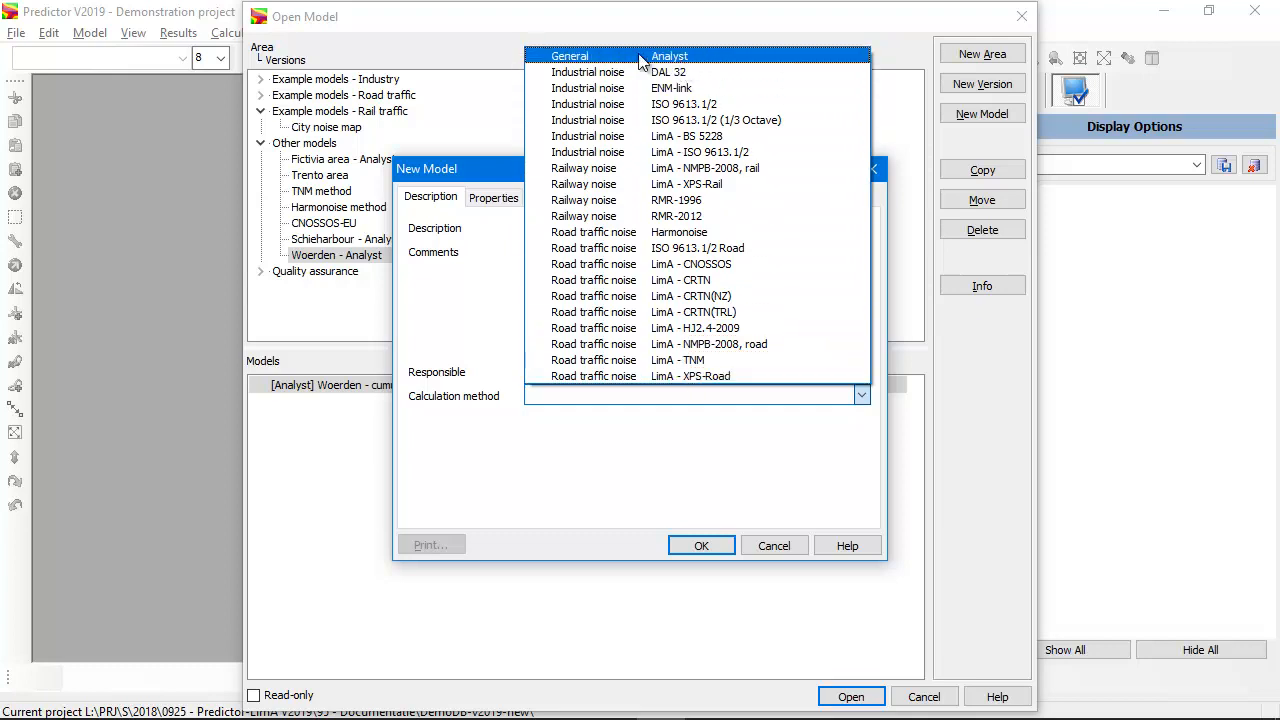
pyautogui.moveTo(696, 62)
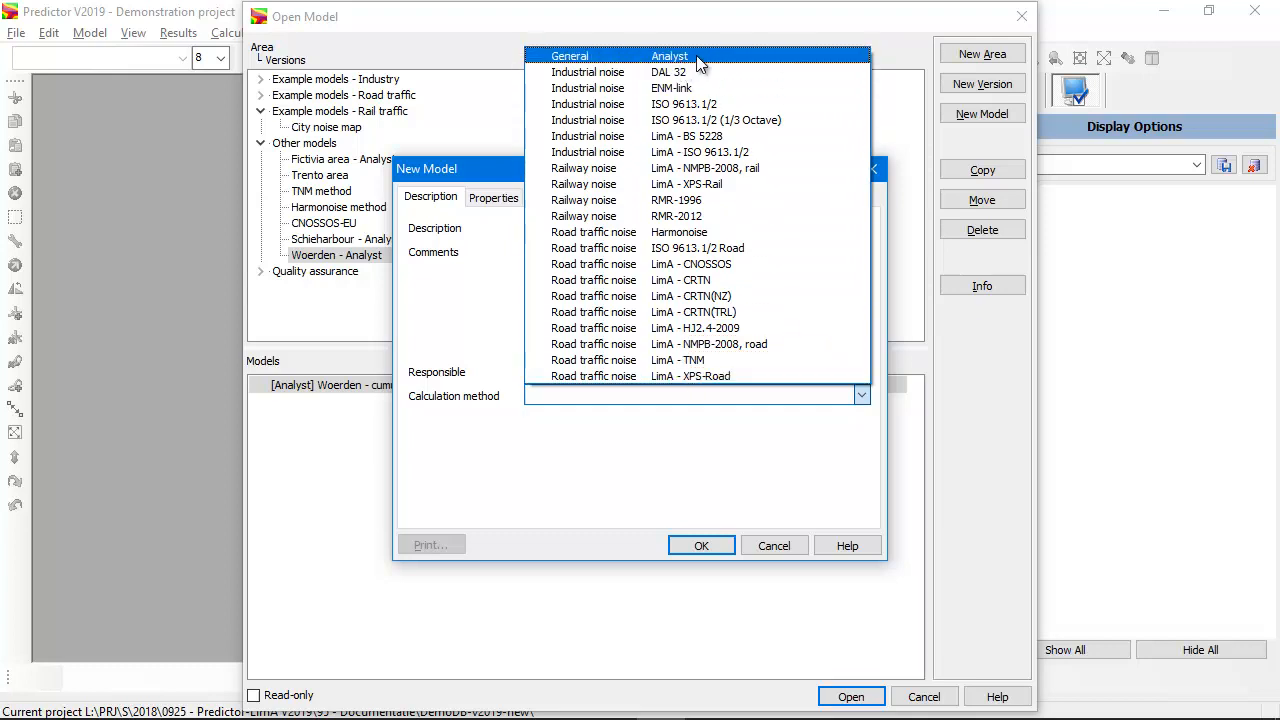
pyautogui.click(680, 56)
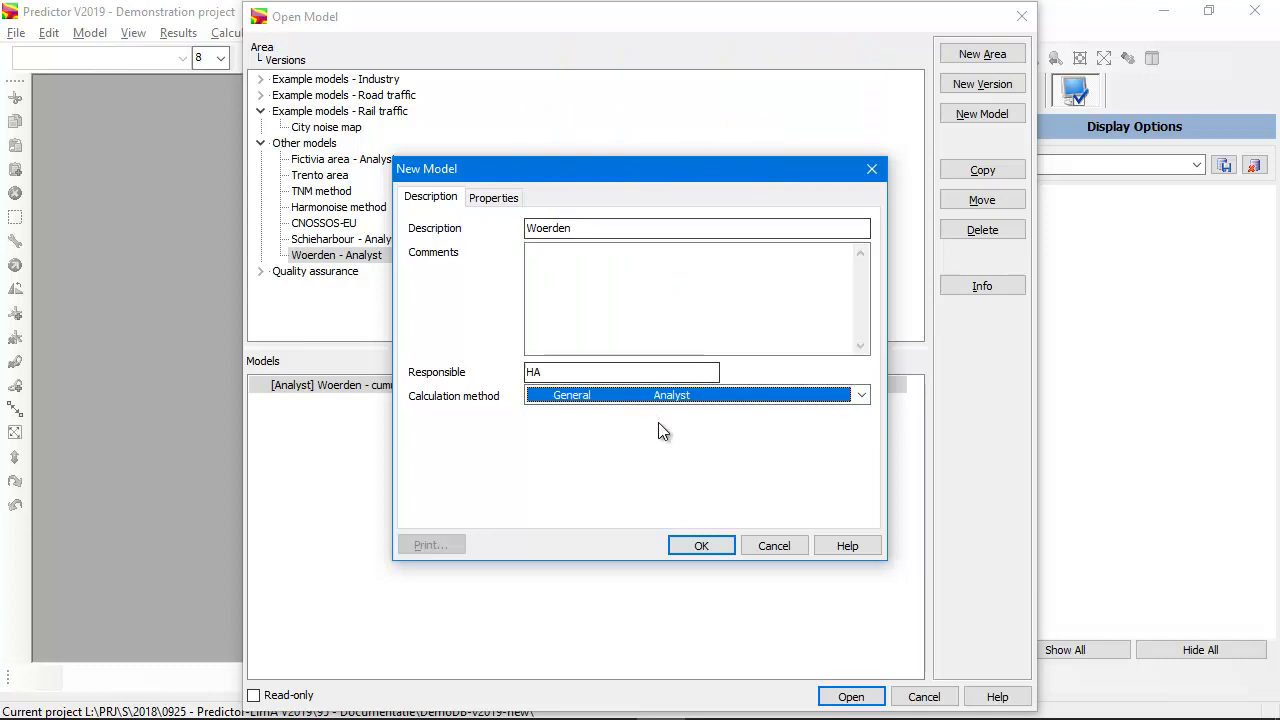
pyautogui.click(700, 544)
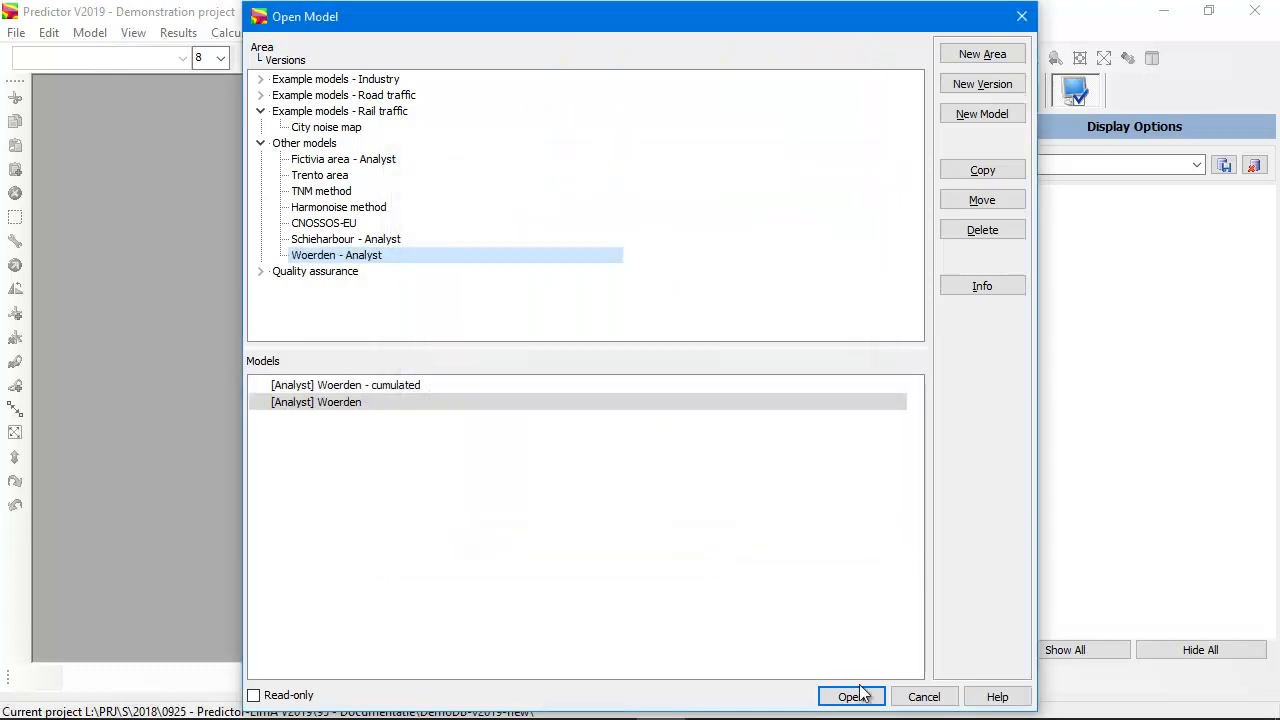
# - Open the Woerden model and switch on display of point data sets
pyautogui.click(852, 696)
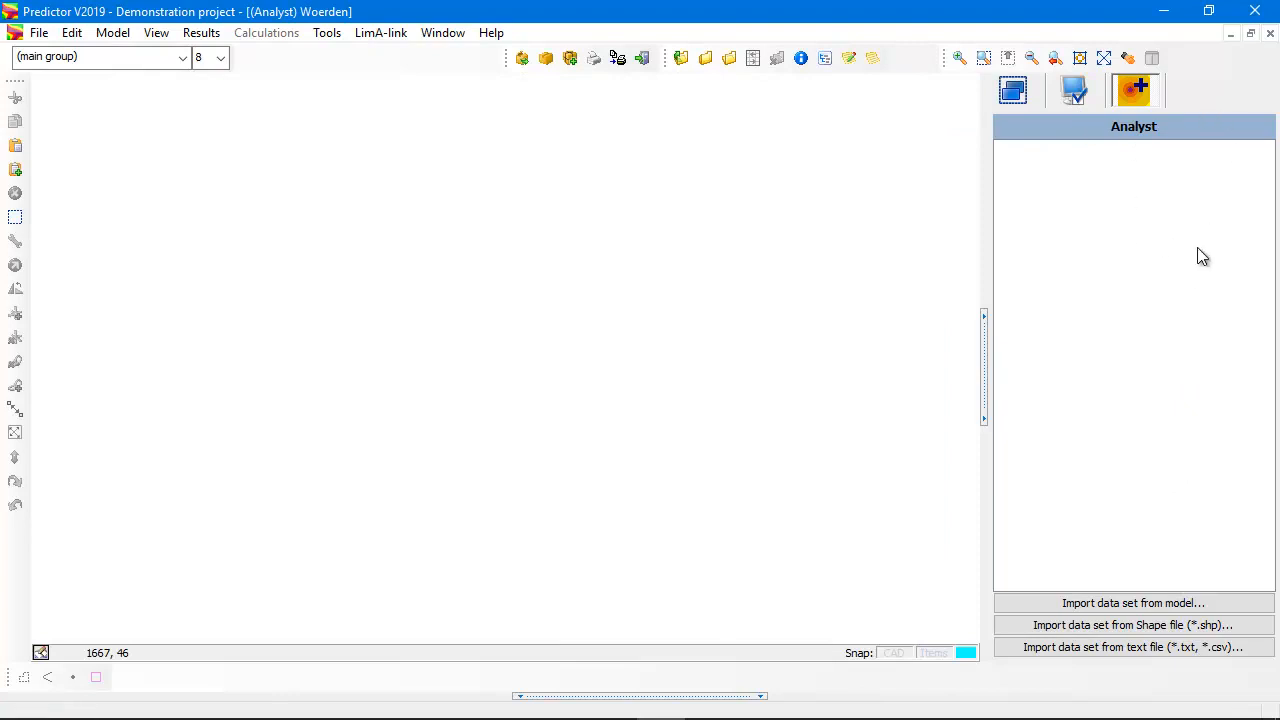
pyautogui.moveTo(1184, 100)
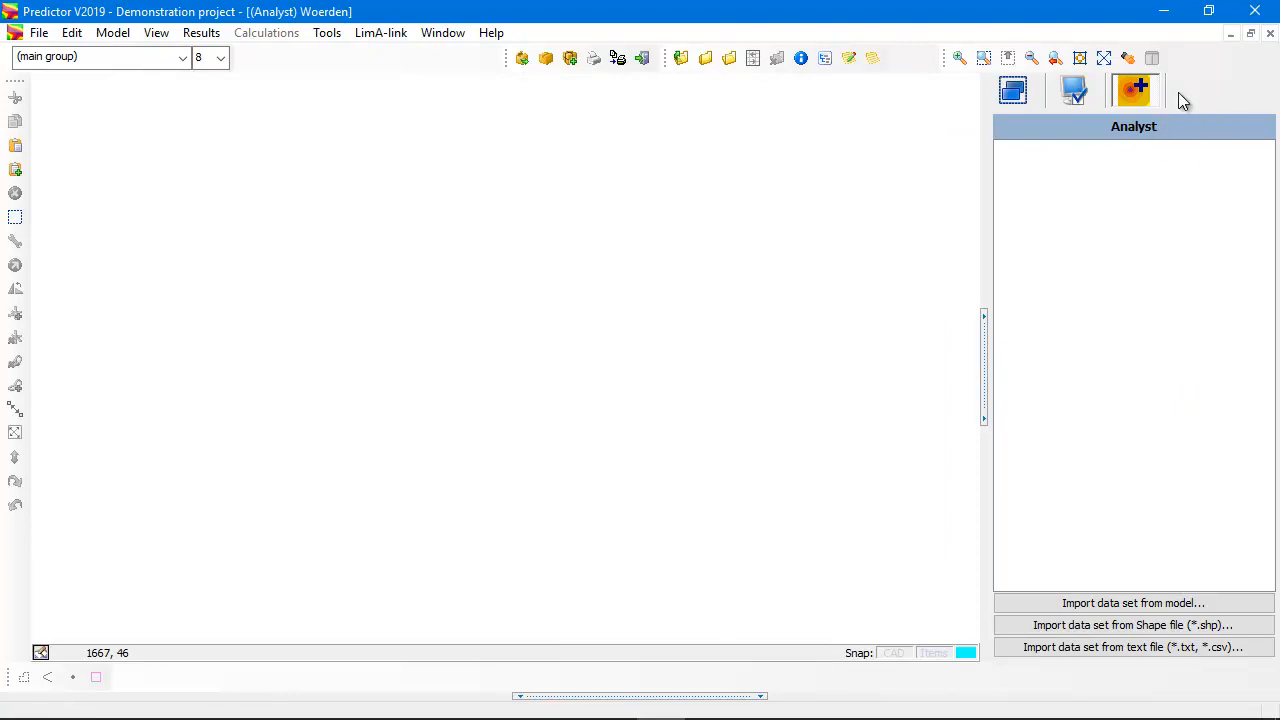
pyautogui.click(1074, 90)
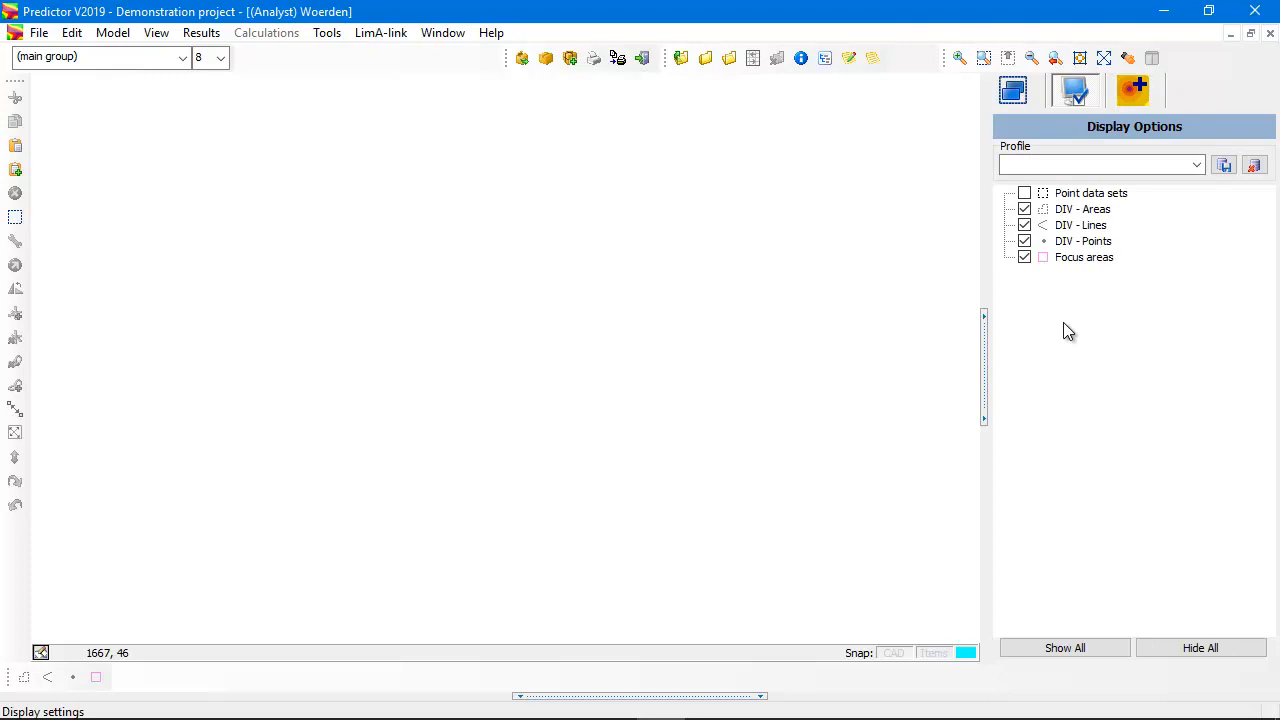
pyautogui.click(1024, 192)
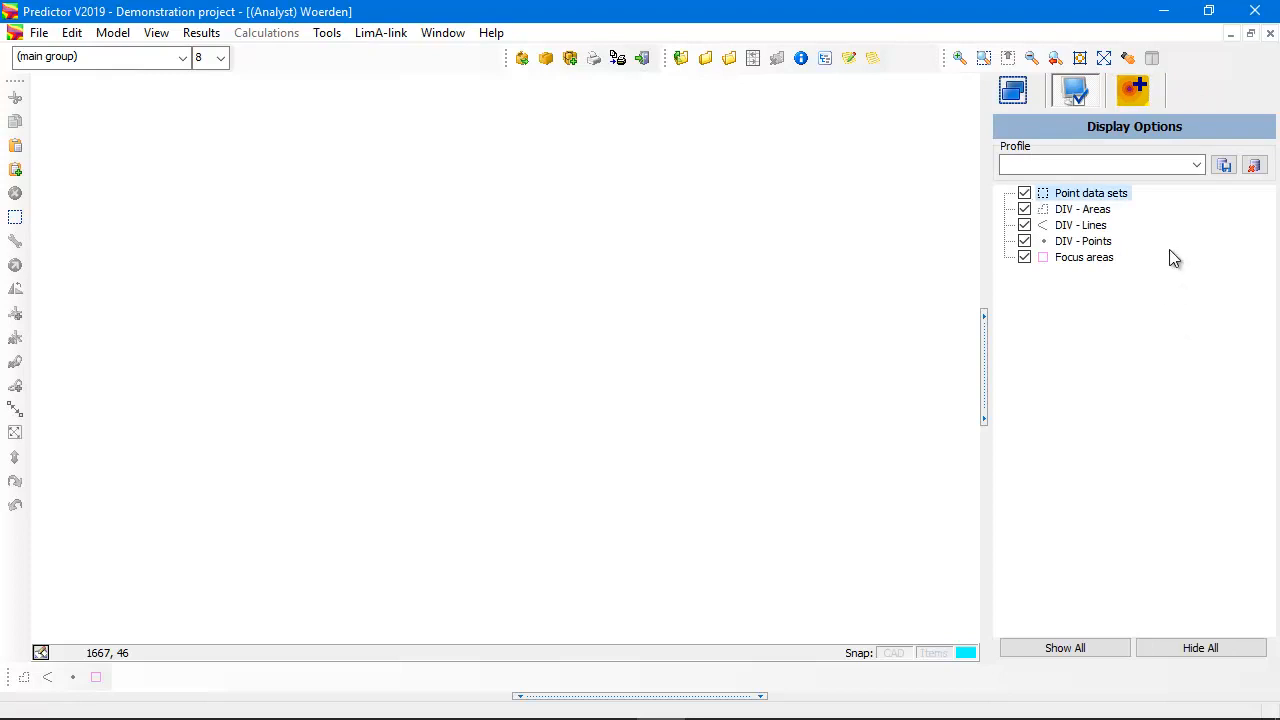
pyautogui.click(1134, 90)
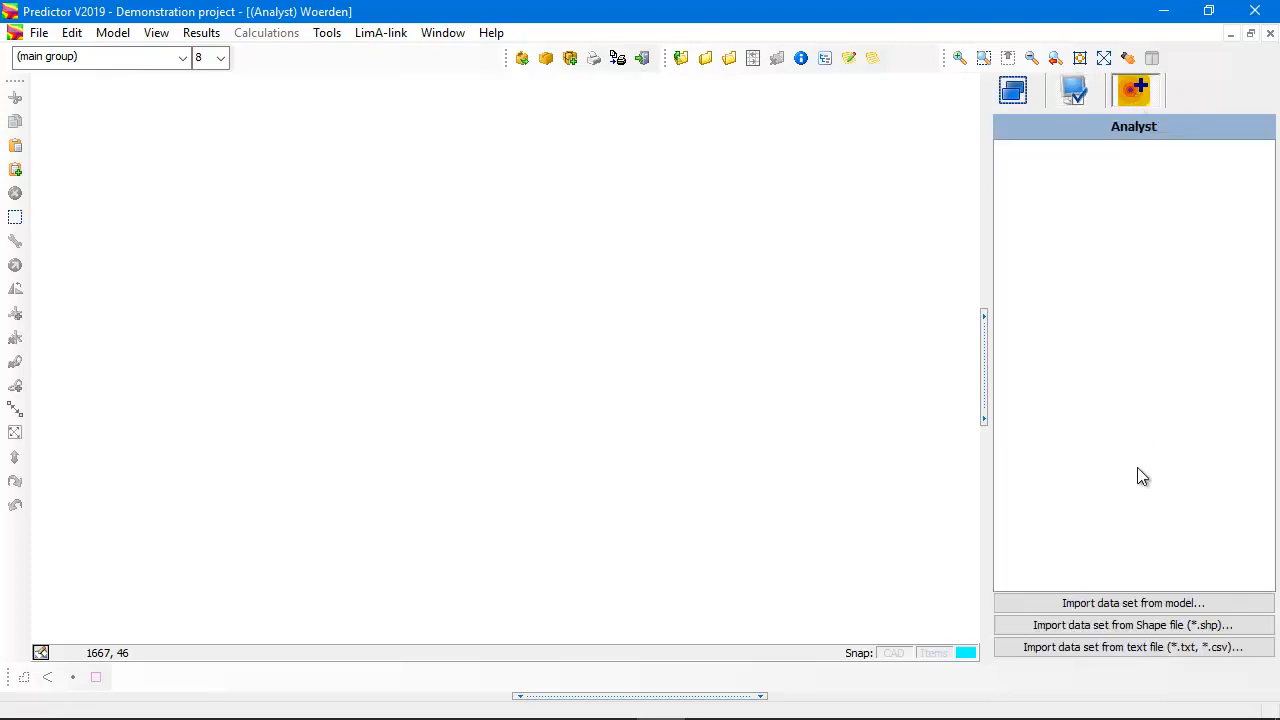
pyautogui.moveTo(1144, 452)
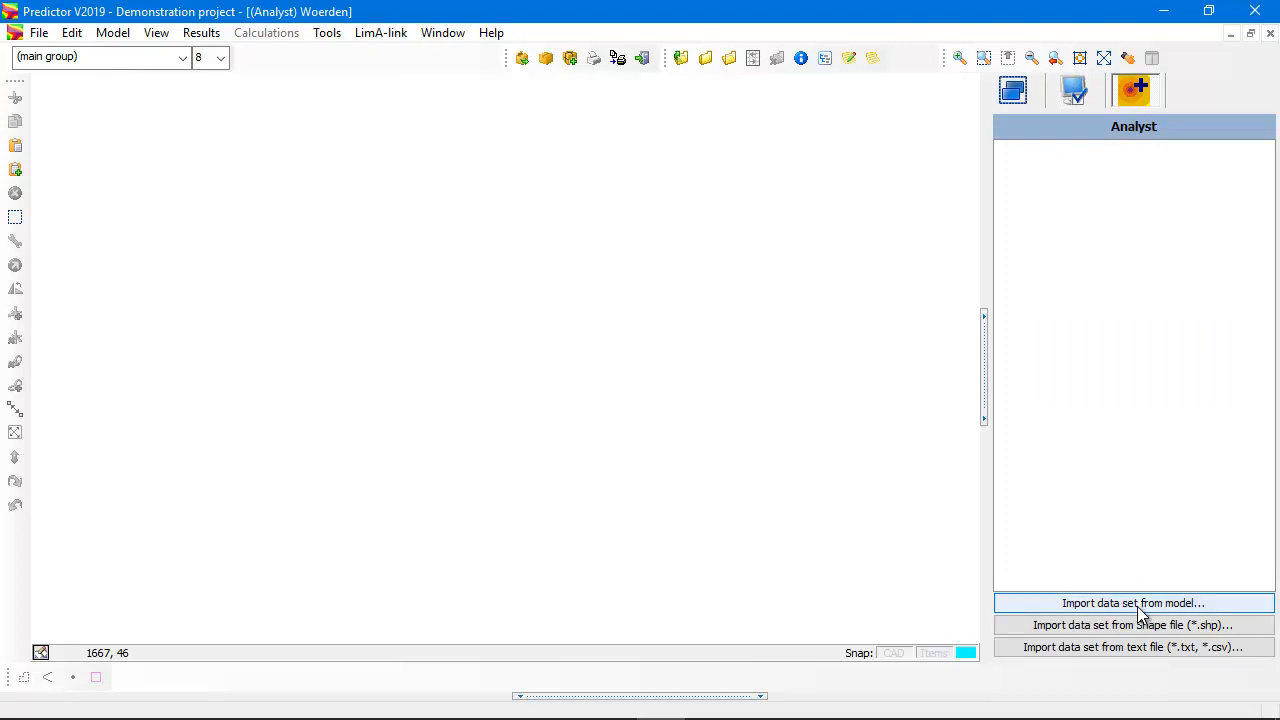
pyautogui.moveTo(1124, 614)
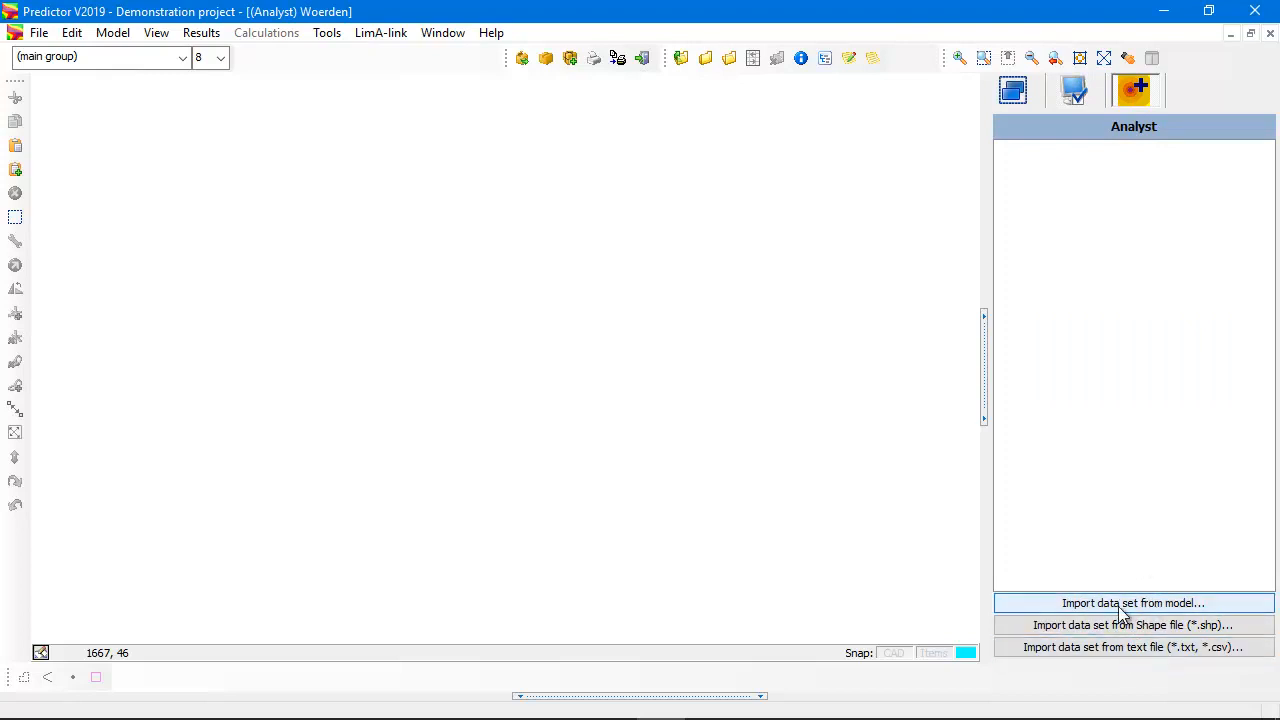
pyautogui.moveTo(1190, 604)
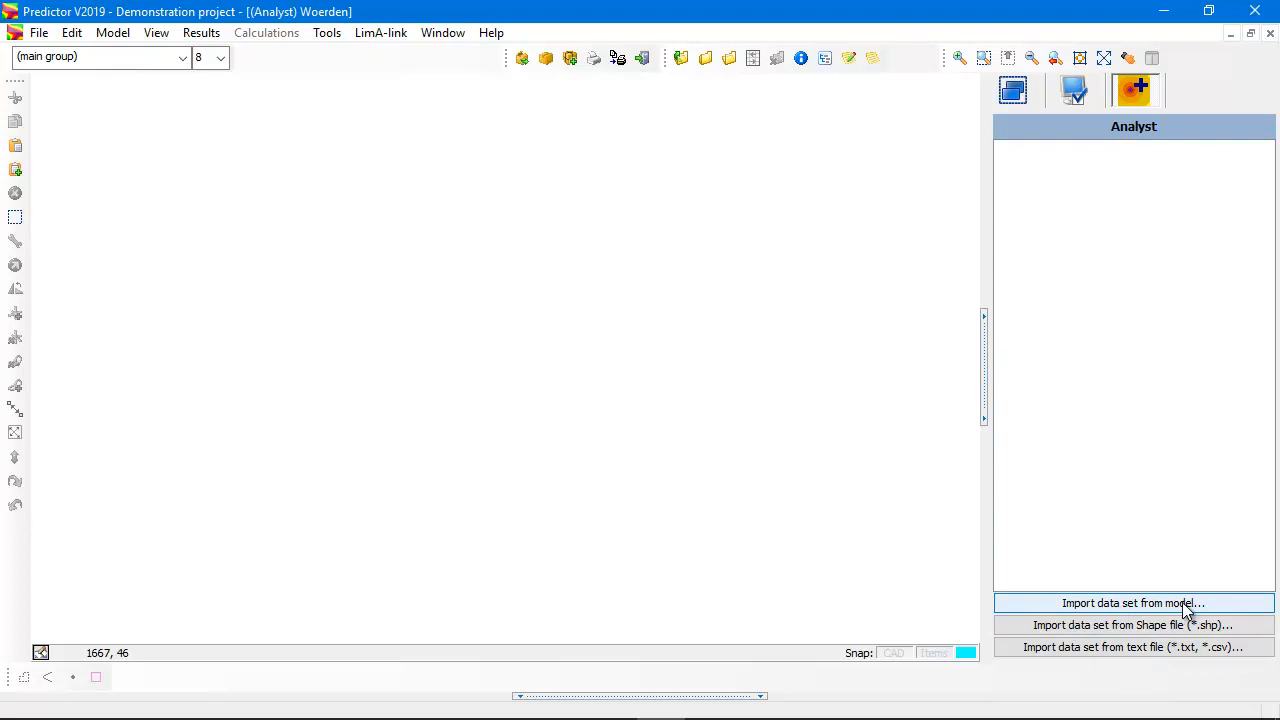
# - Import day, evening and night results from the NMPB-2008 Woerden road traffic city noise map model
pyautogui.click(1136, 604)
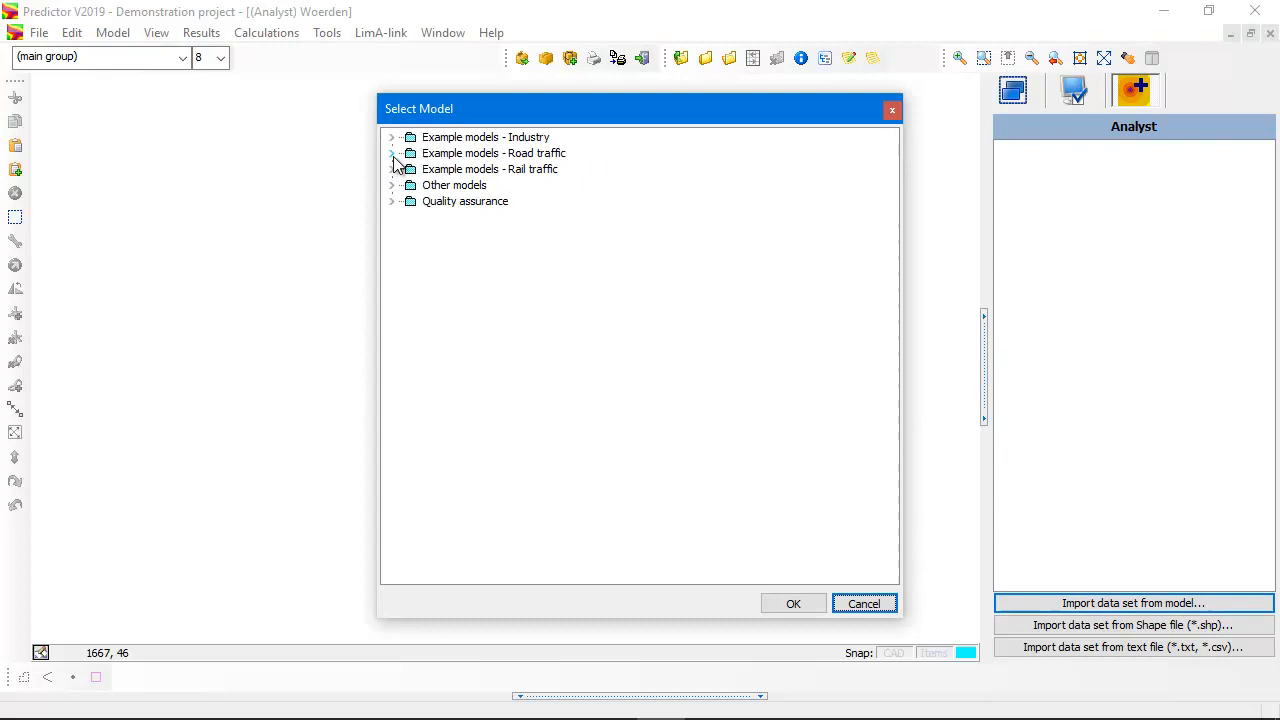
pyautogui.click(392, 152)
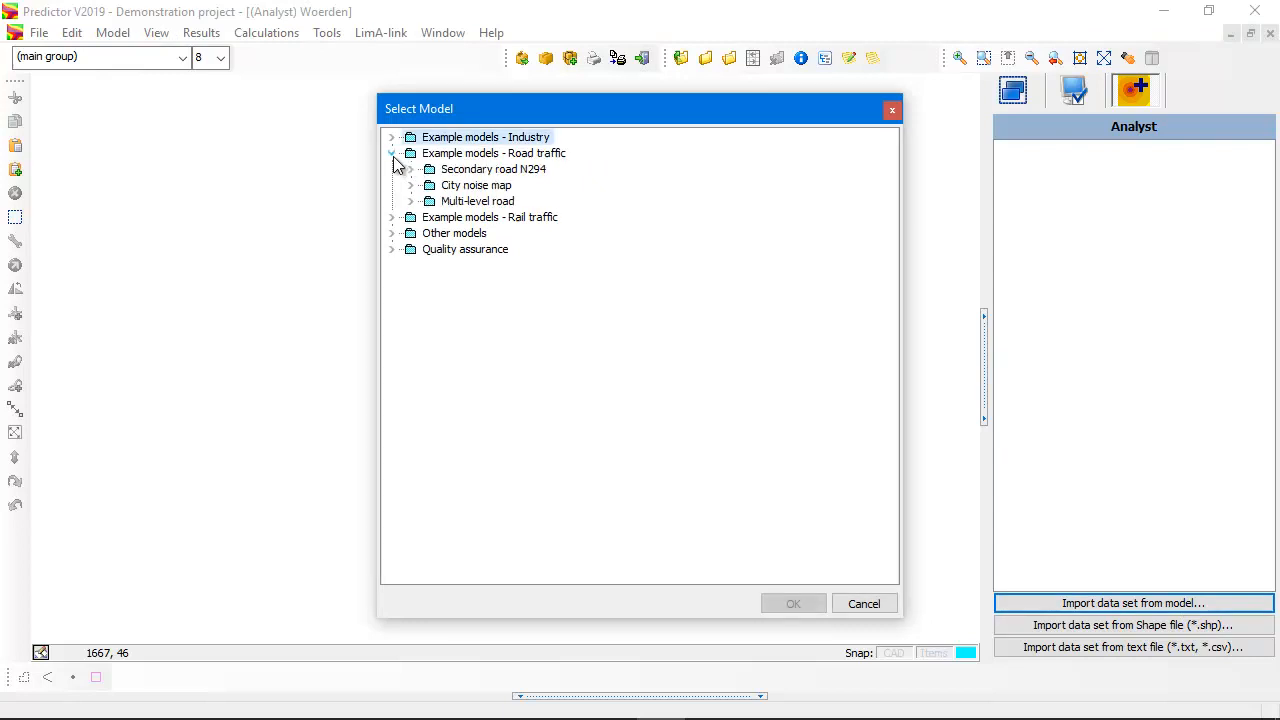
pyautogui.click(410, 184)
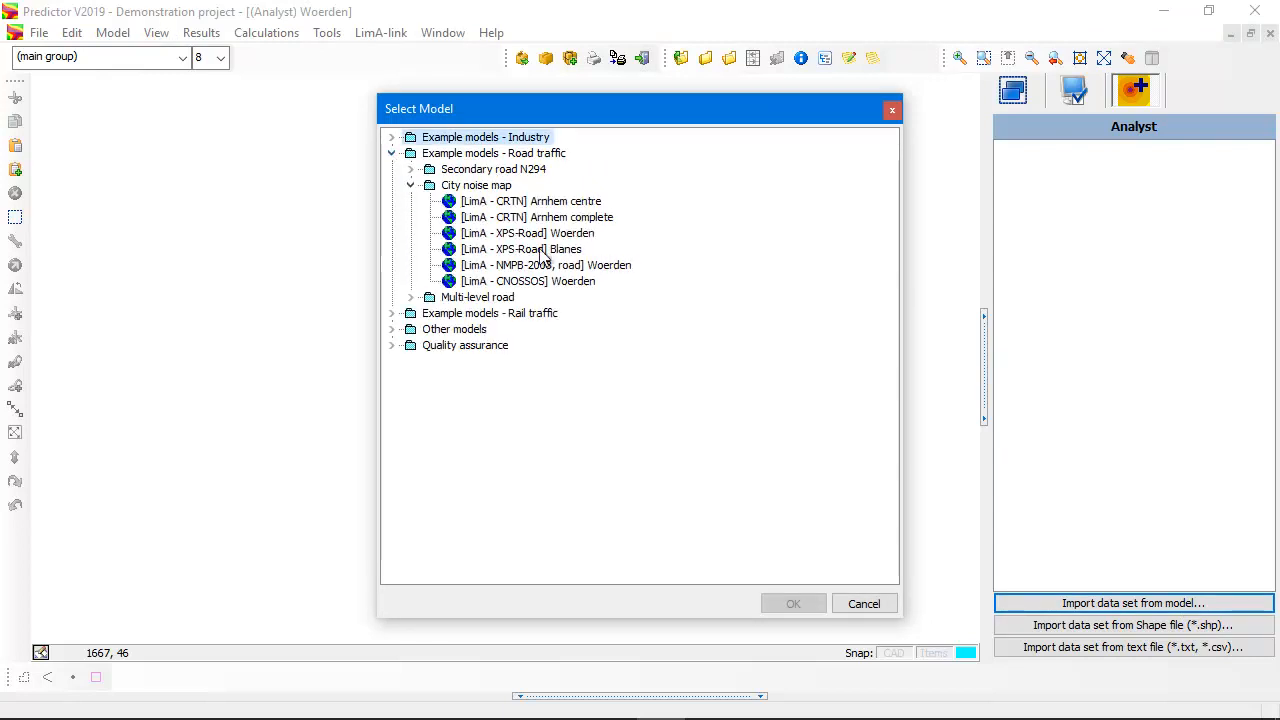
pyautogui.click(546, 264)
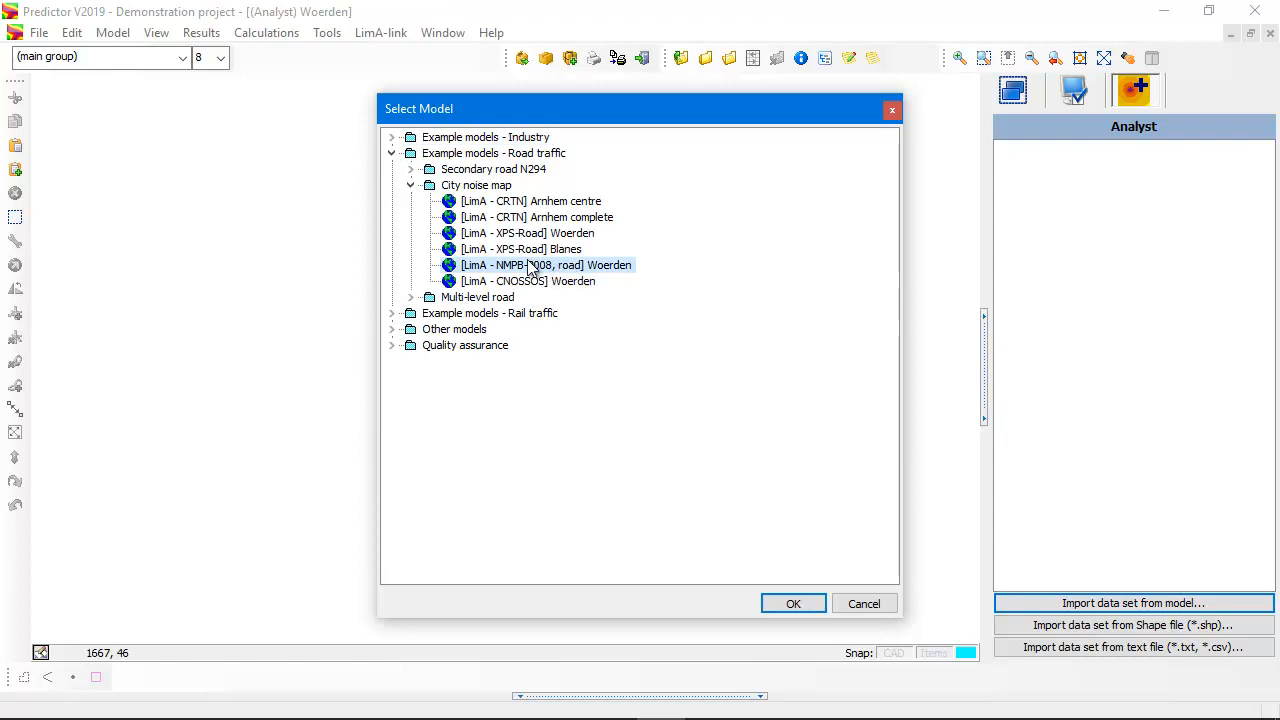
pyautogui.moveTo(624, 288)
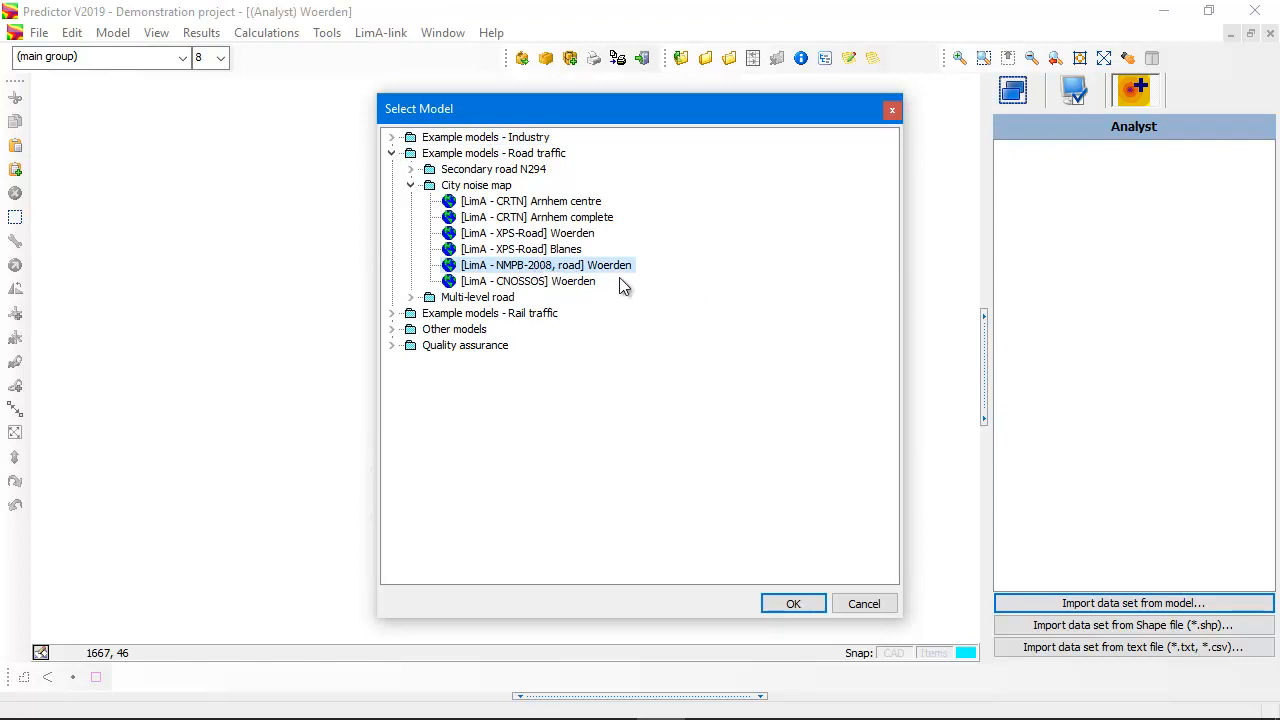
pyautogui.click(792, 604)
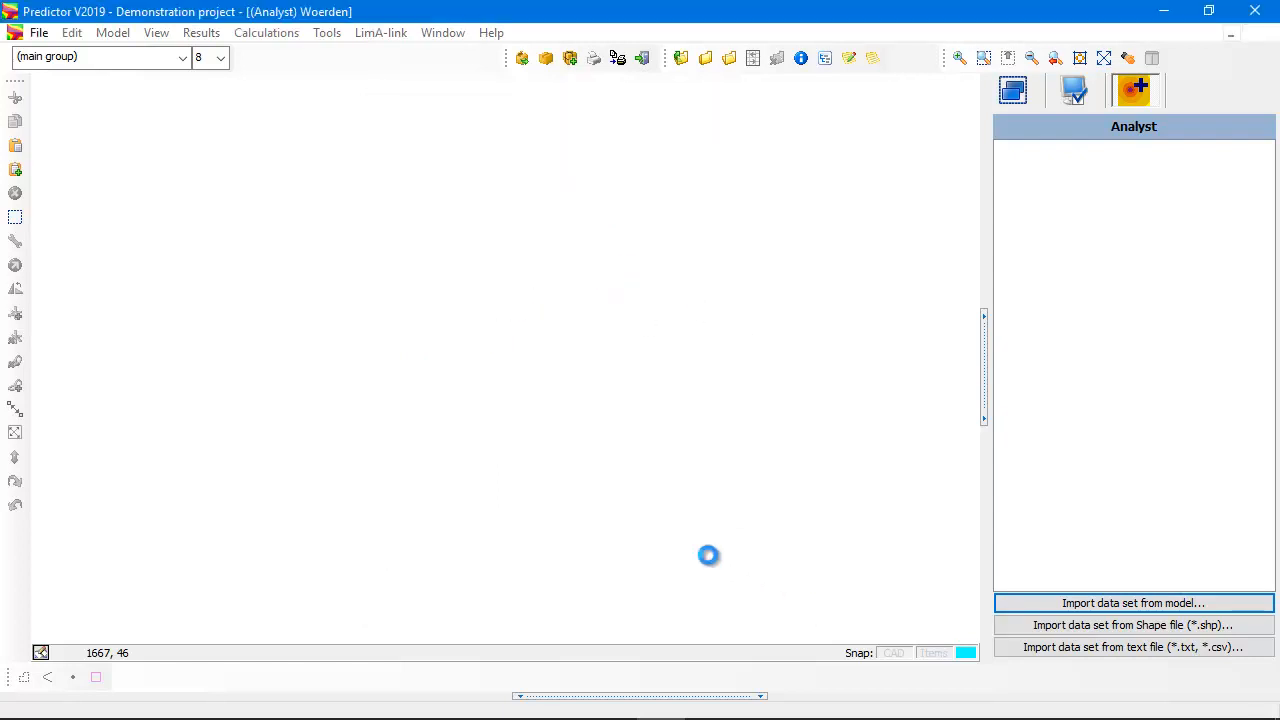
pyautogui.click(1136, 604)
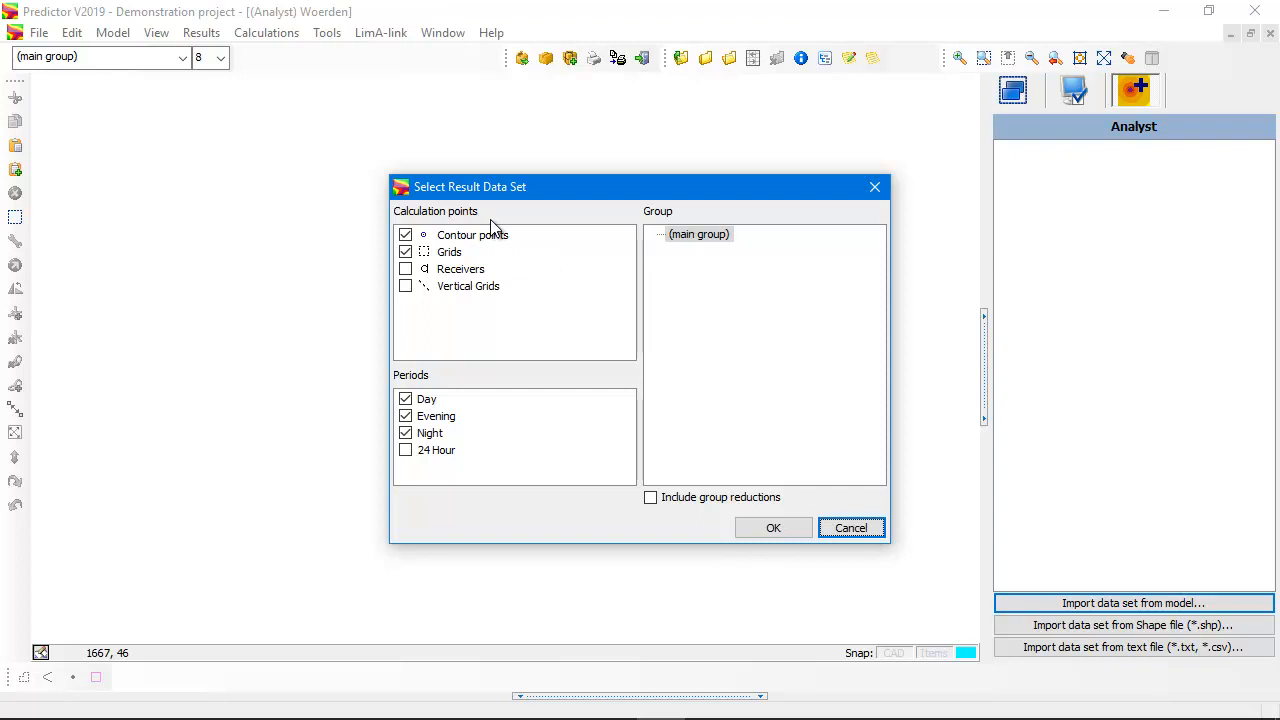
pyautogui.moveTo(460, 252)
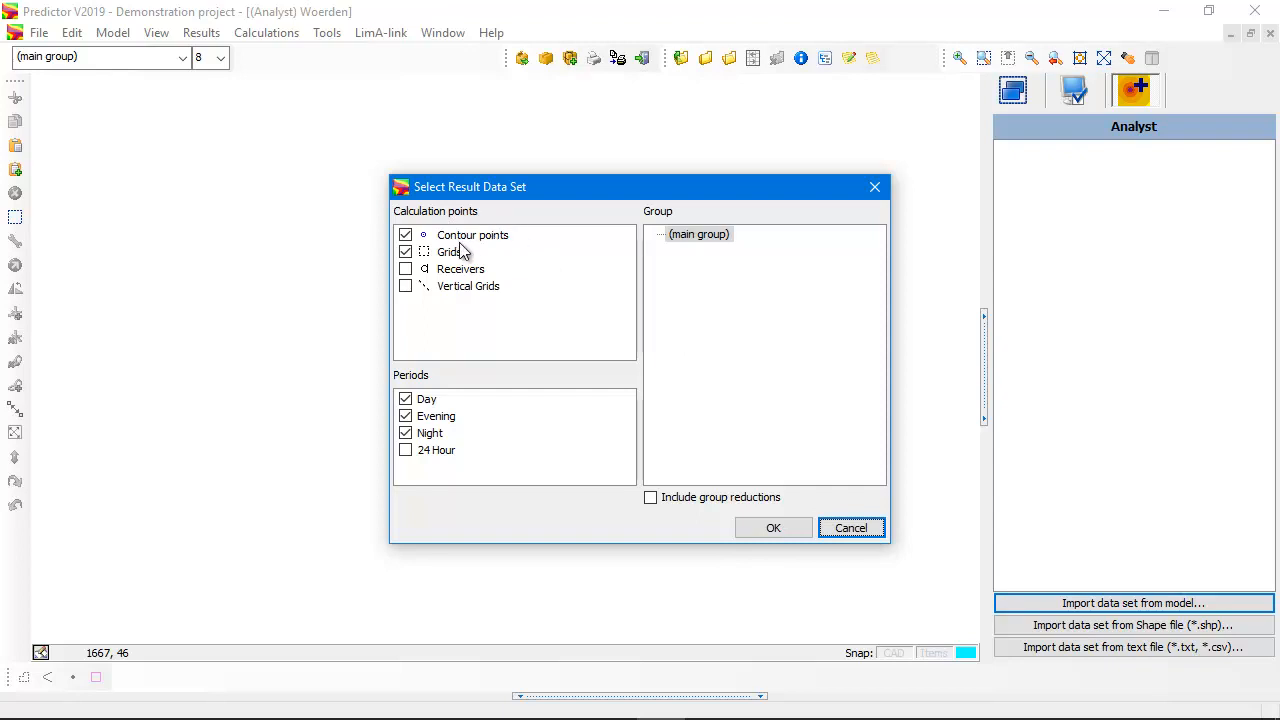
pyautogui.moveTo(724, 256)
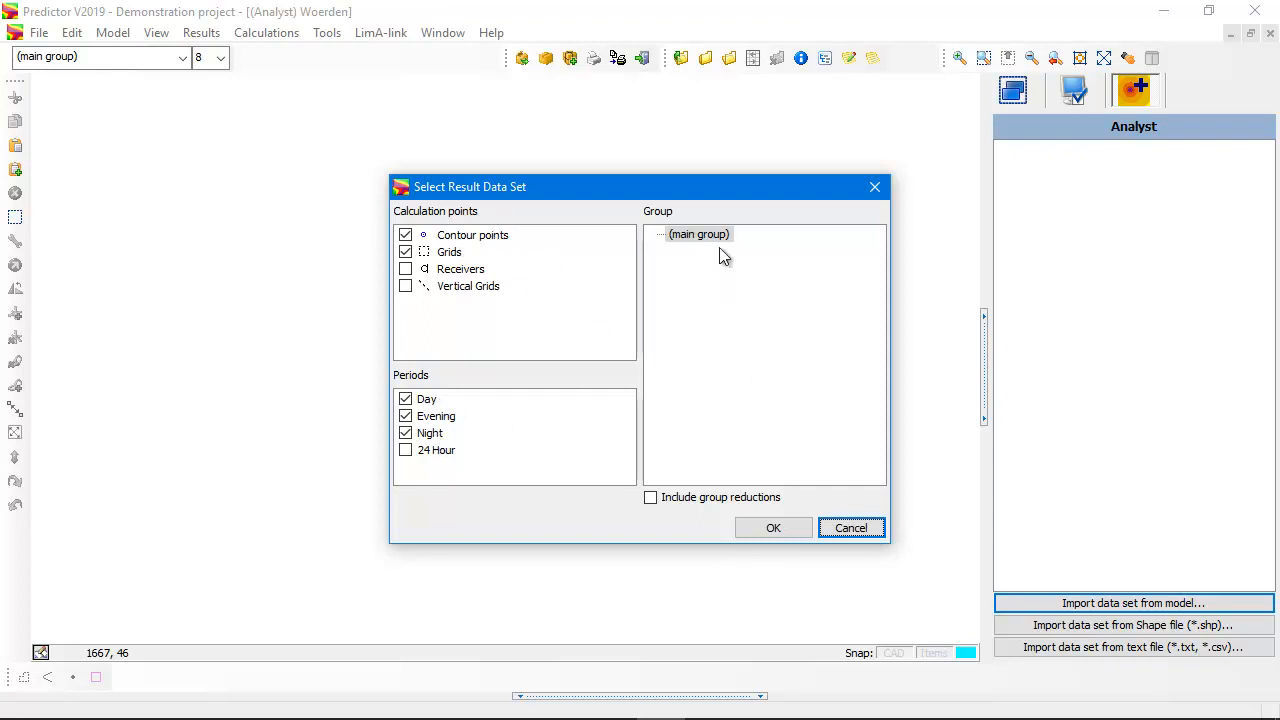
pyautogui.click(772, 528)
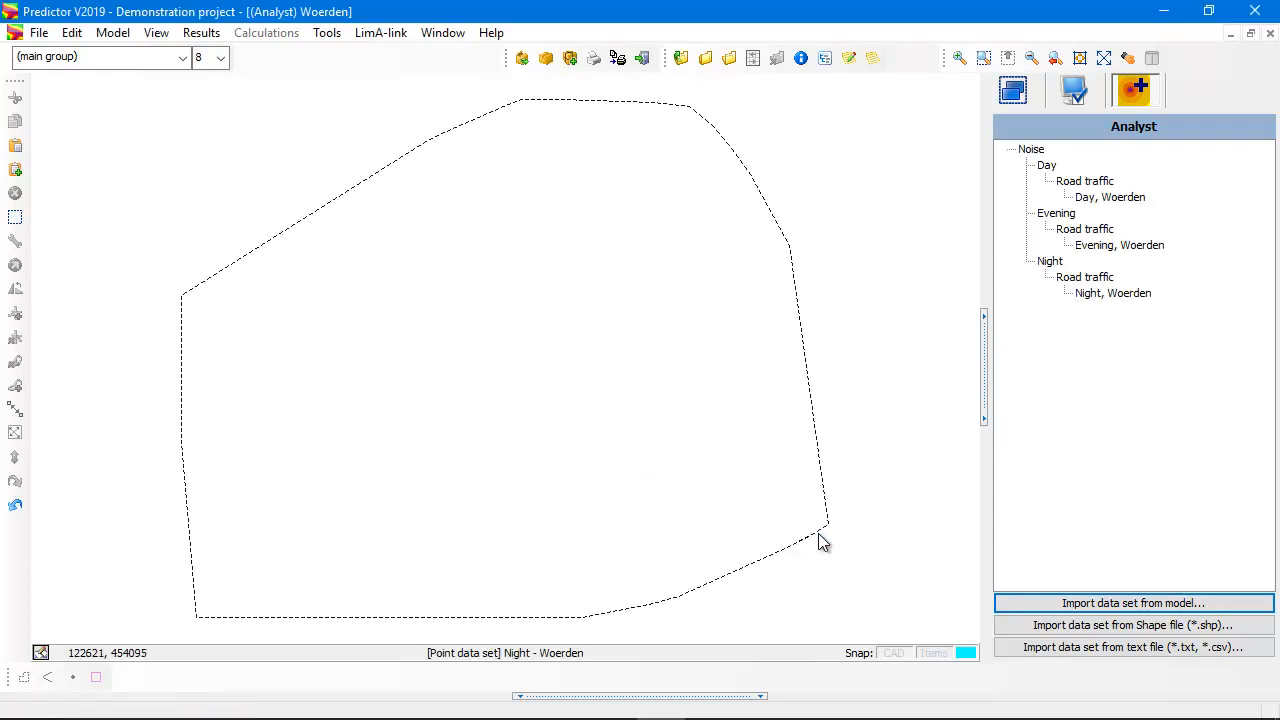
pyautogui.moveTo(1218, 290)
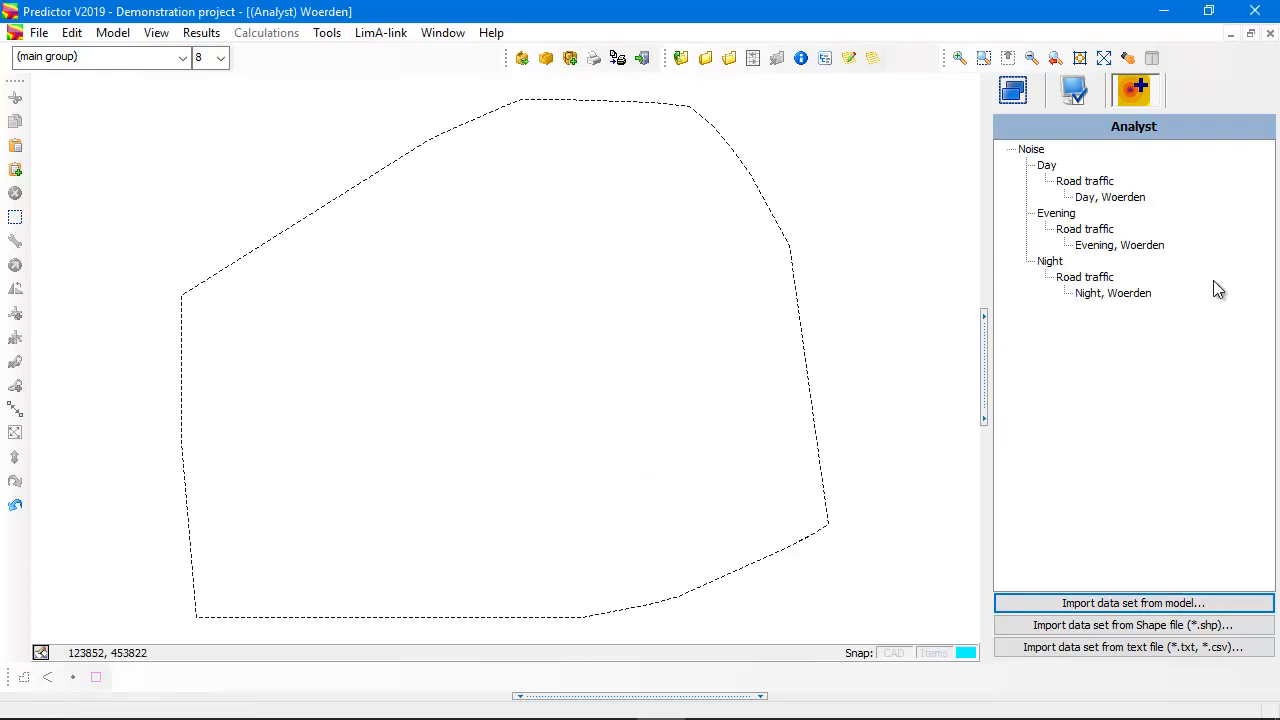
pyautogui.moveTo(1064, 292)
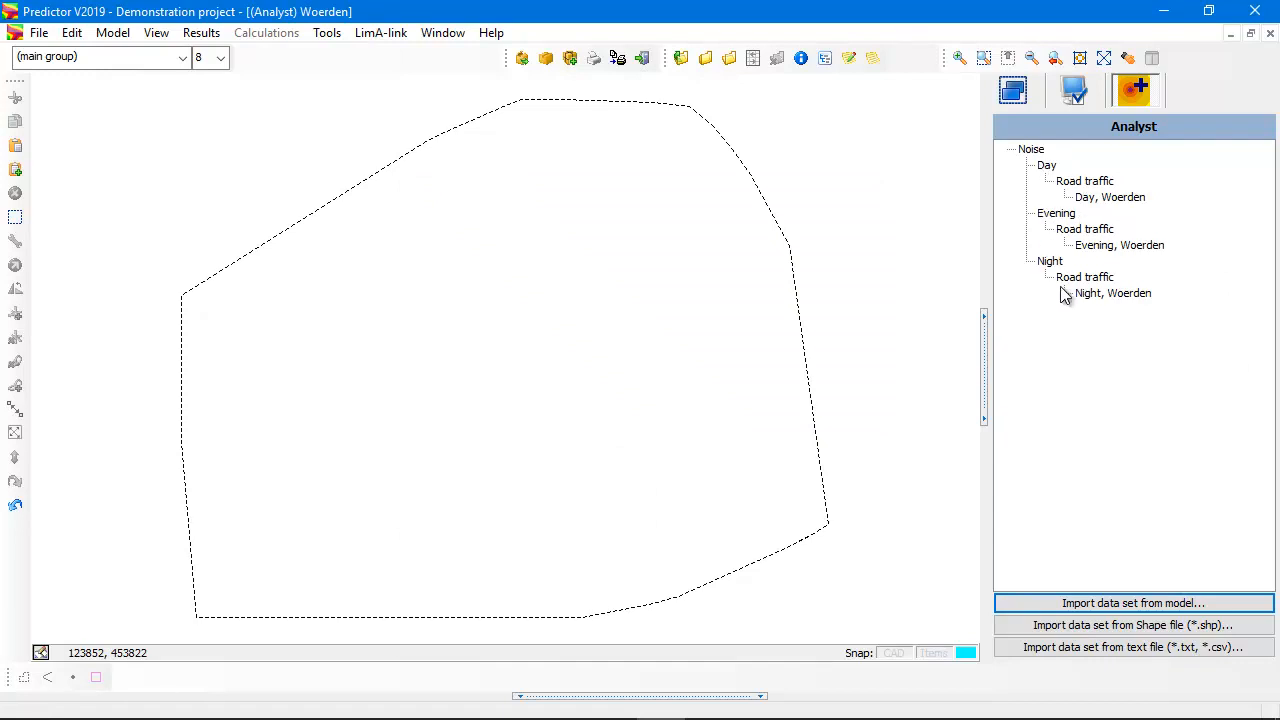
pyautogui.moveTo(828, 356)
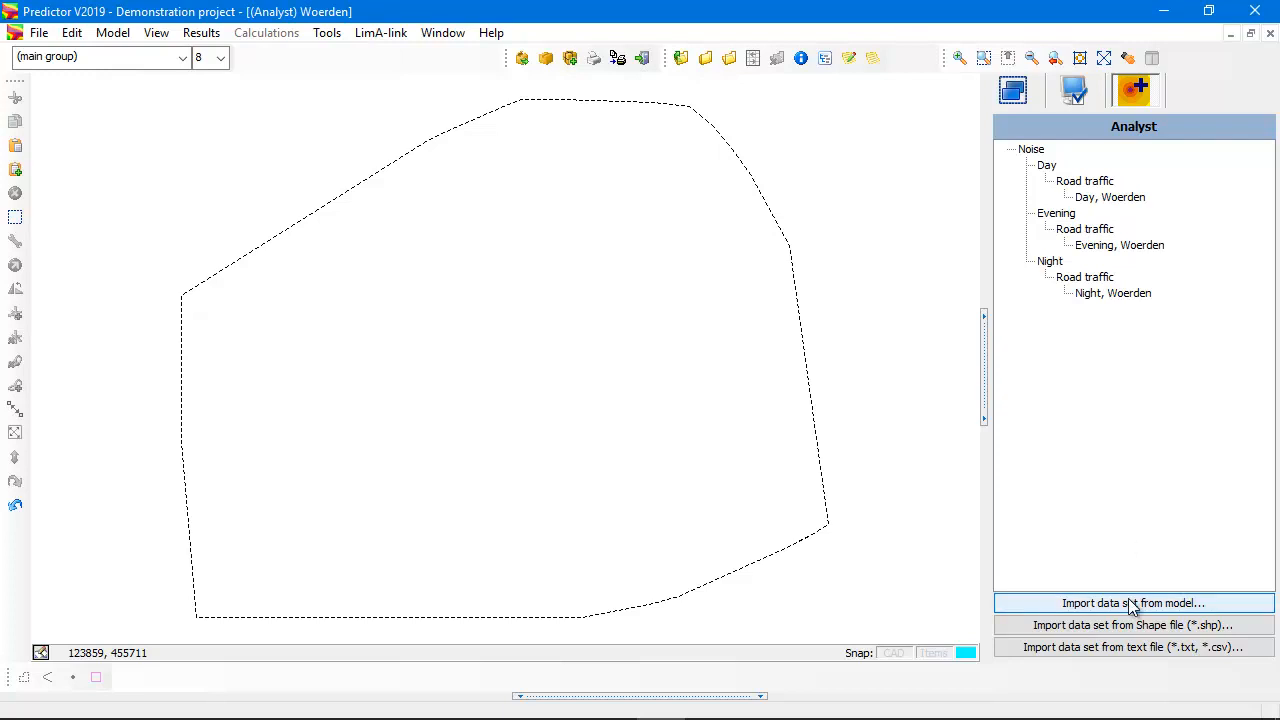
# - Import day, evening and night results from the RMR-2012 Woerden rail traffic model
pyautogui.click(1132, 604)
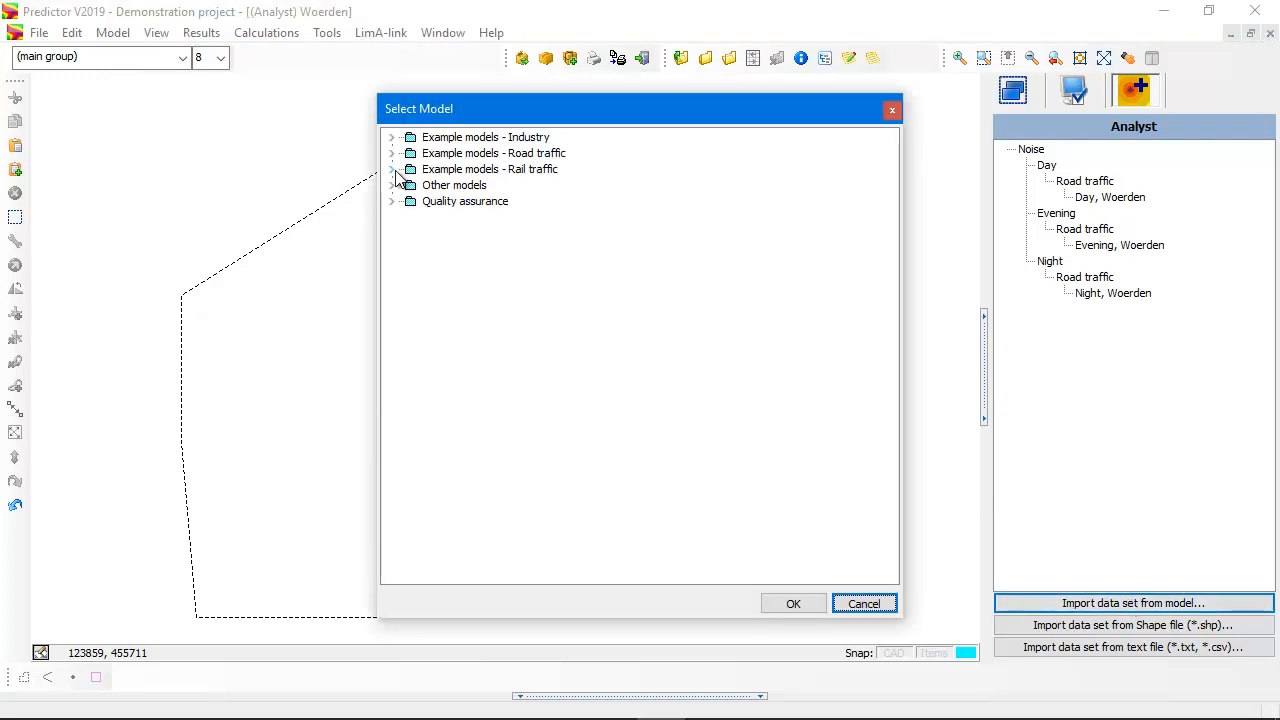
pyautogui.click(392, 168)
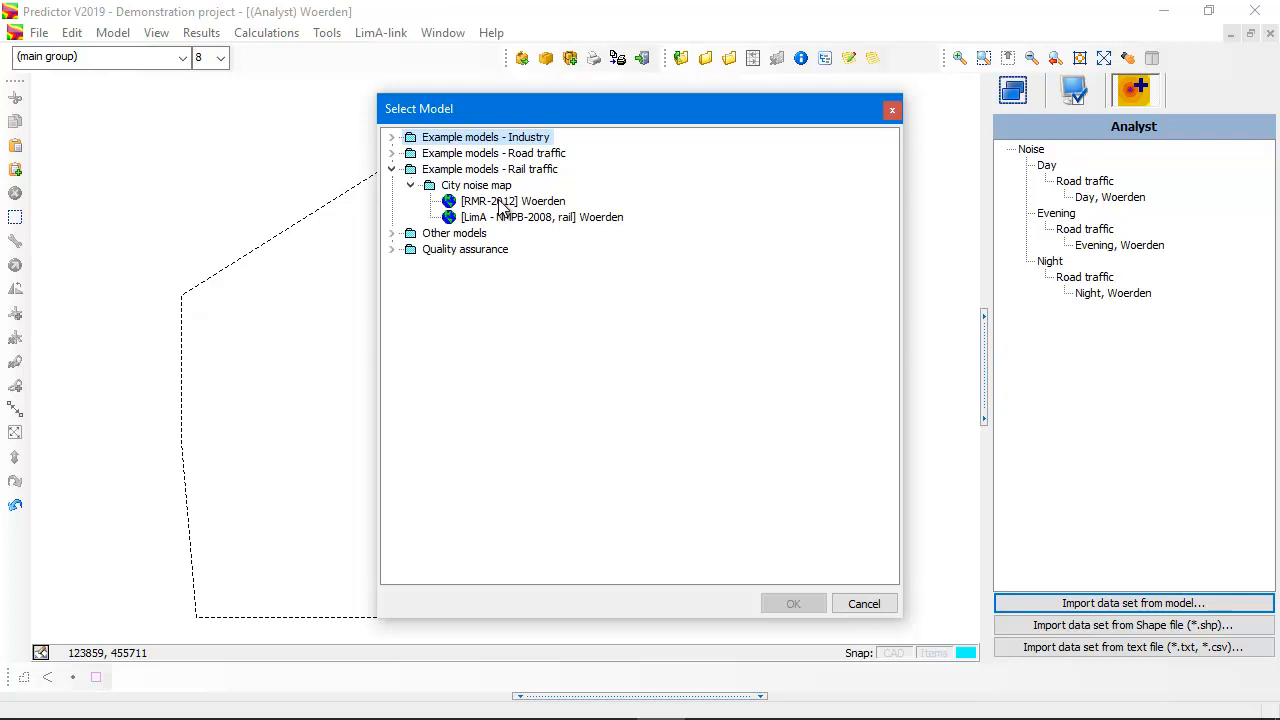
pyautogui.click(508, 200)
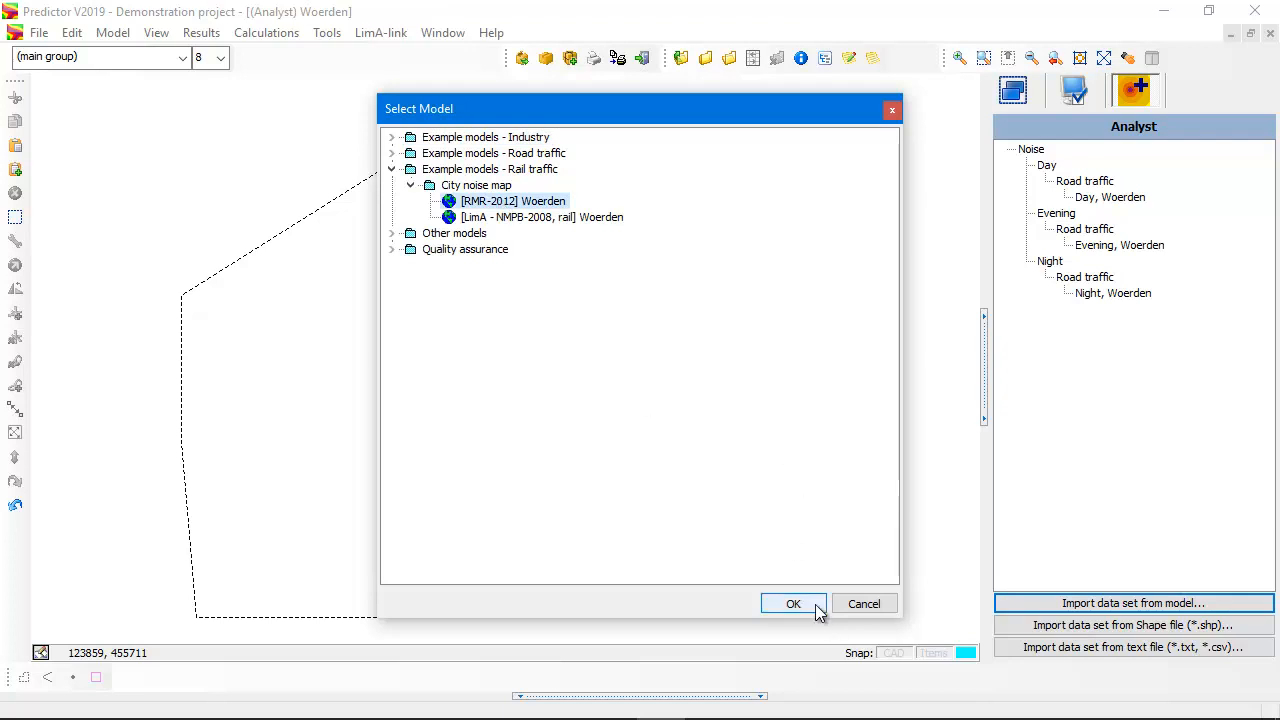
pyautogui.click(792, 604)
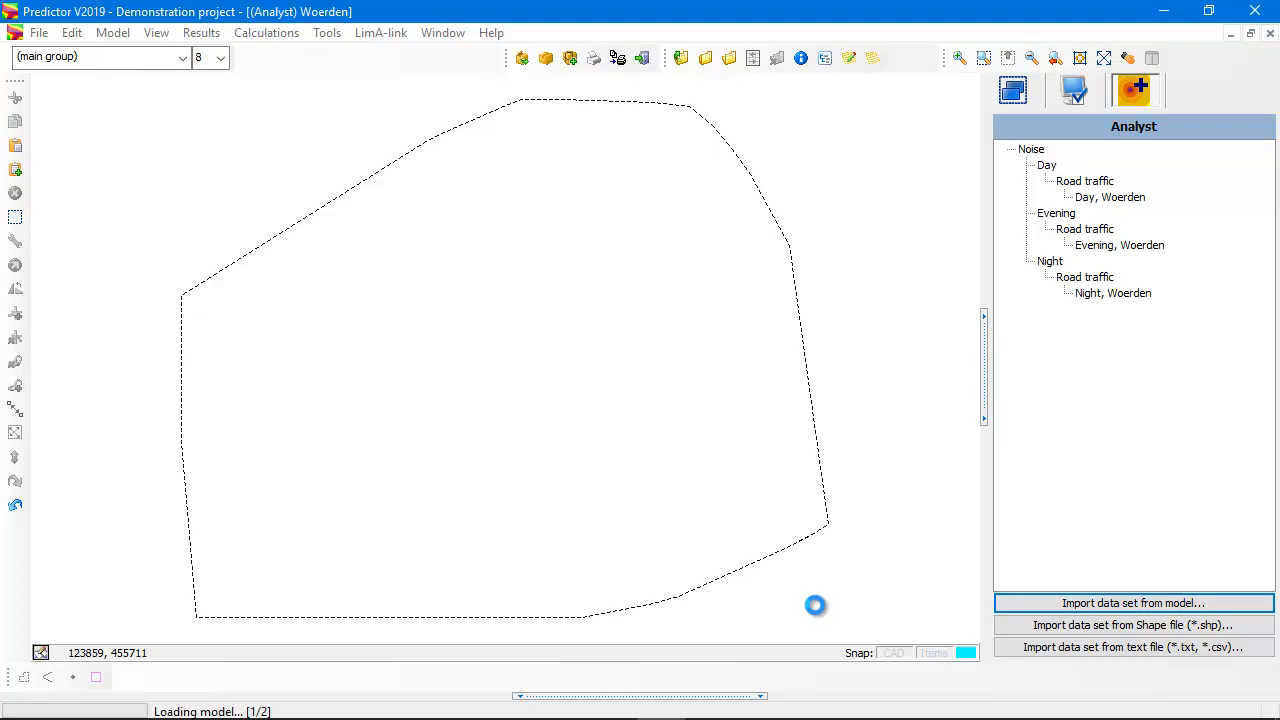
pyautogui.click(1136, 604)
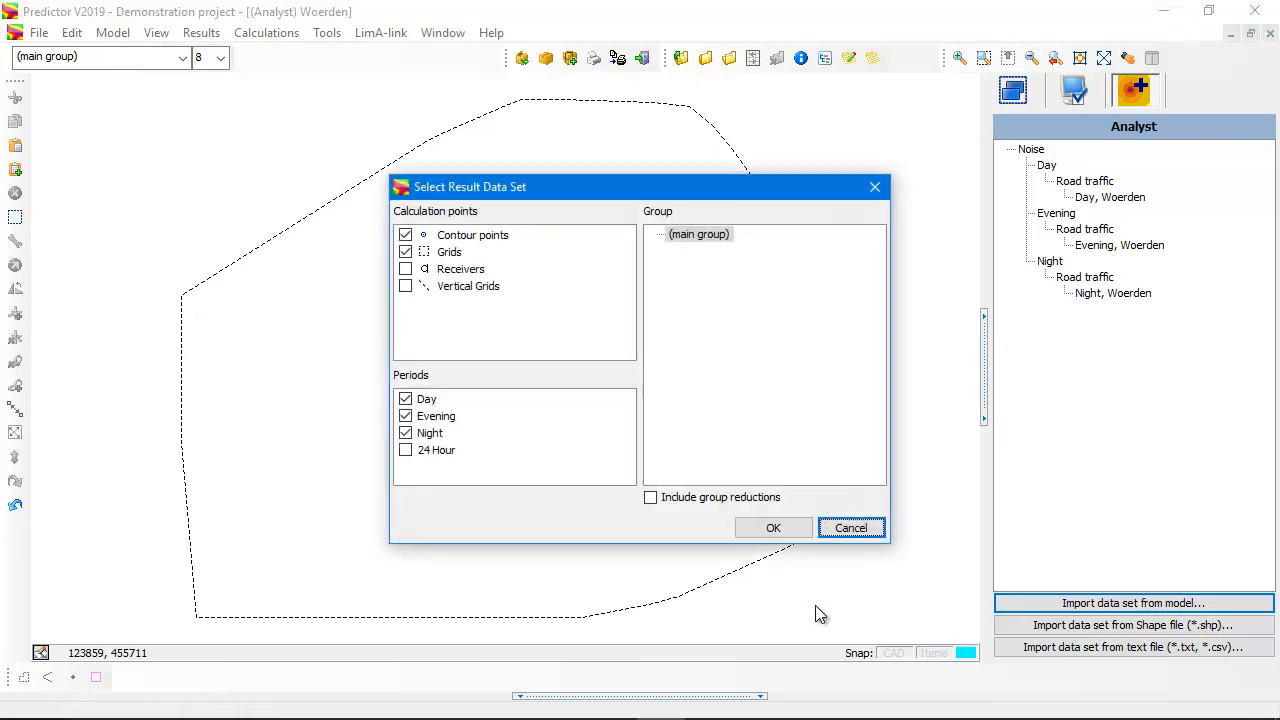
pyautogui.click(404, 252)
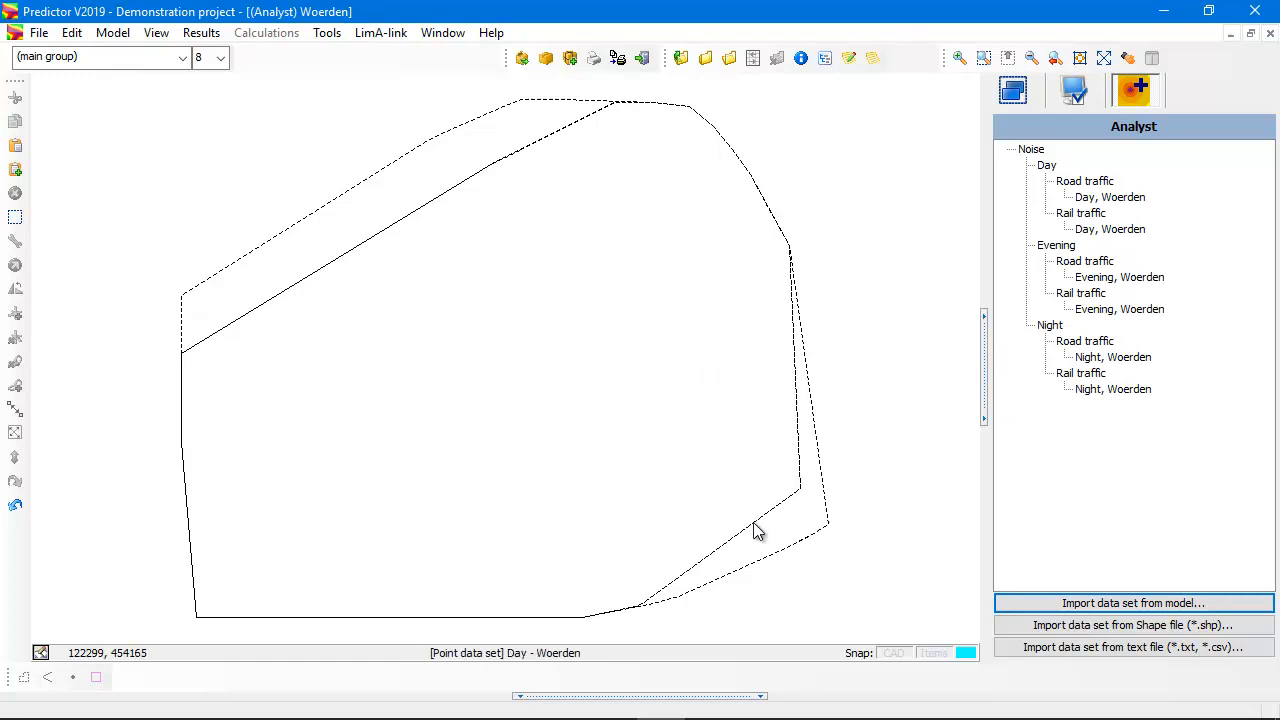
pyautogui.moveTo(1136, 556)
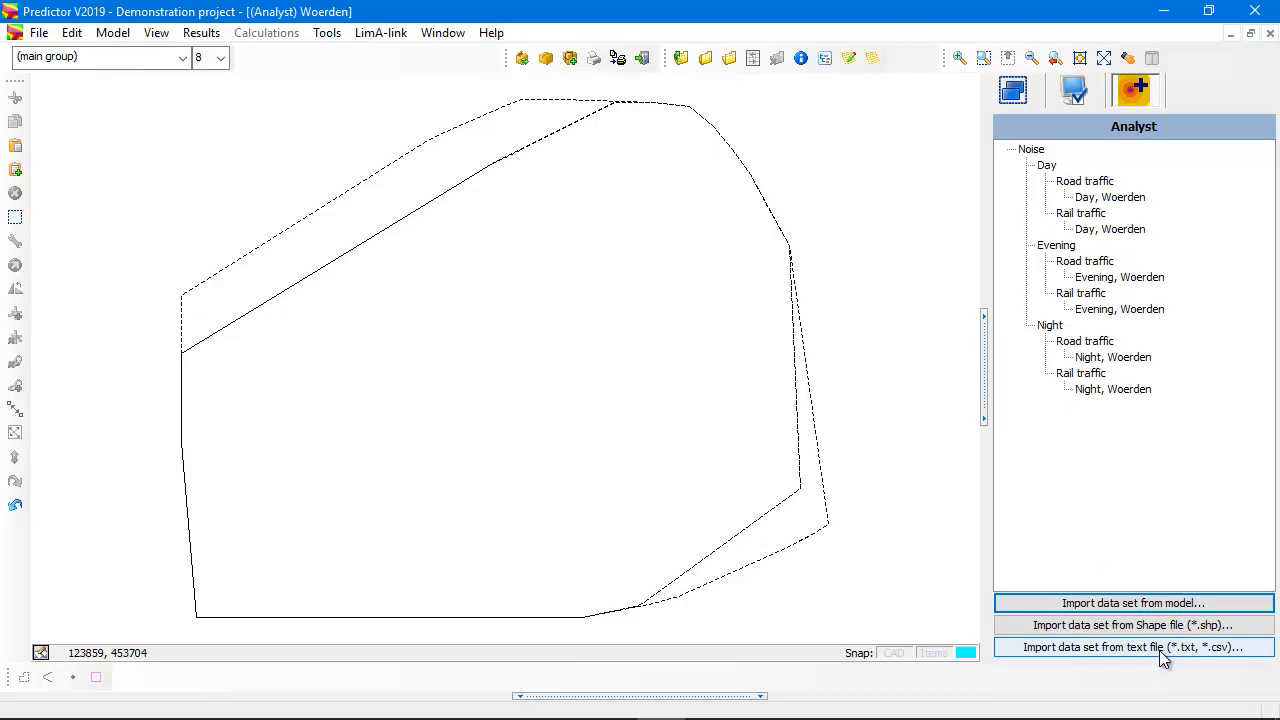
pyautogui.moveTo(1132, 660)
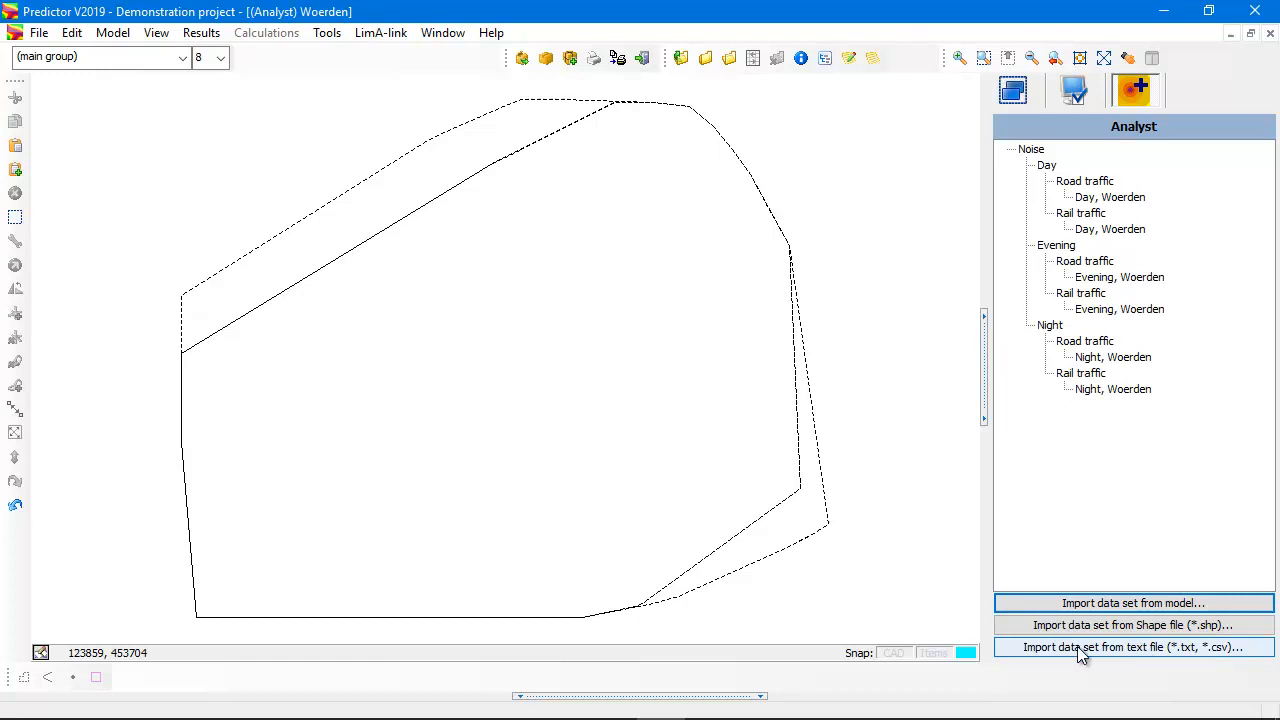
# - Start a text-file import of Air Traffic Day.txt with TAB as field separator
pyautogui.click(1132, 648)
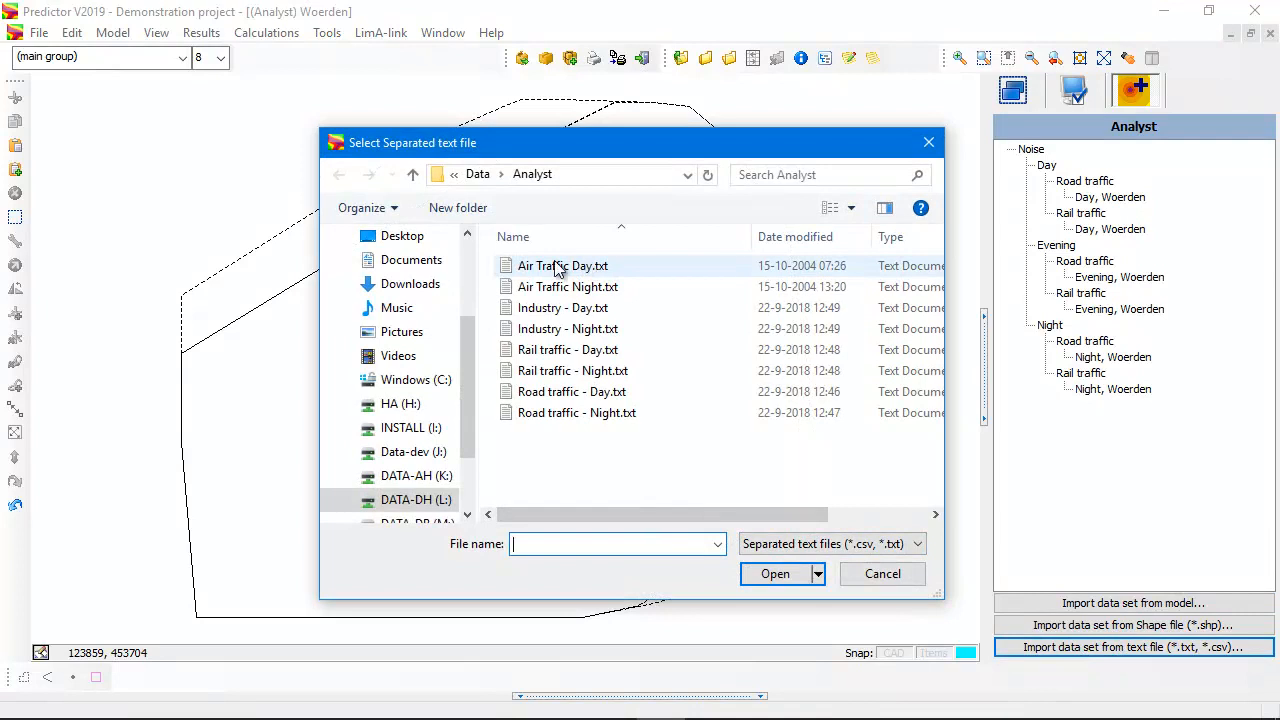
pyautogui.click(560, 264)
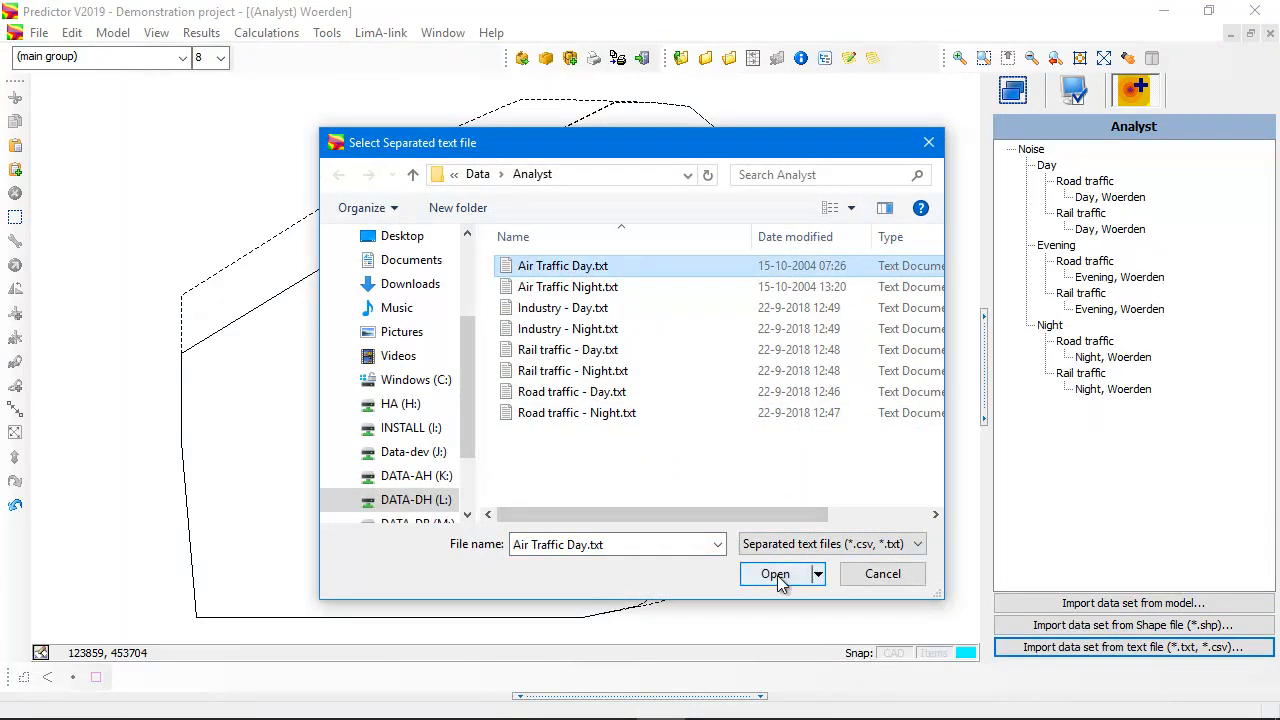
pyautogui.click(774, 572)
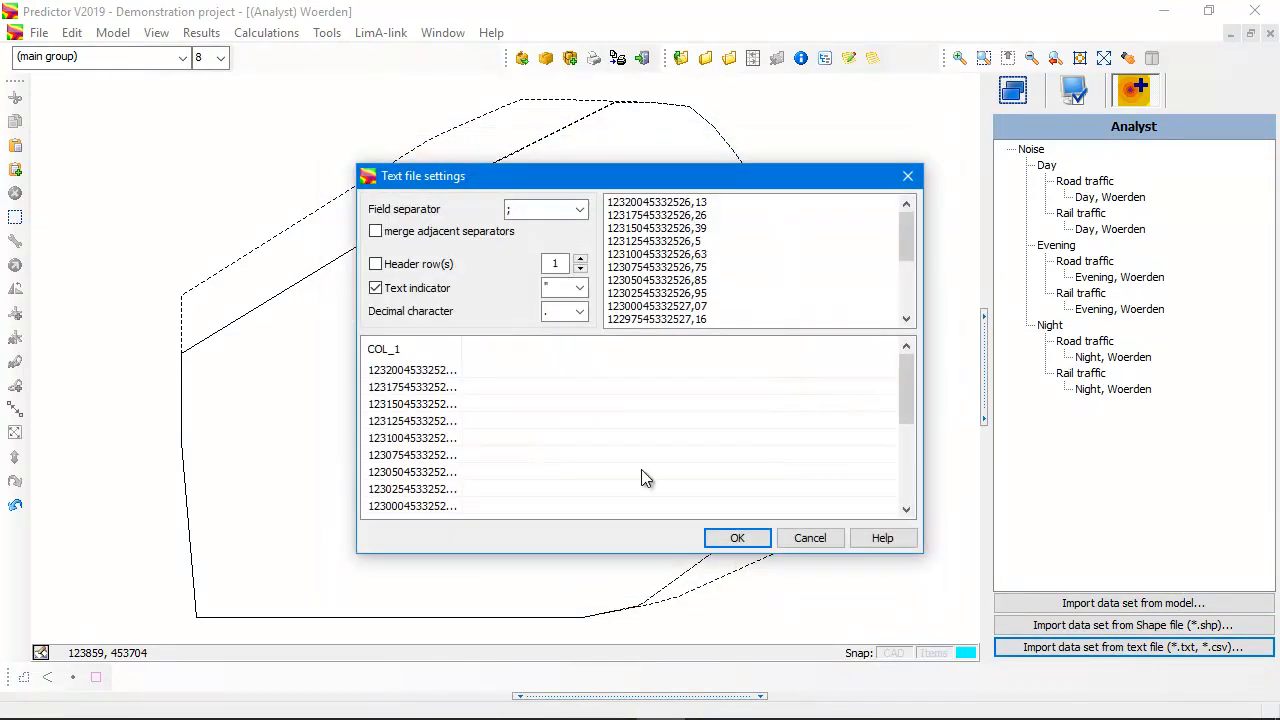
pyautogui.moveTo(676, 472)
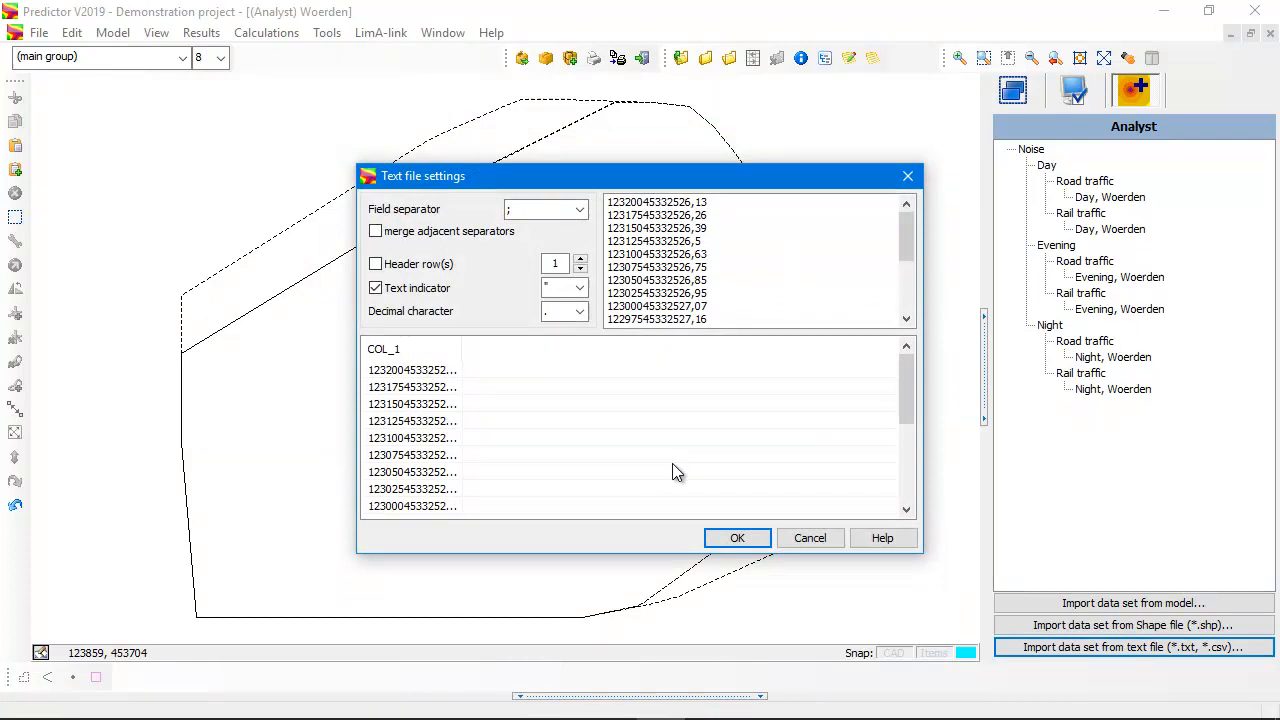
pyautogui.moveTo(600, 240)
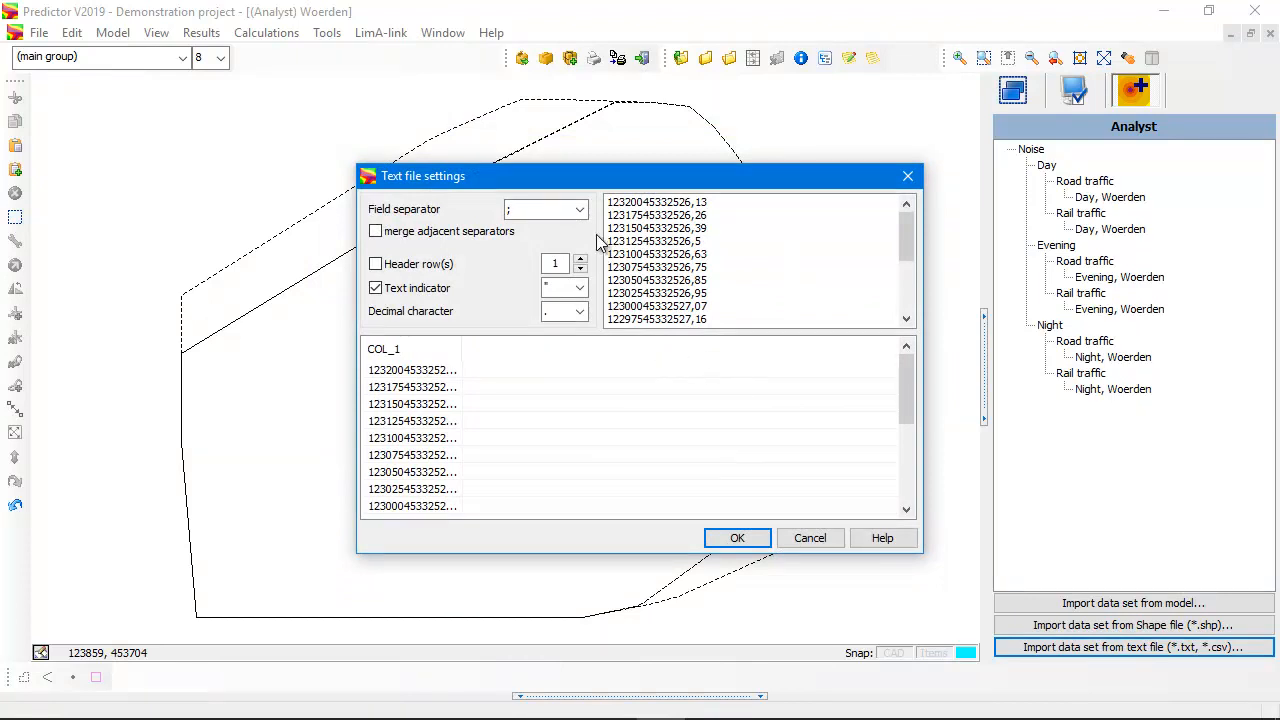
pyautogui.click(576, 210)
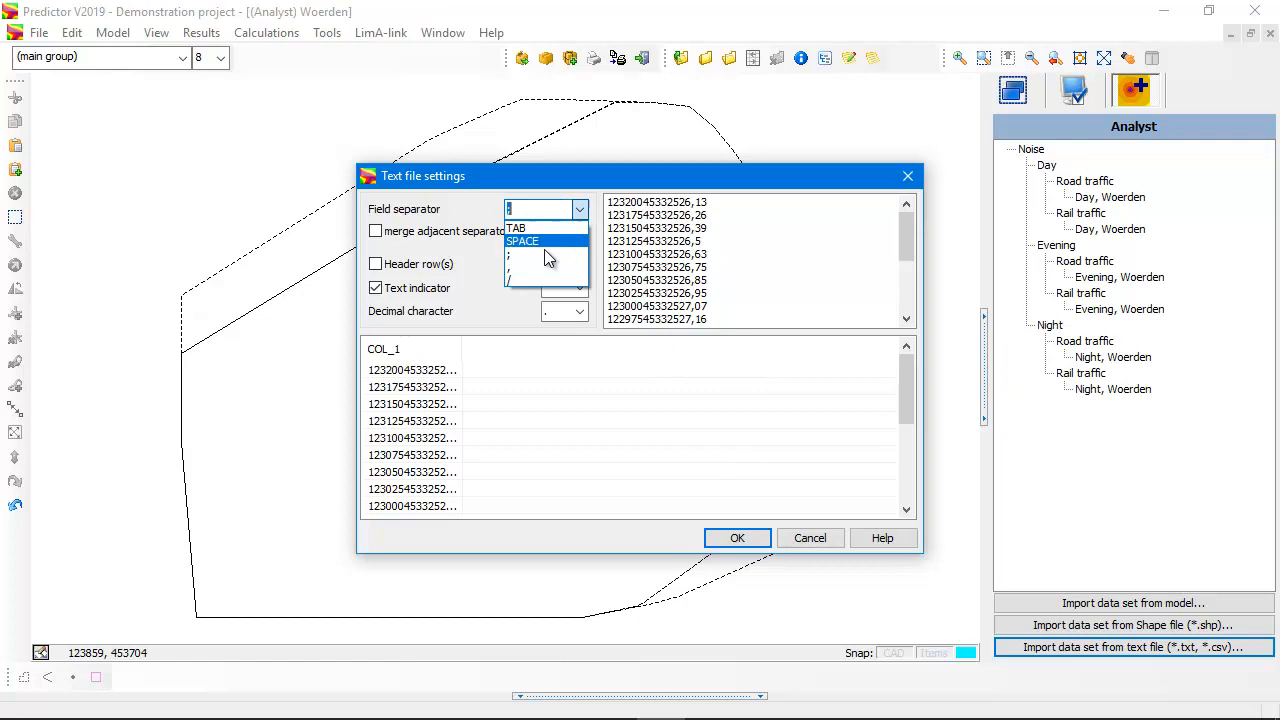
pyautogui.click(540, 256)
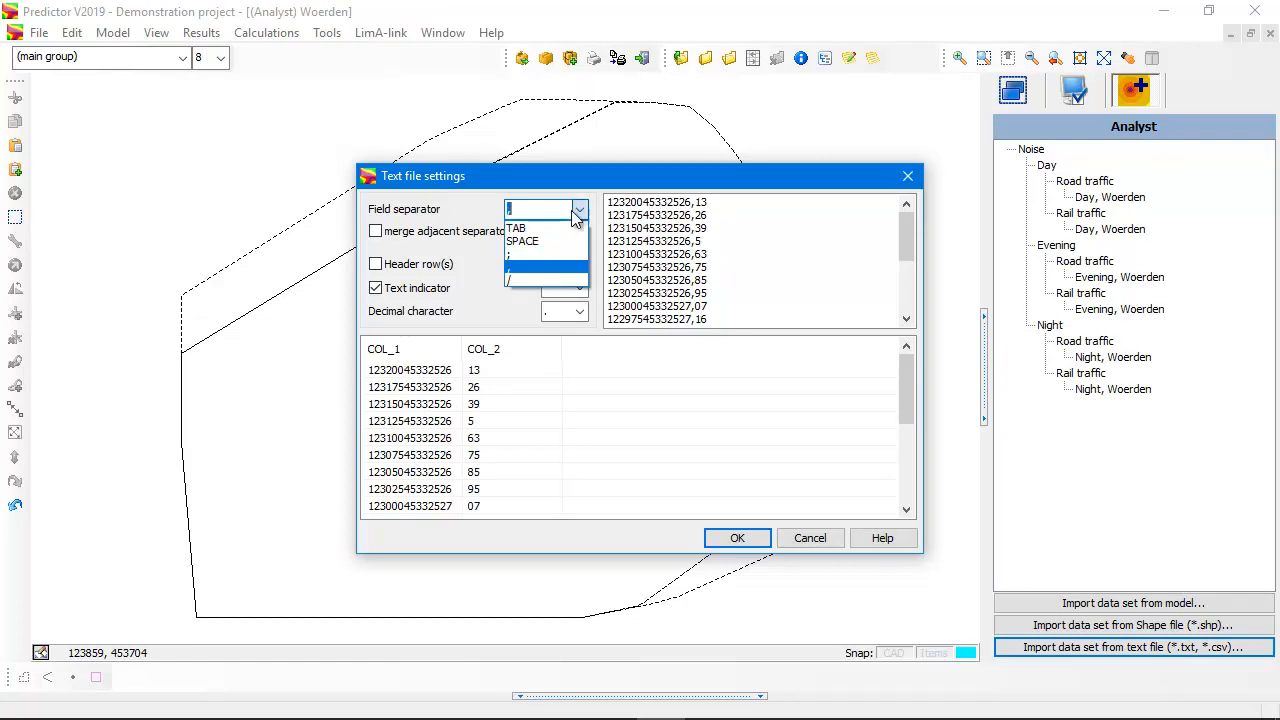
pyautogui.click(516, 228)
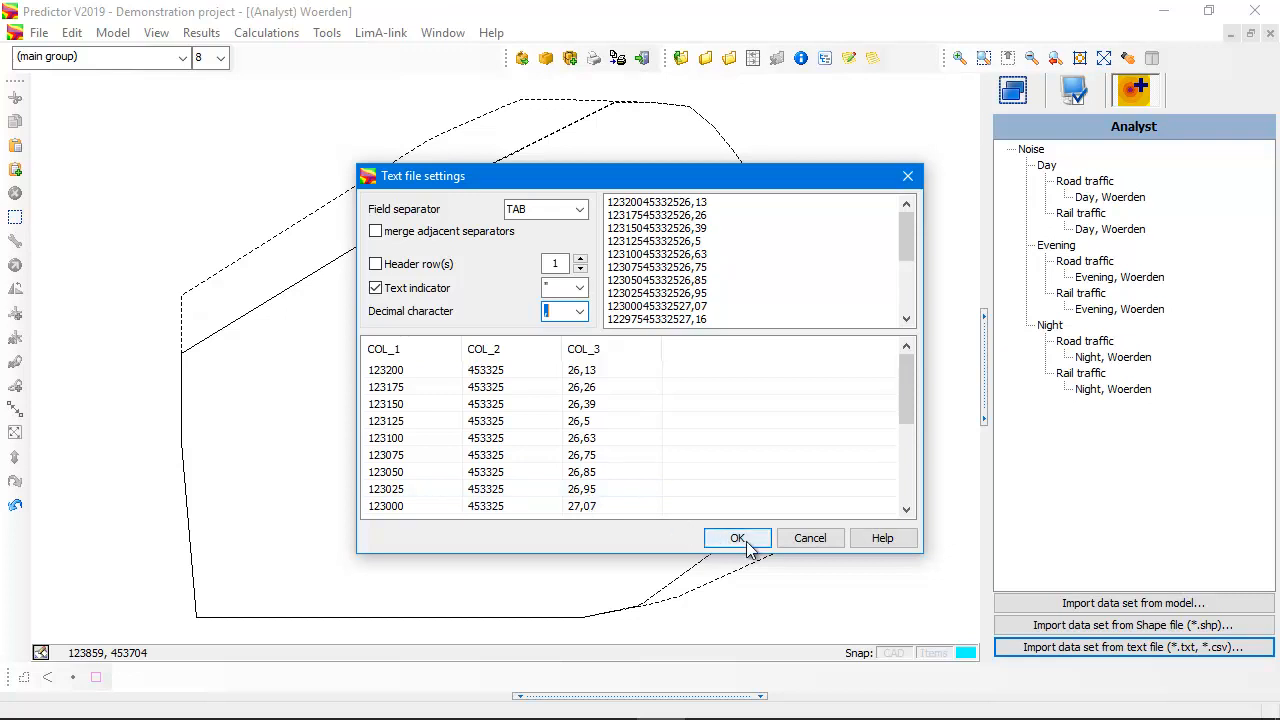
# - Map COL_1 to X, COL_2 to Y and COL_3 to the value for the point import
pyautogui.click(736, 538)
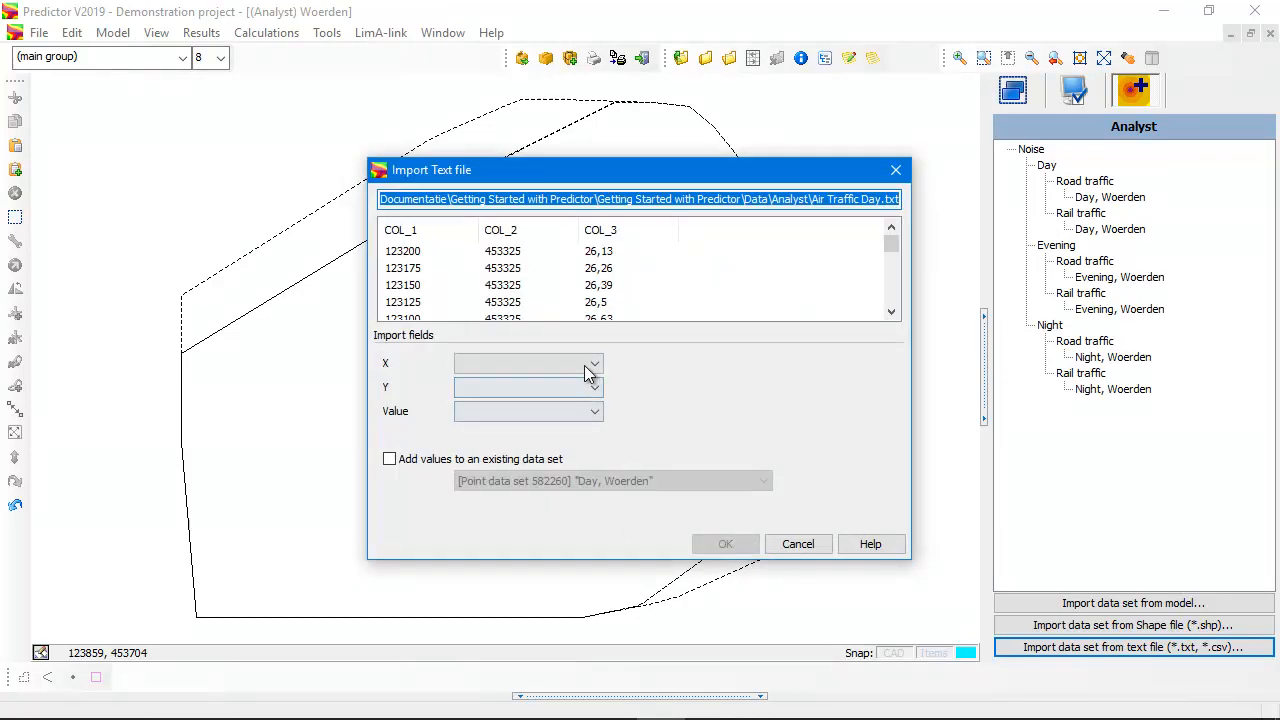
pyautogui.click(592, 364)
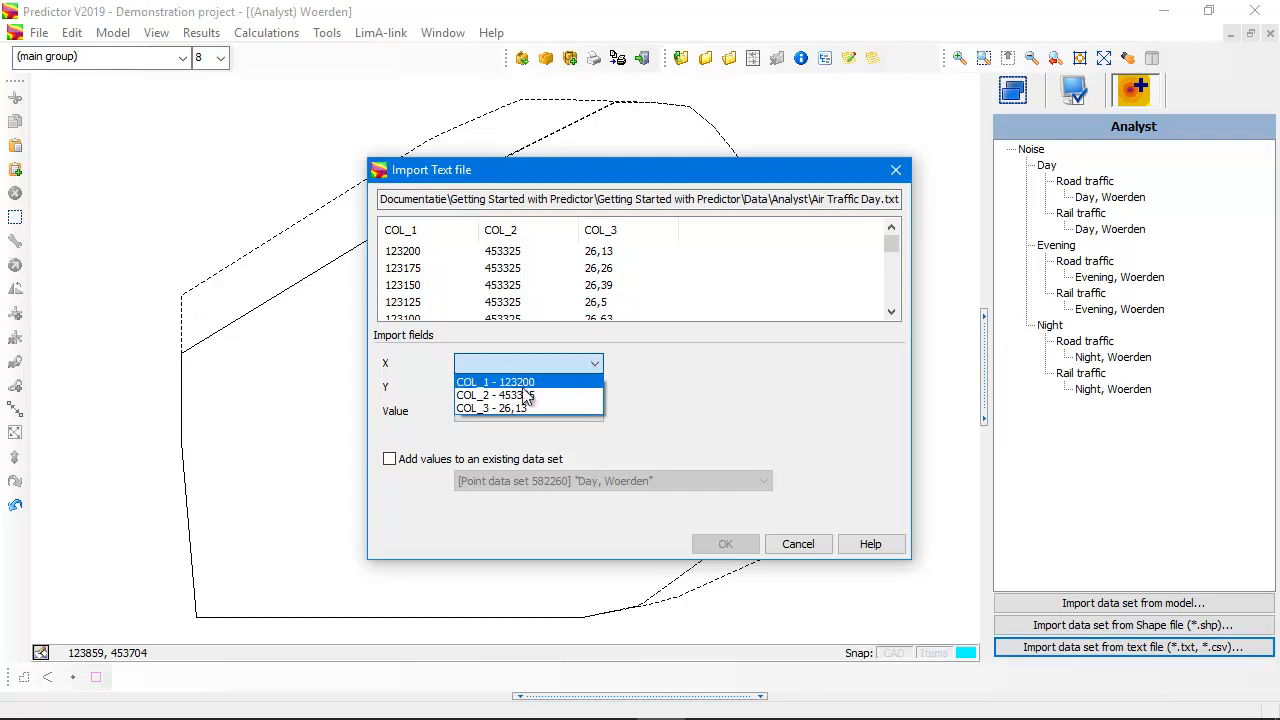
pyautogui.click(496, 380)
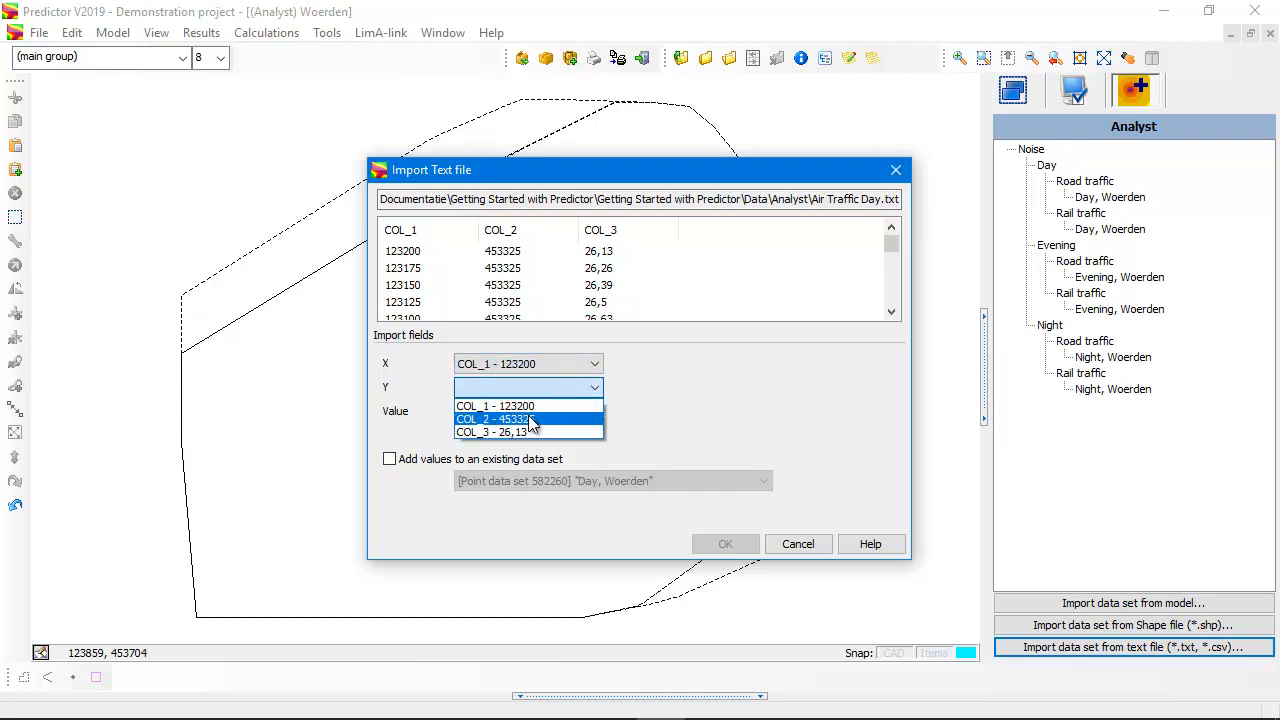
pyautogui.click(528, 418)
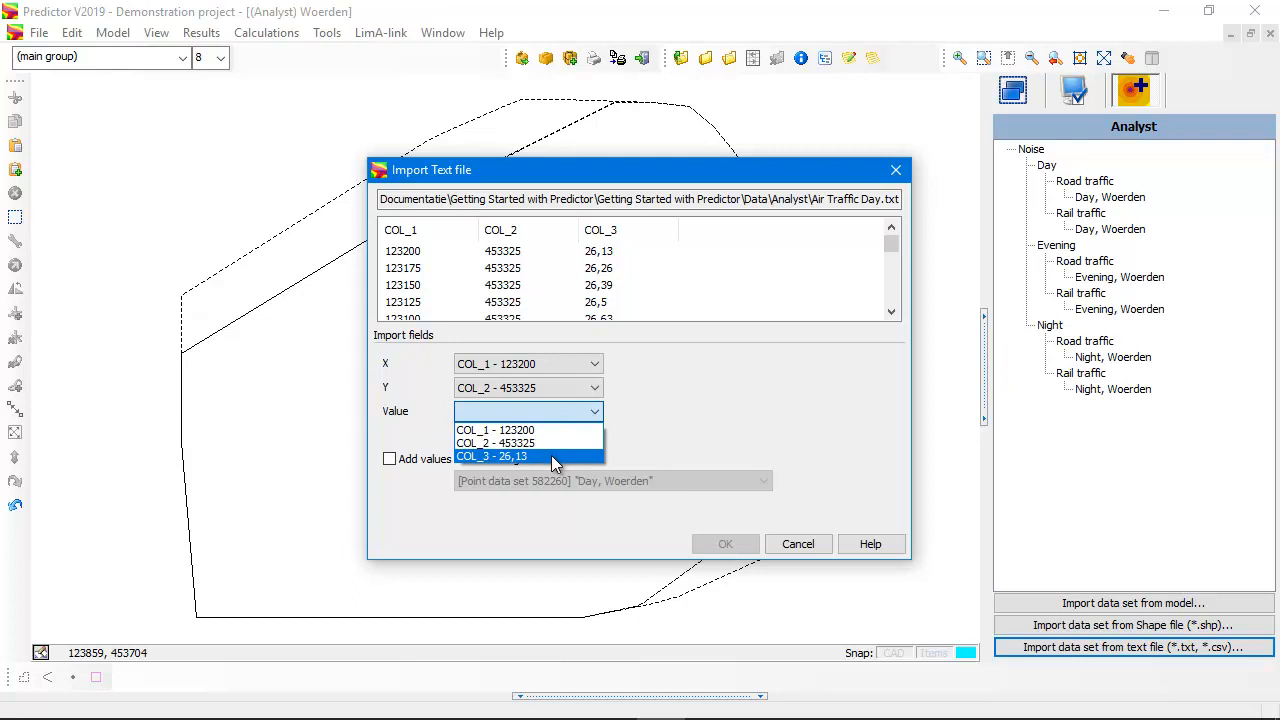
pyautogui.click(492, 456)
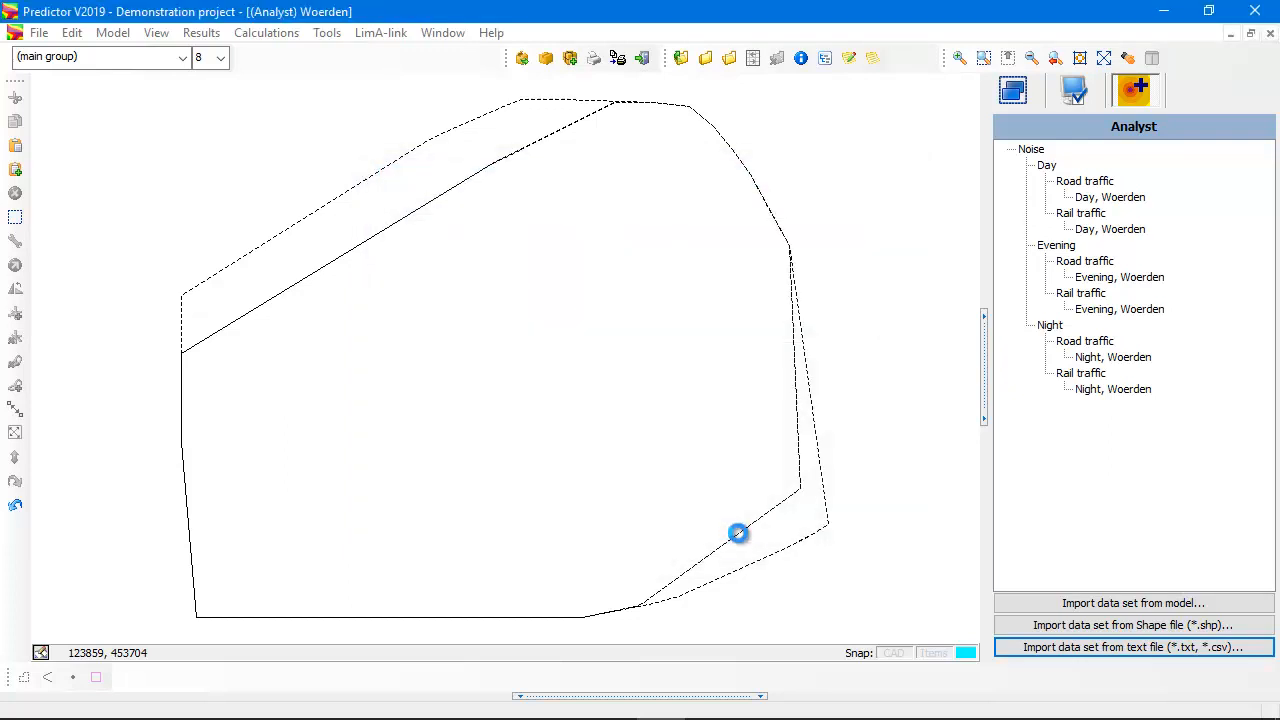
# - Set the Air Traffic Day data set to type Noise, noise type Aviation, period Day
pyautogui.click(1132, 646)
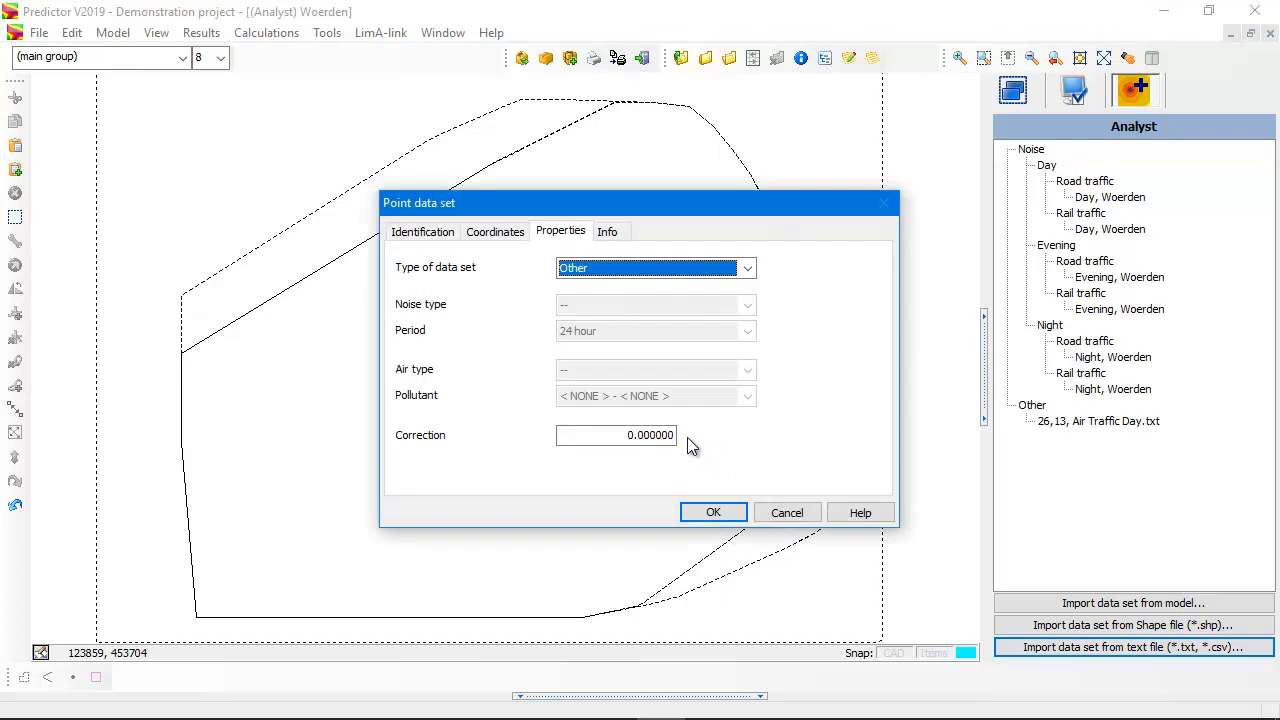
pyautogui.moveTo(808, 424)
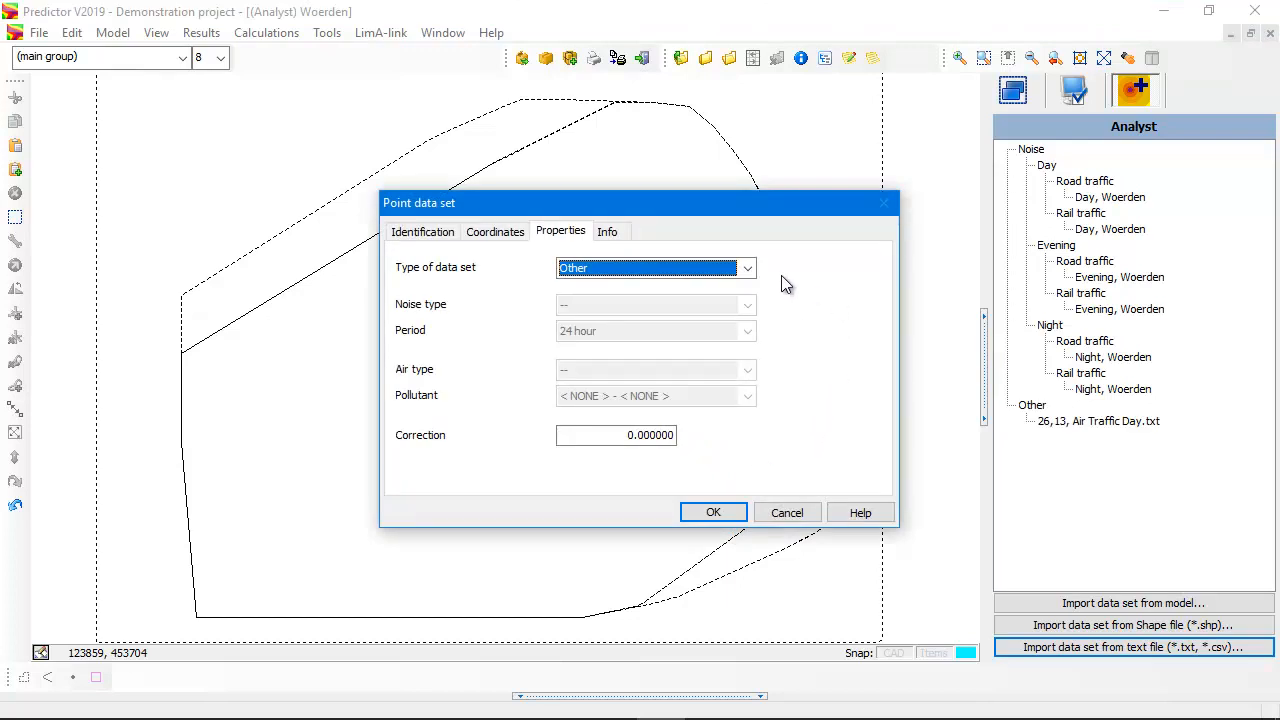
pyautogui.click(744, 268)
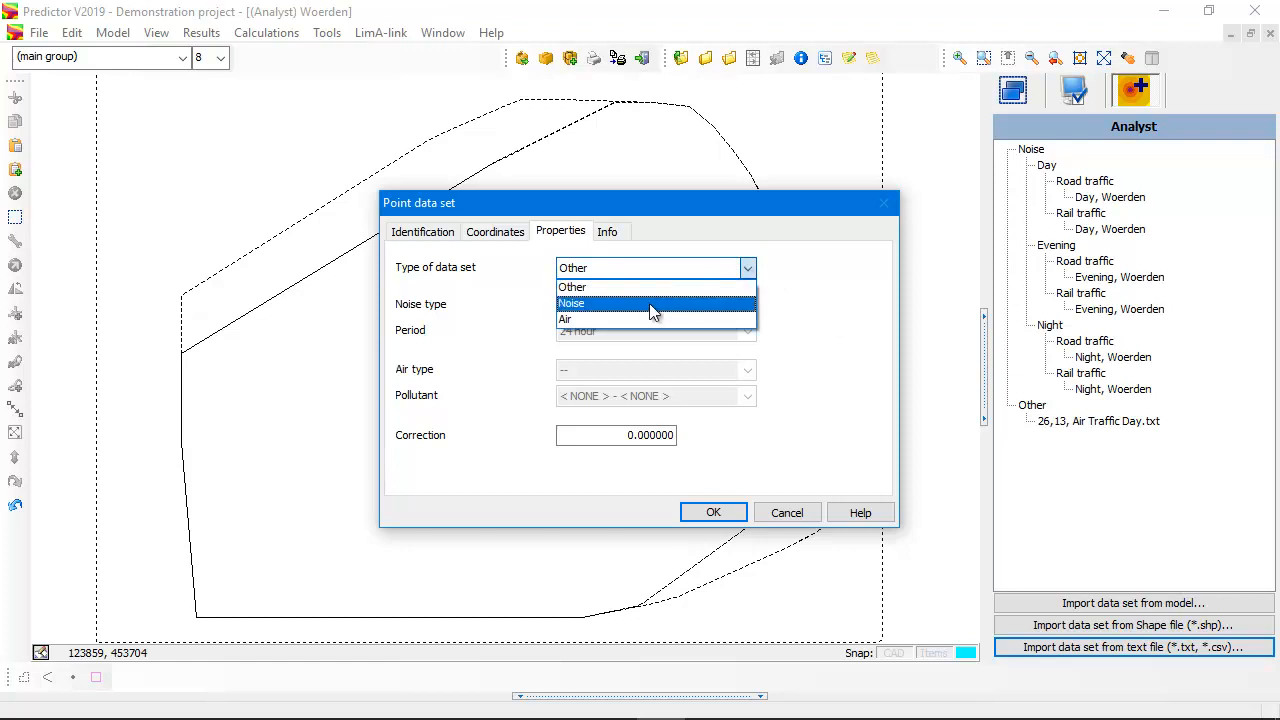
pyautogui.moveTo(644, 320)
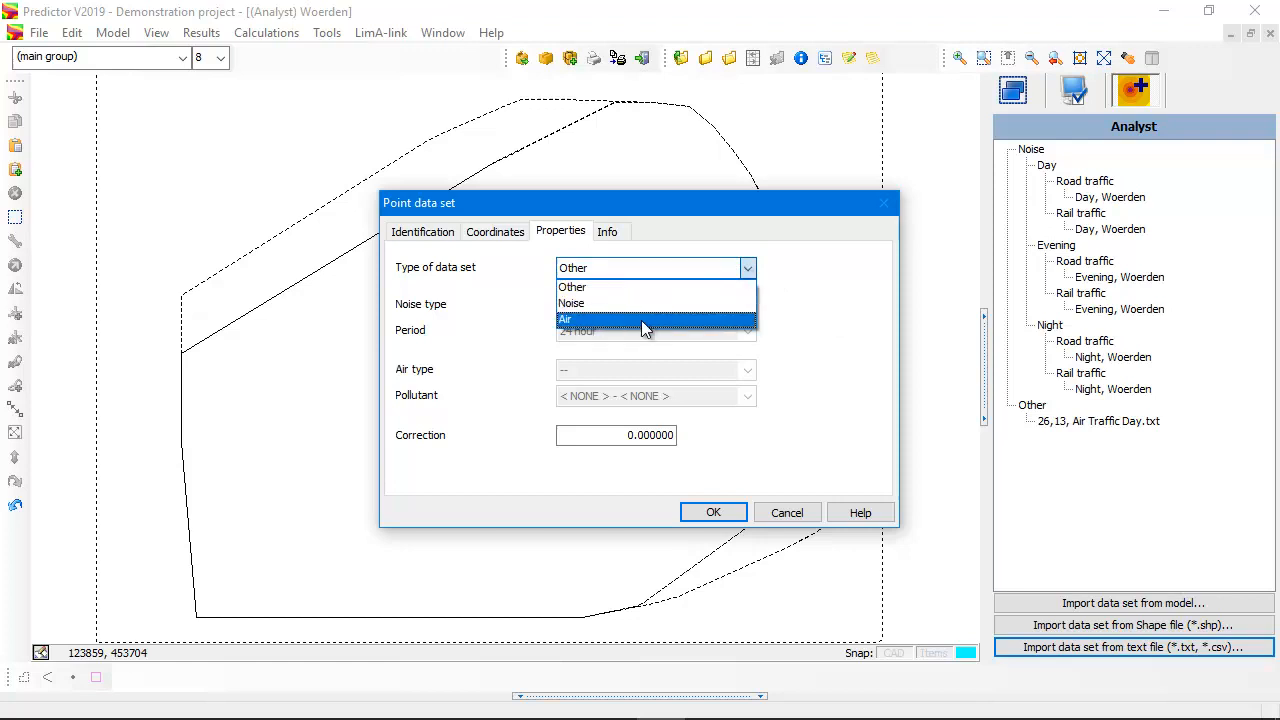
pyautogui.click(572, 304)
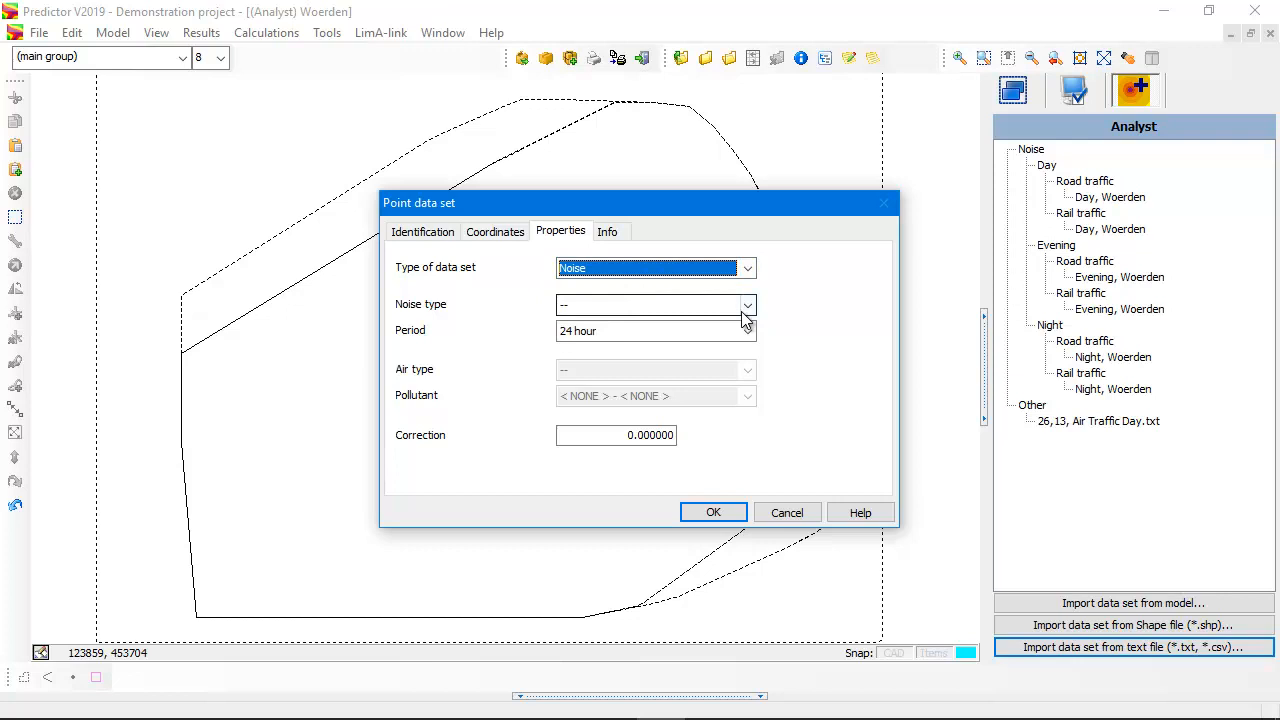
pyautogui.click(748, 304)
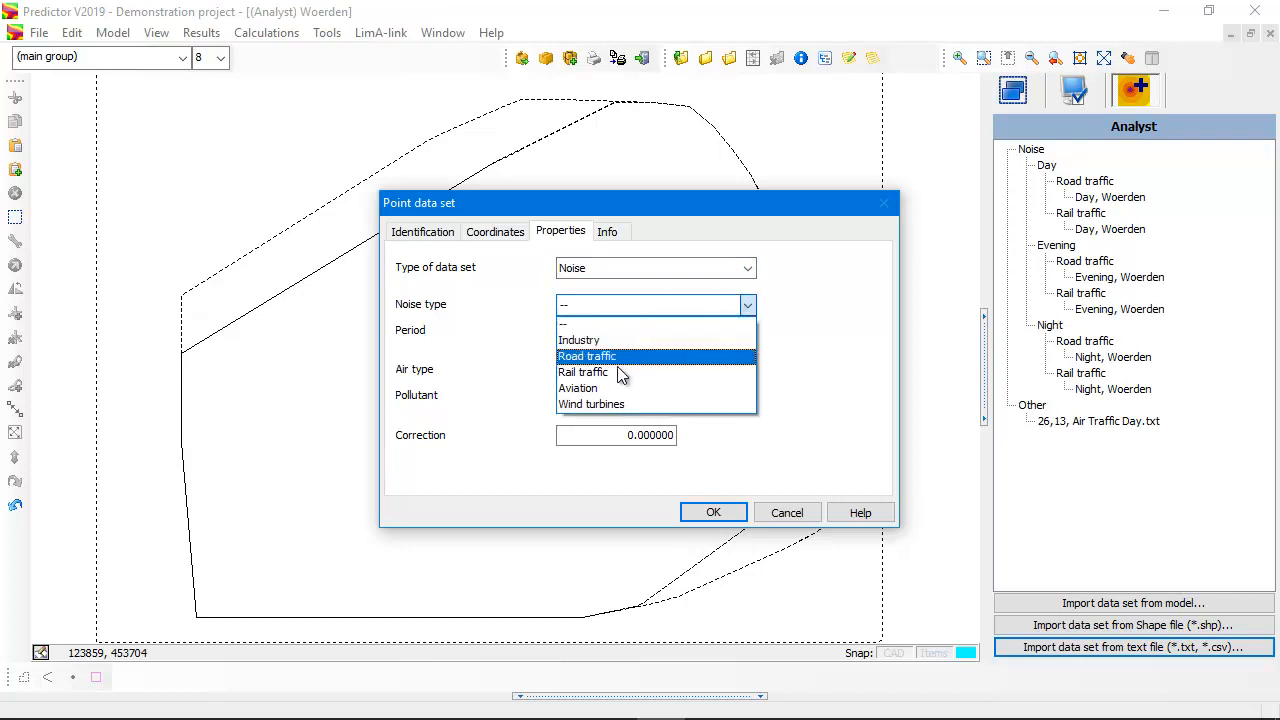
pyautogui.click(578, 388)
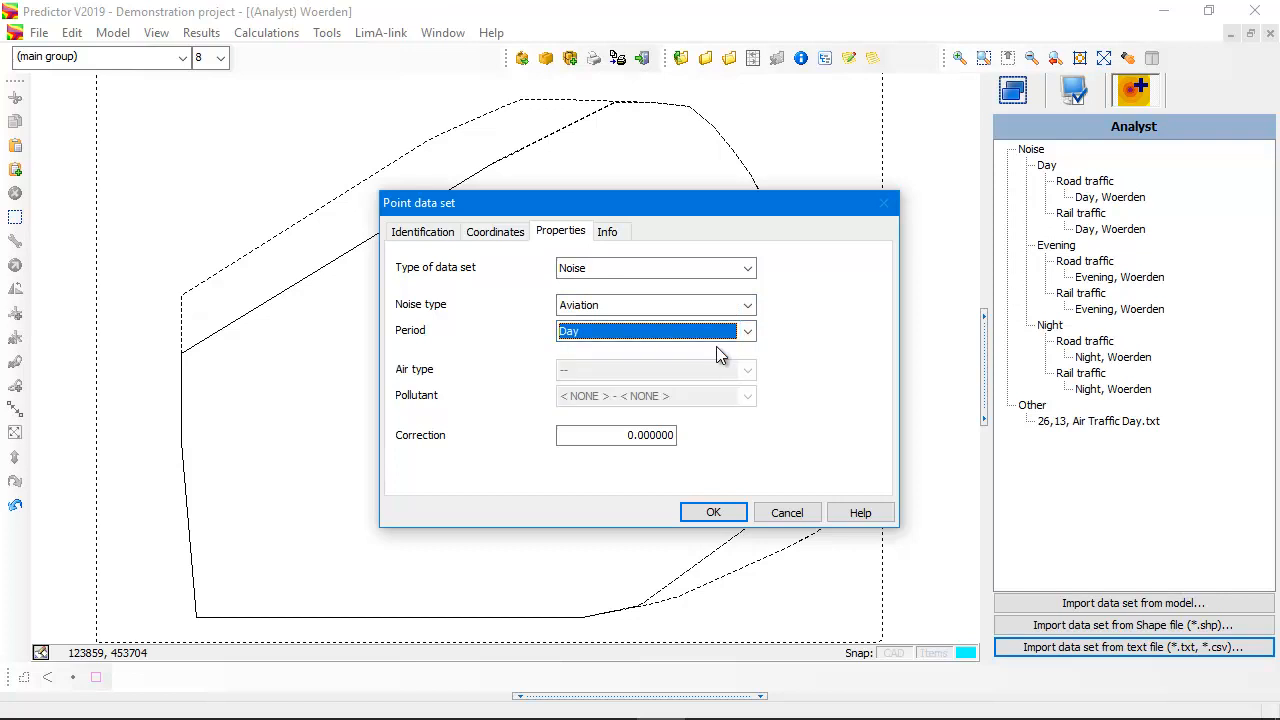
pyautogui.click(712, 512)
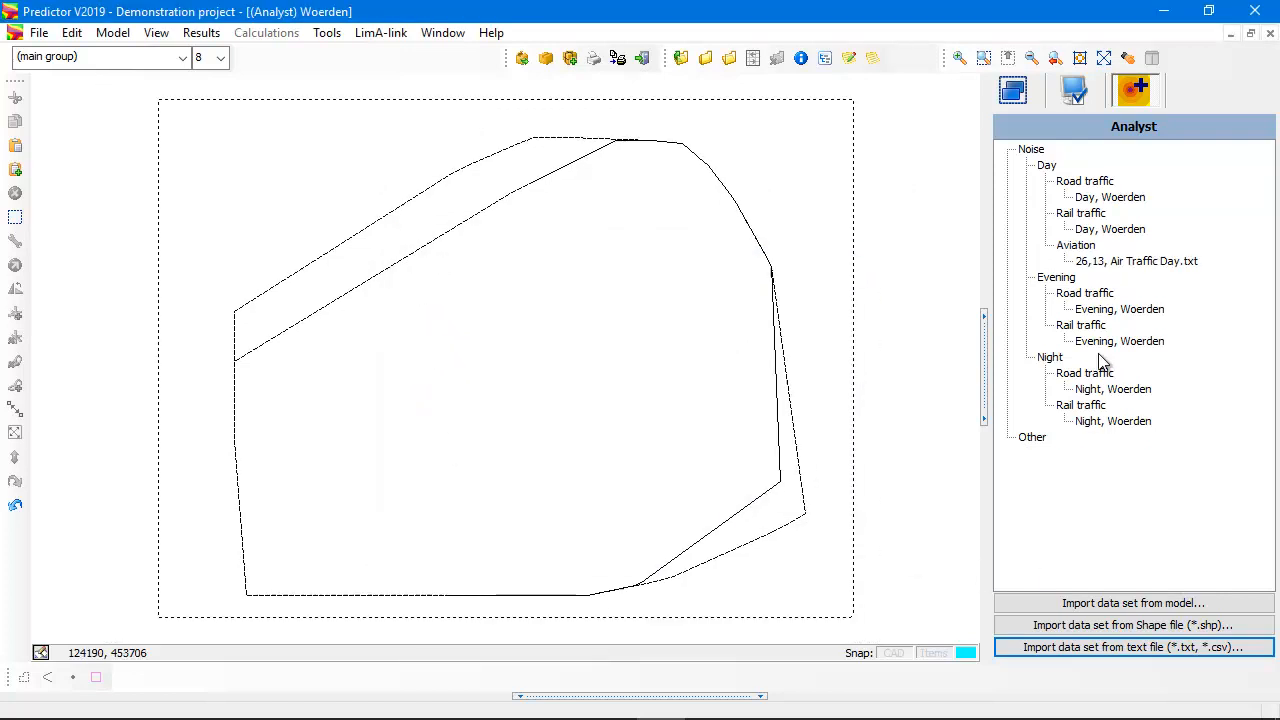
pyautogui.moveTo(1110, 220)
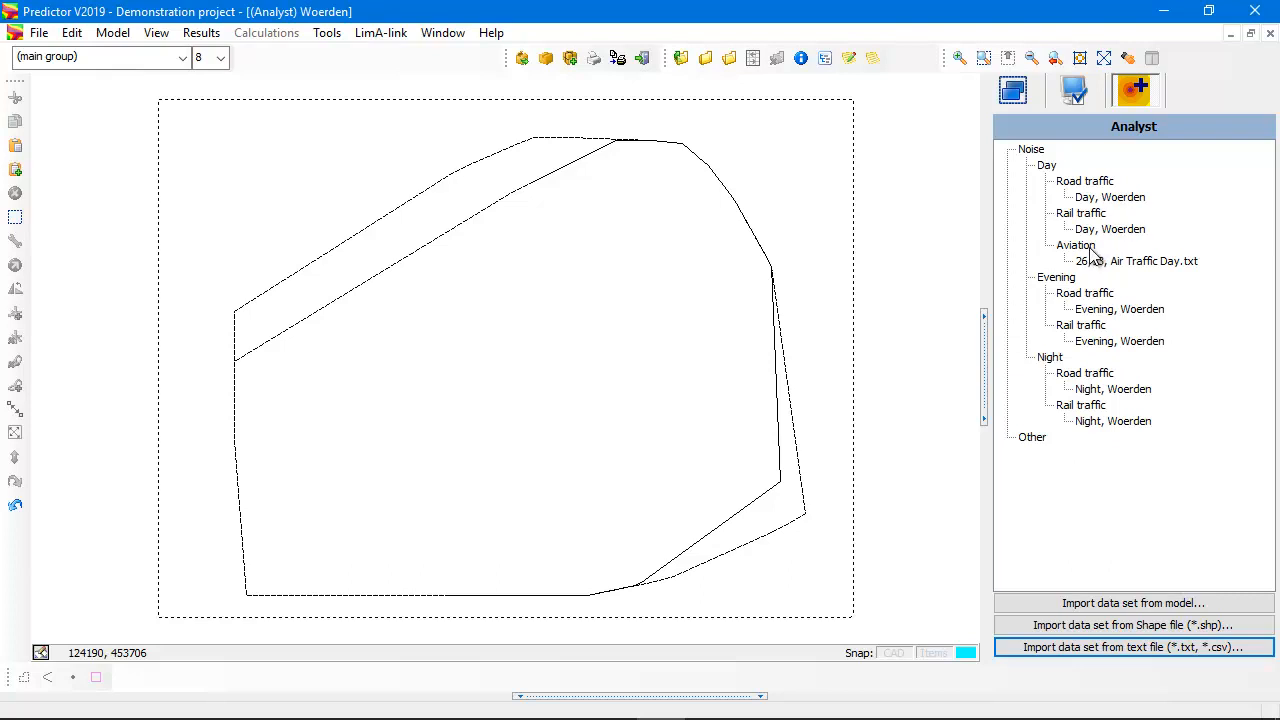
pyautogui.moveTo(1156, 268)
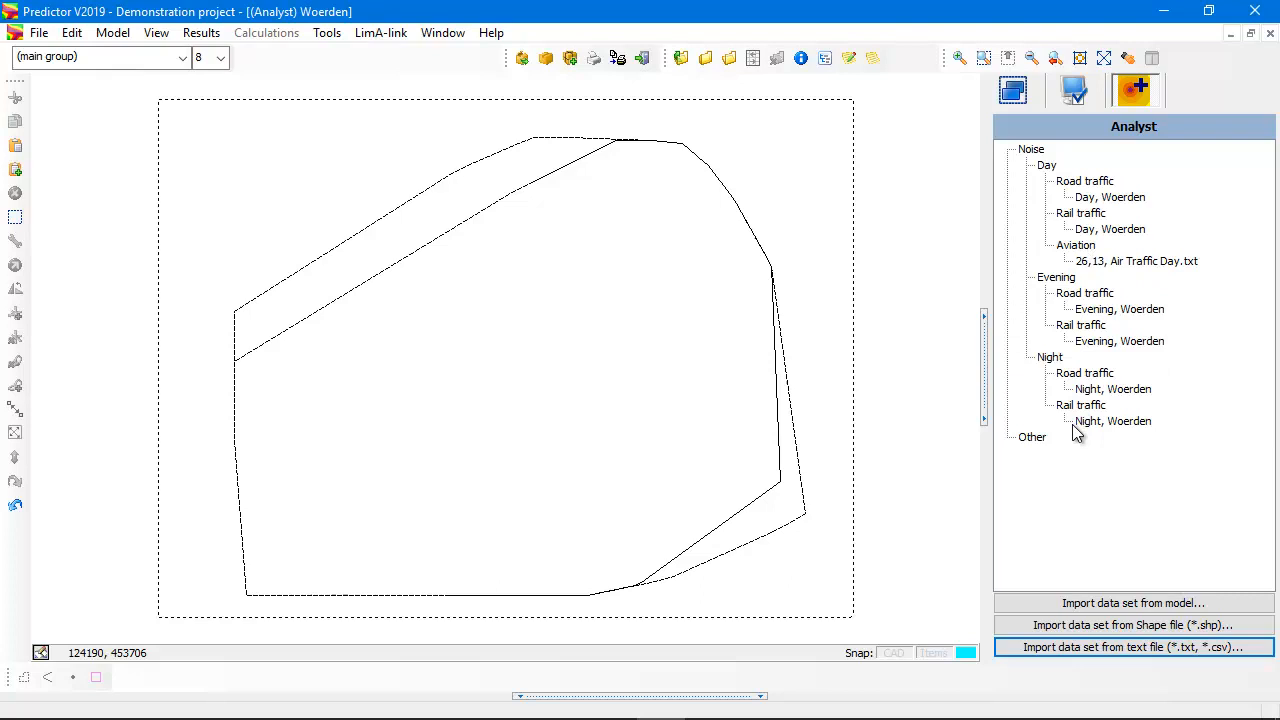
pyautogui.moveTo(1170, 372)
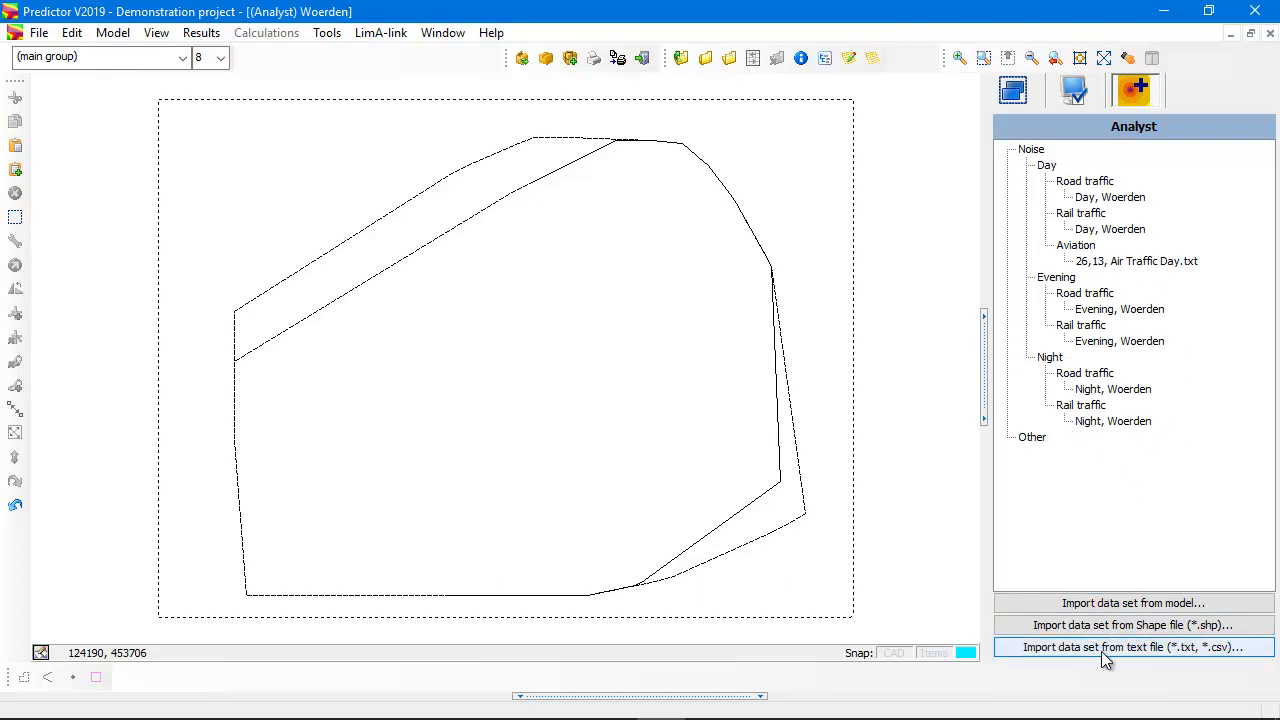
# - Import Air Traffic Night.txt with TAB separator and comma decimals, using COL_3 as value
pyautogui.click(1132, 648)
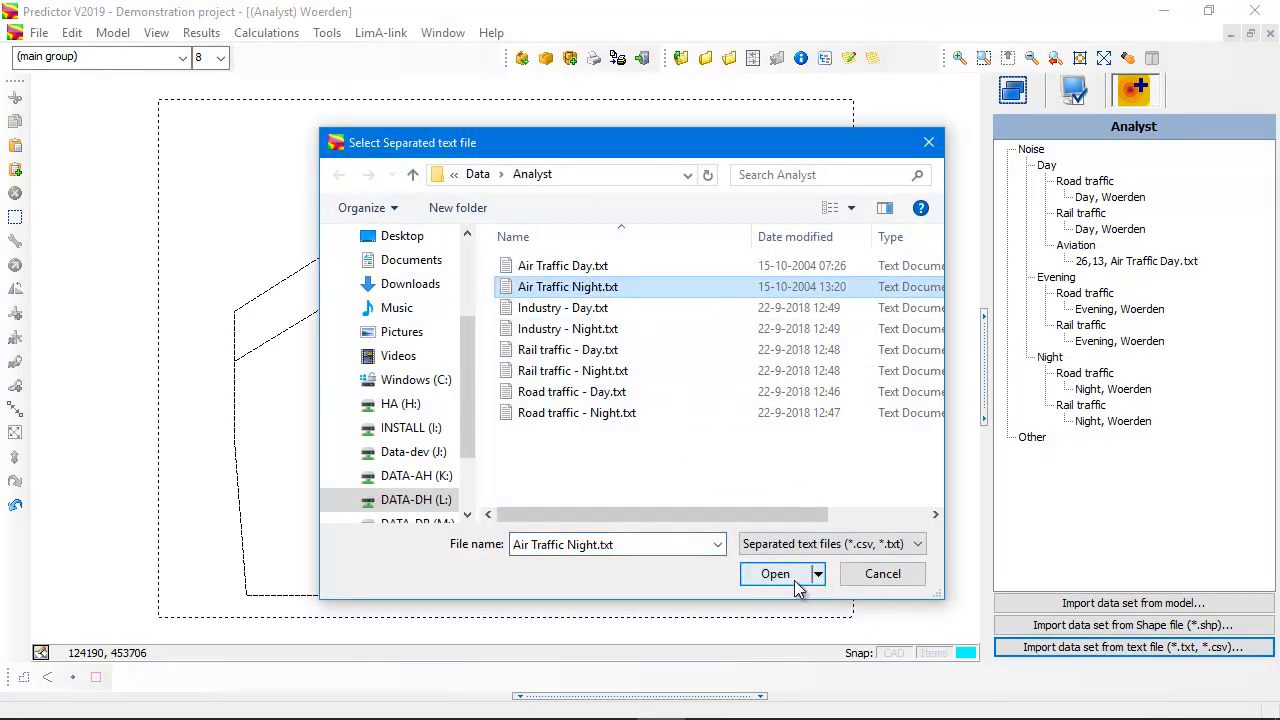
pyautogui.click(776, 574)
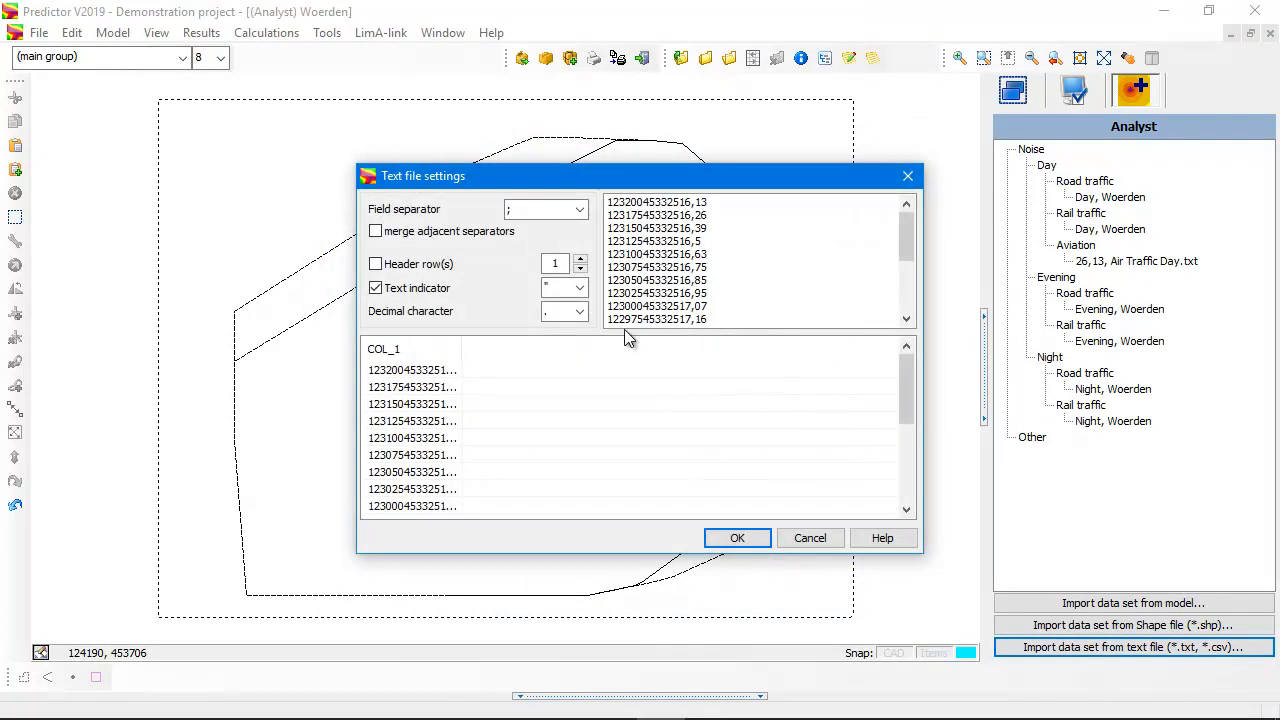
pyautogui.click(576, 210)
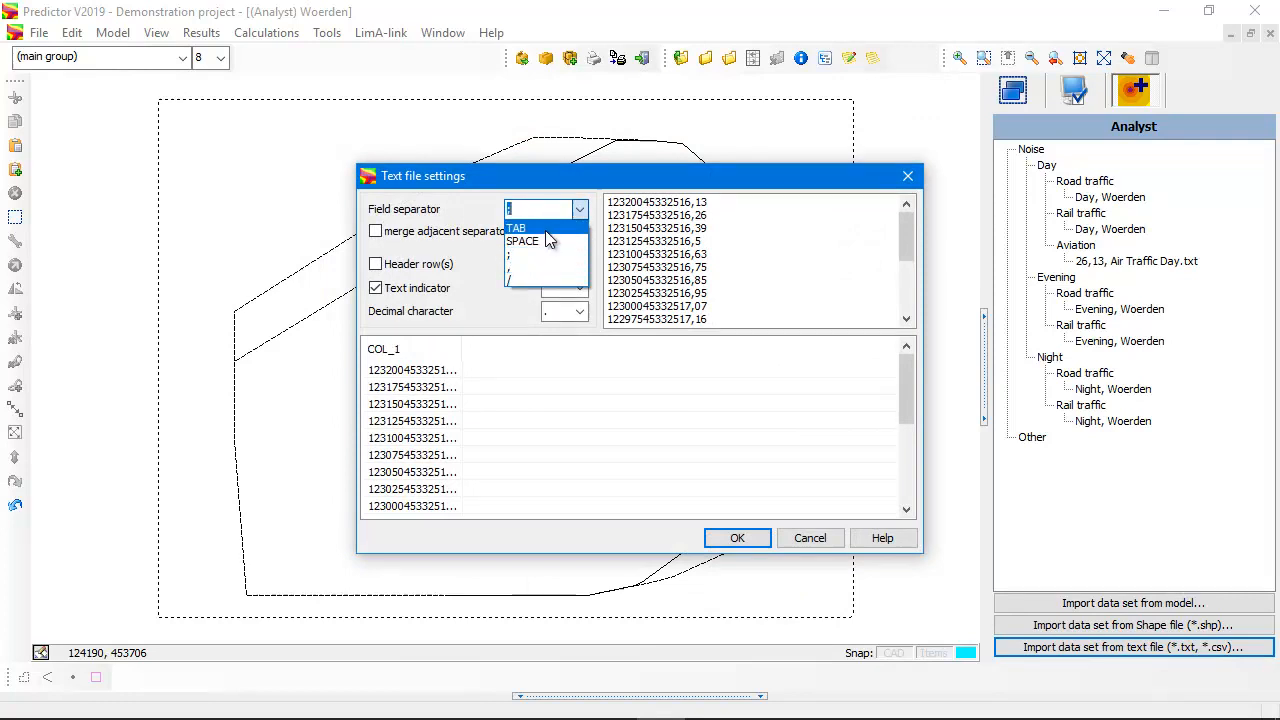
pyautogui.click(516, 228)
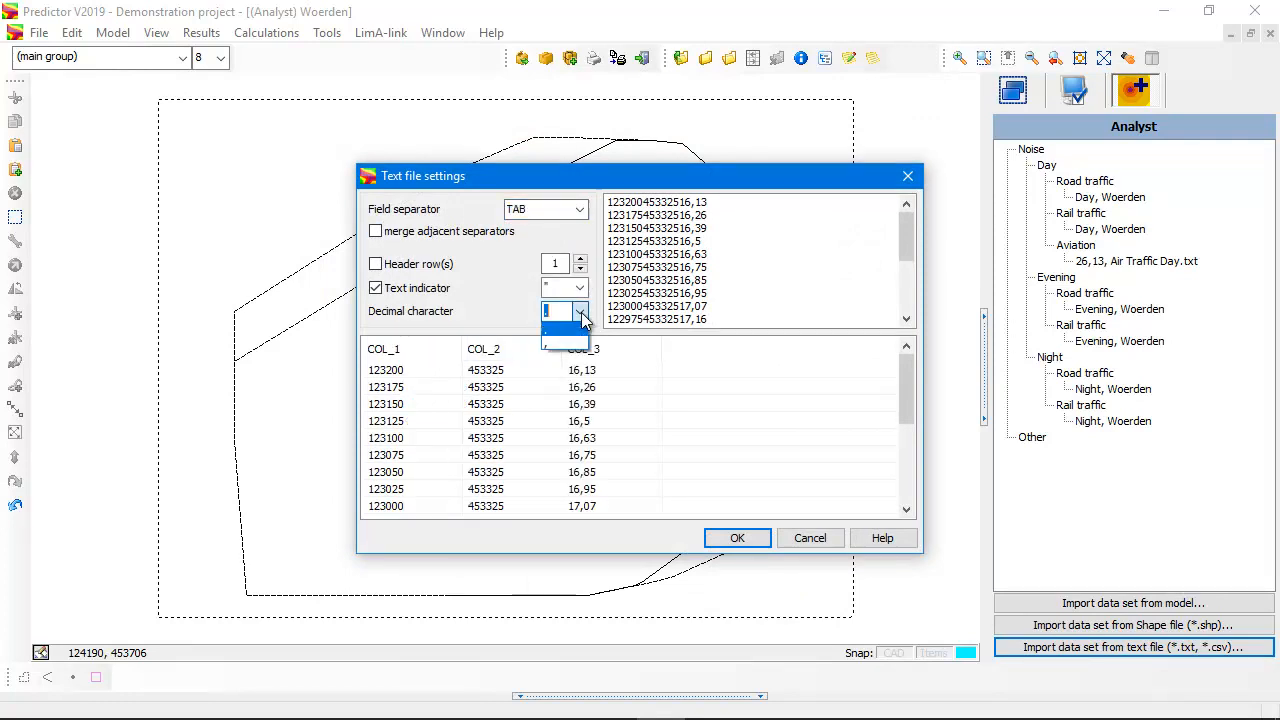
pyautogui.click(580, 312)
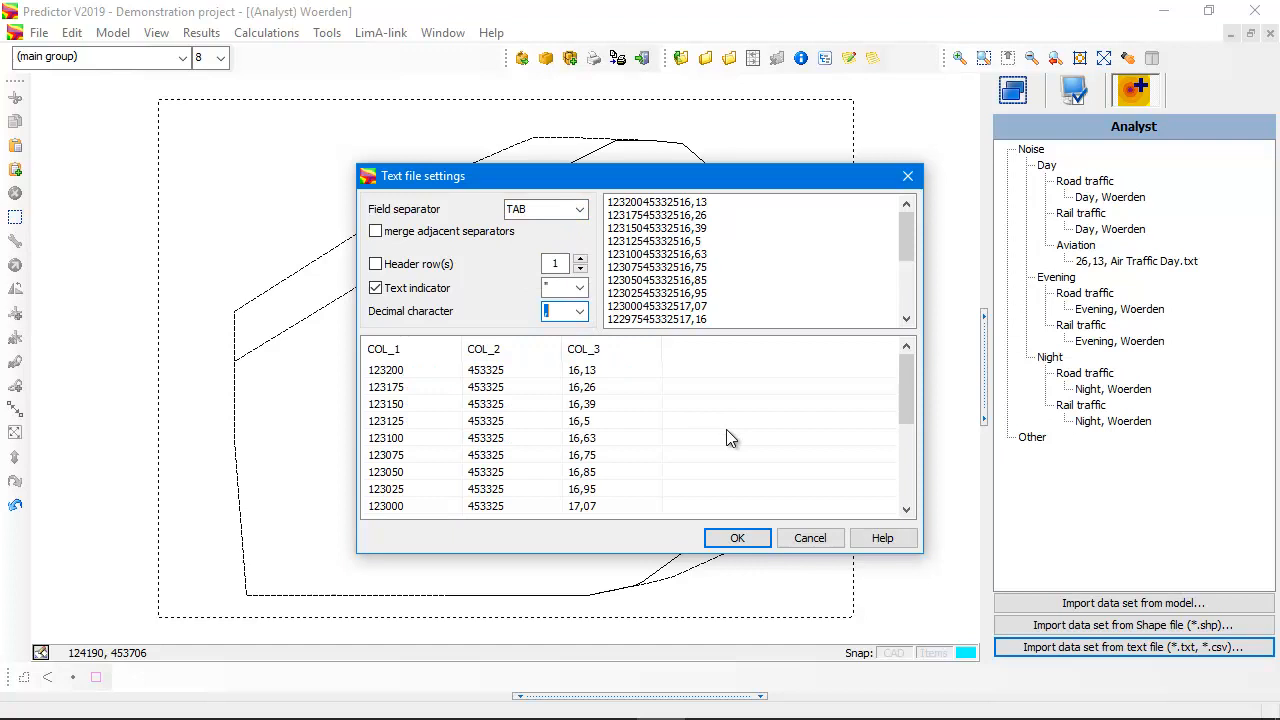
pyautogui.click(736, 538)
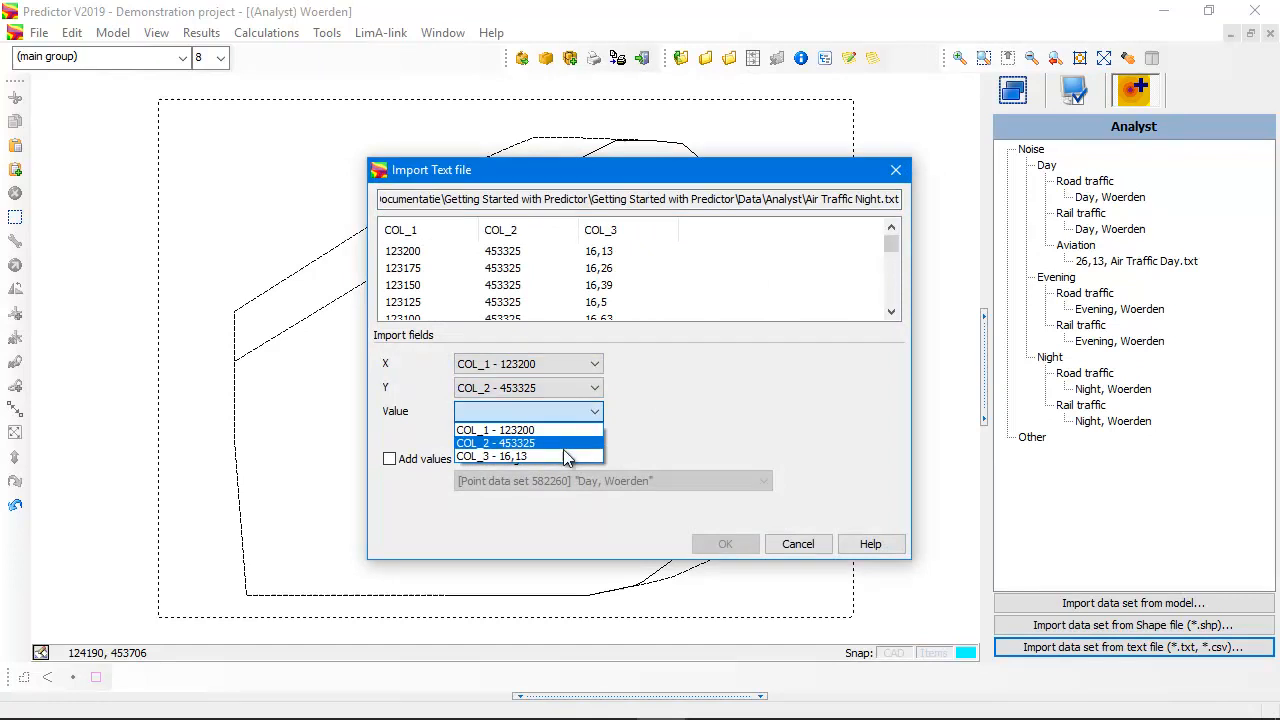
pyautogui.click(510, 456)
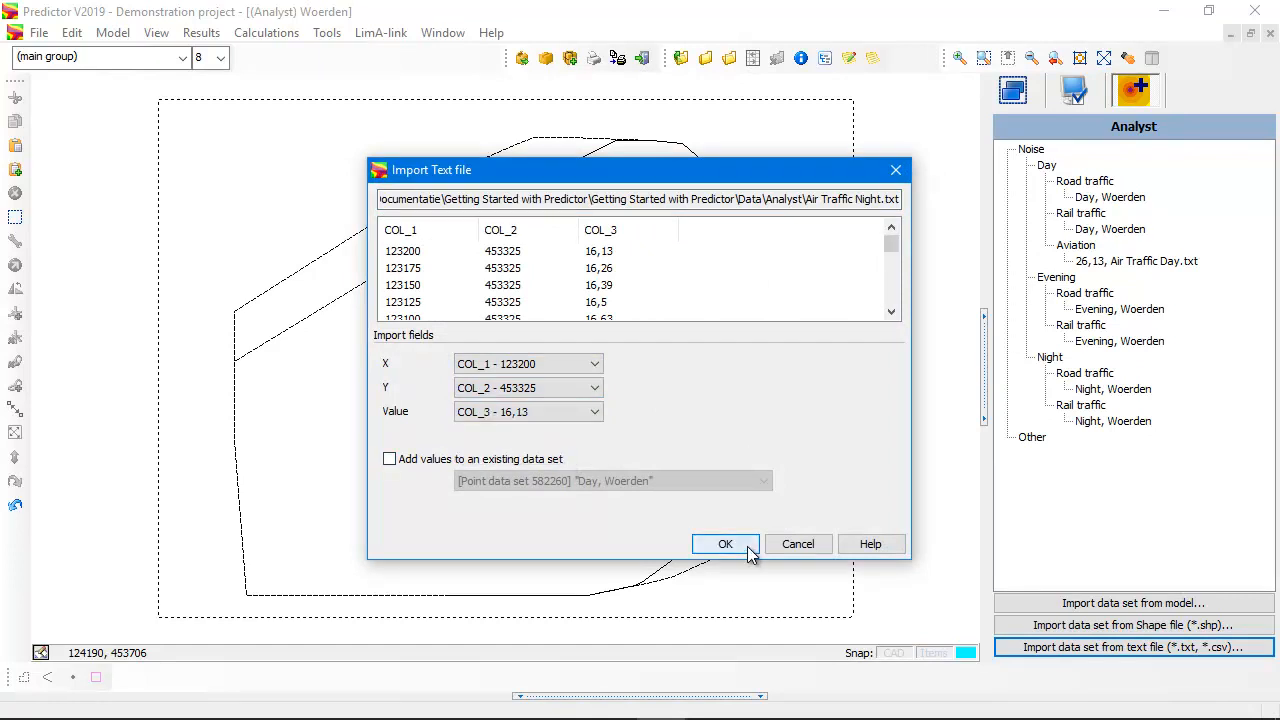
# - Classify the imported Air Traffic Night data as Noise, Aviation, period Night
pyautogui.click(724, 544)
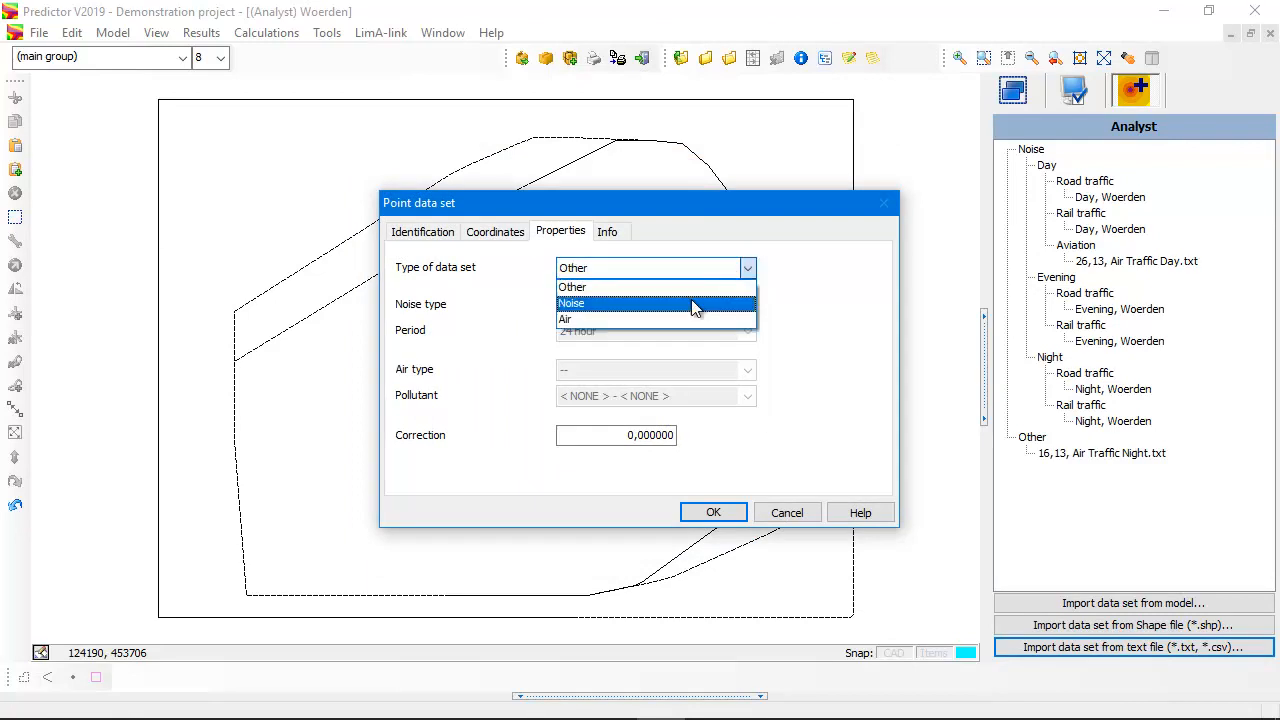
pyautogui.click(572, 304)
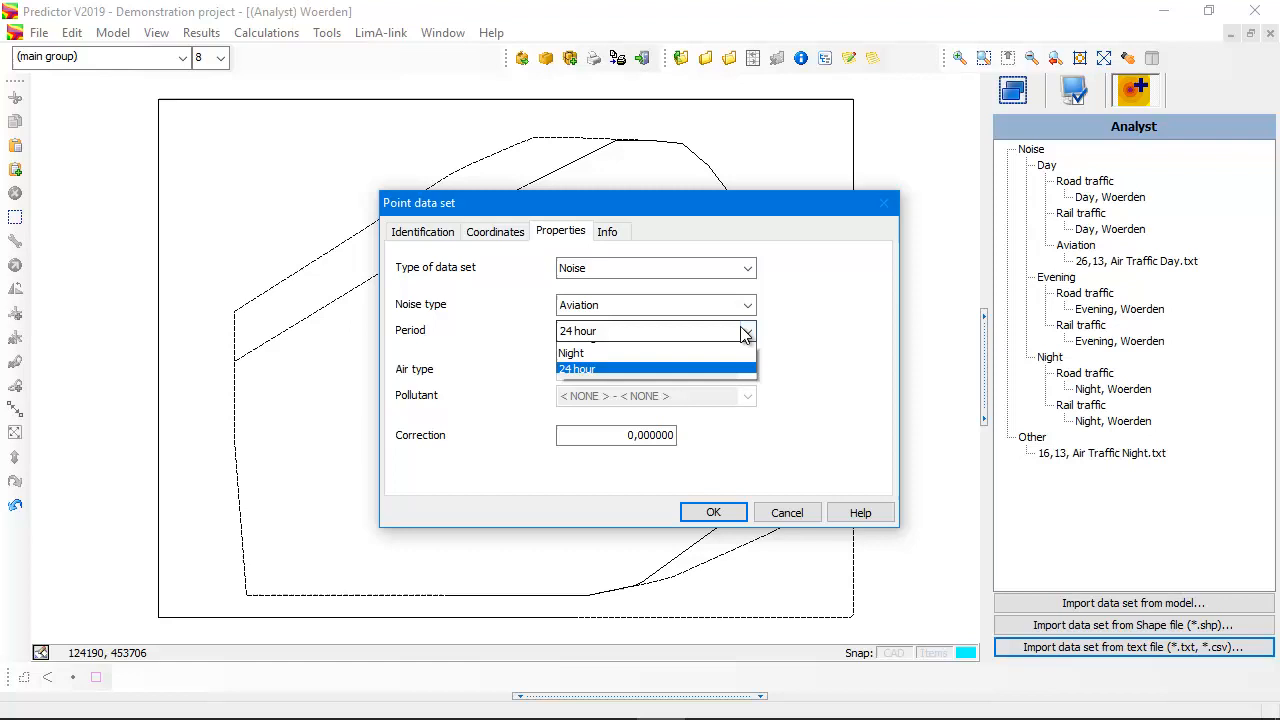
pyautogui.click(572, 352)
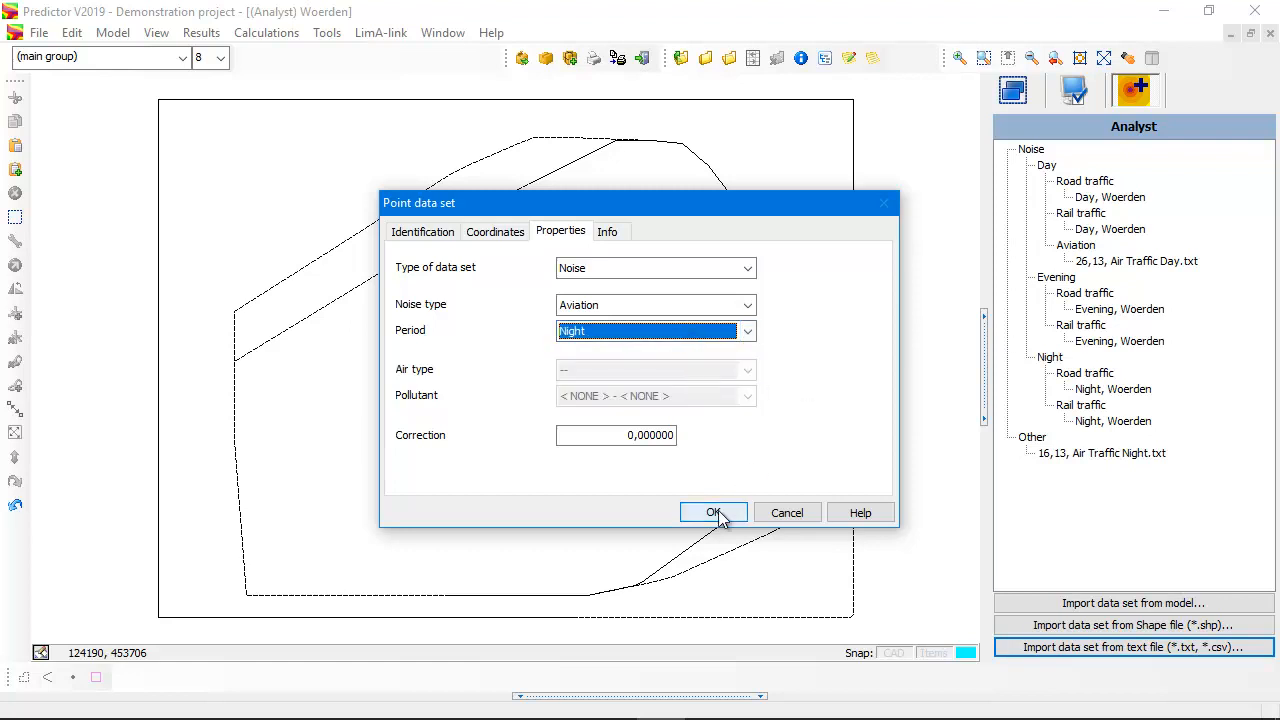
pyautogui.click(712, 512)
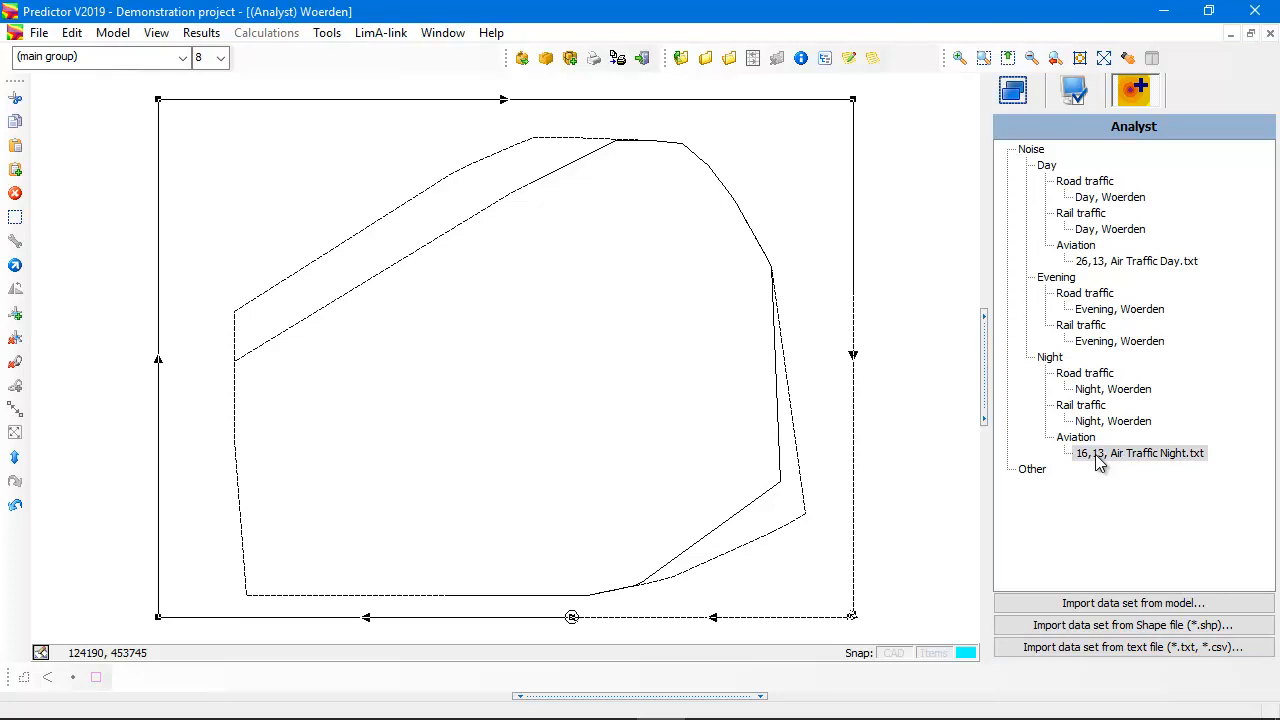
# - Select the Air Traffic Night data set and bring up the Results menu
pyautogui.click(1140, 452)
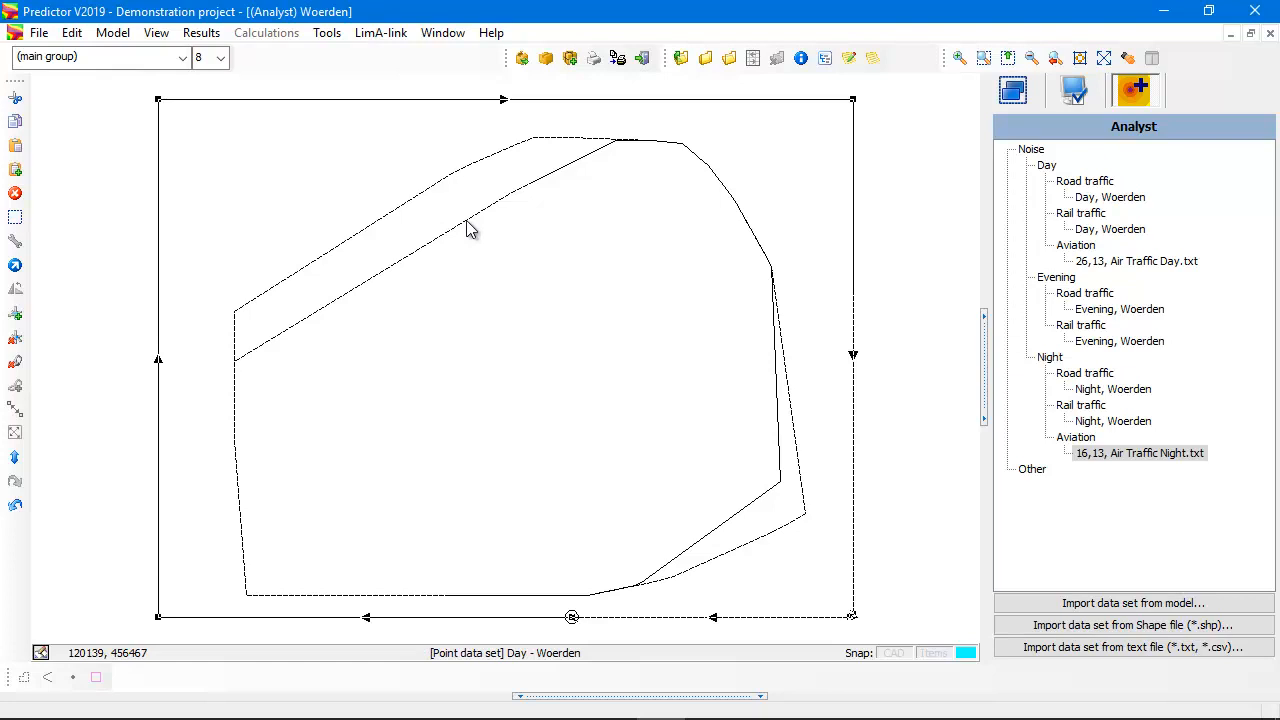
pyautogui.click(198, 32)
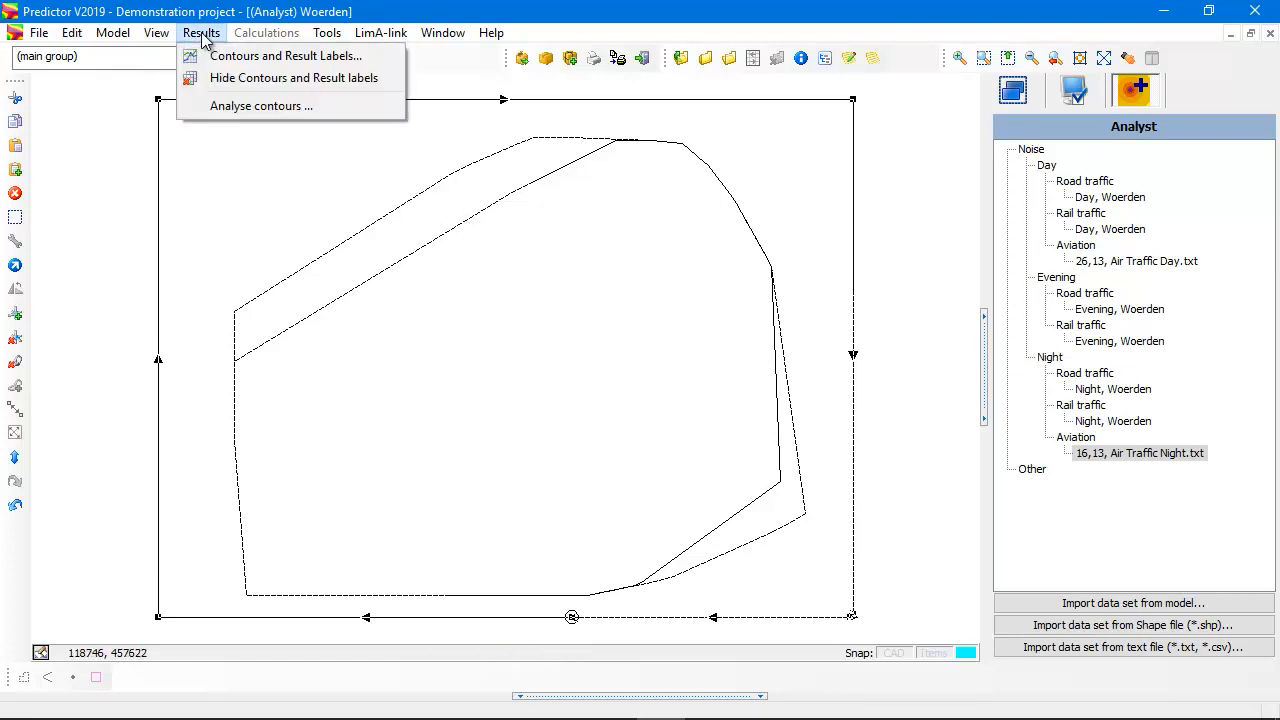
# - Show the night aviation noise as Lden (24 hour average) contour bands from under 40 to over 65 dB
pyautogui.click(290, 56)
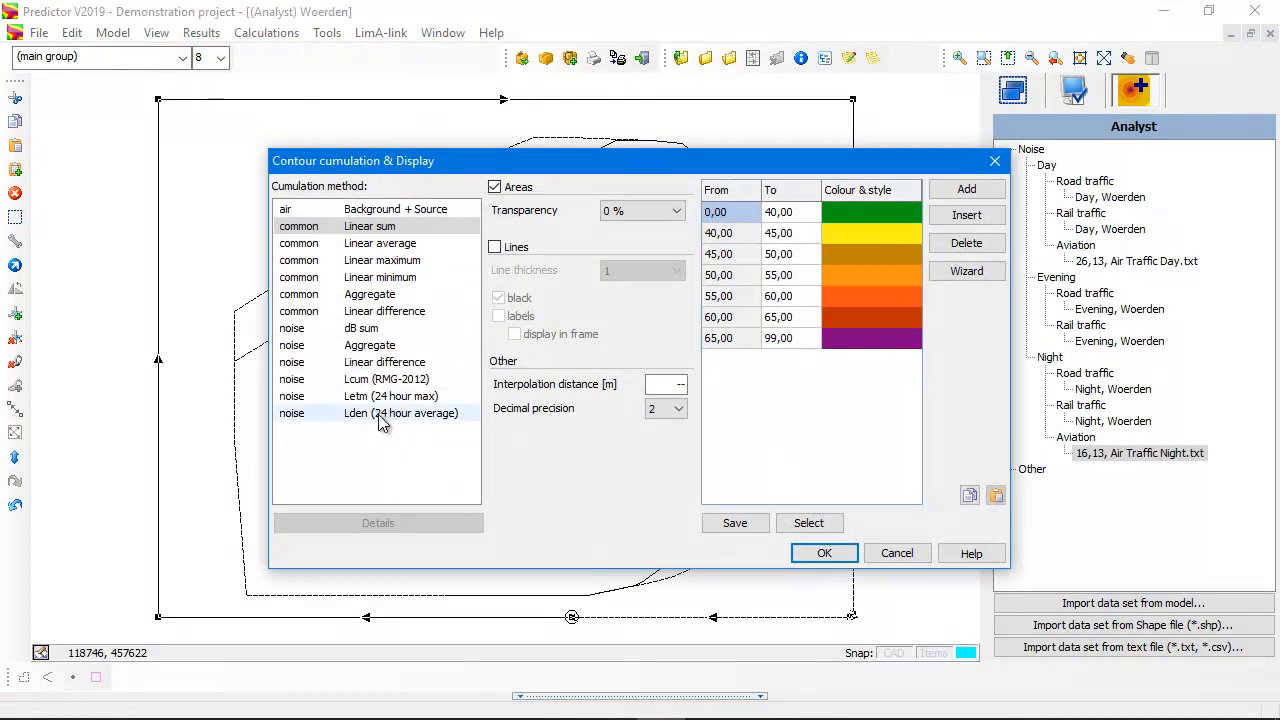
pyautogui.click(400, 412)
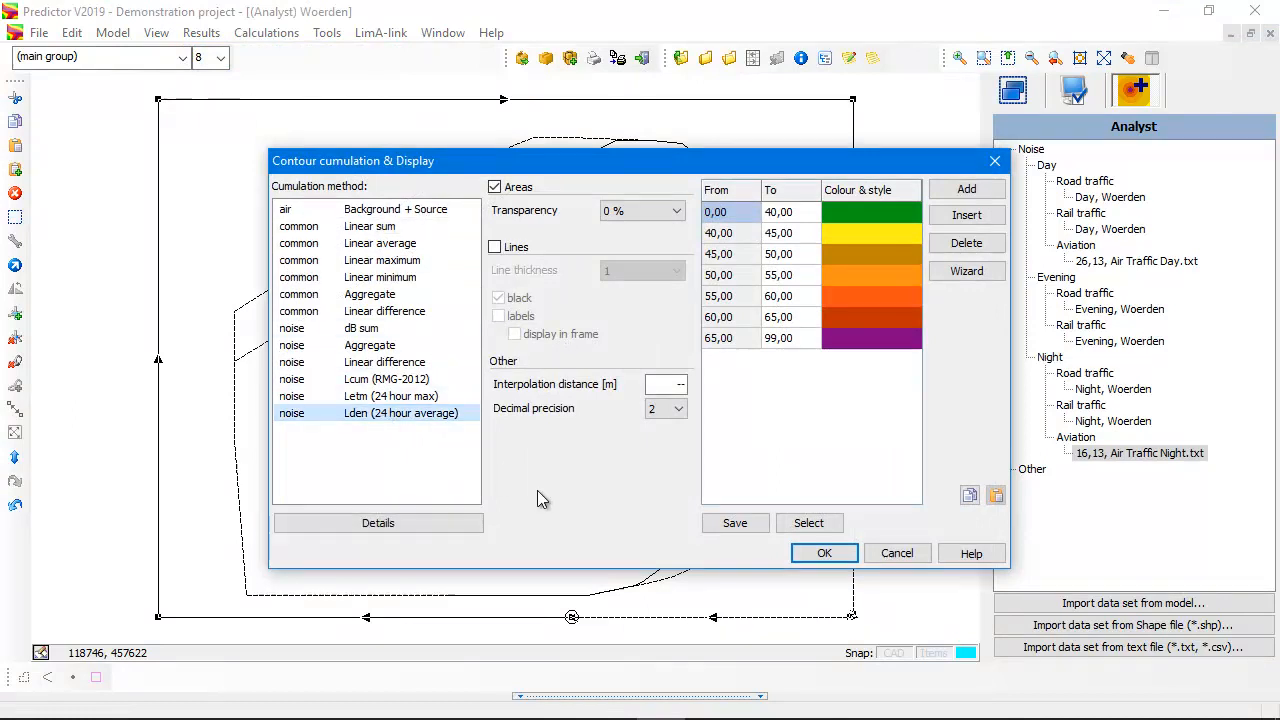
pyautogui.click(824, 552)
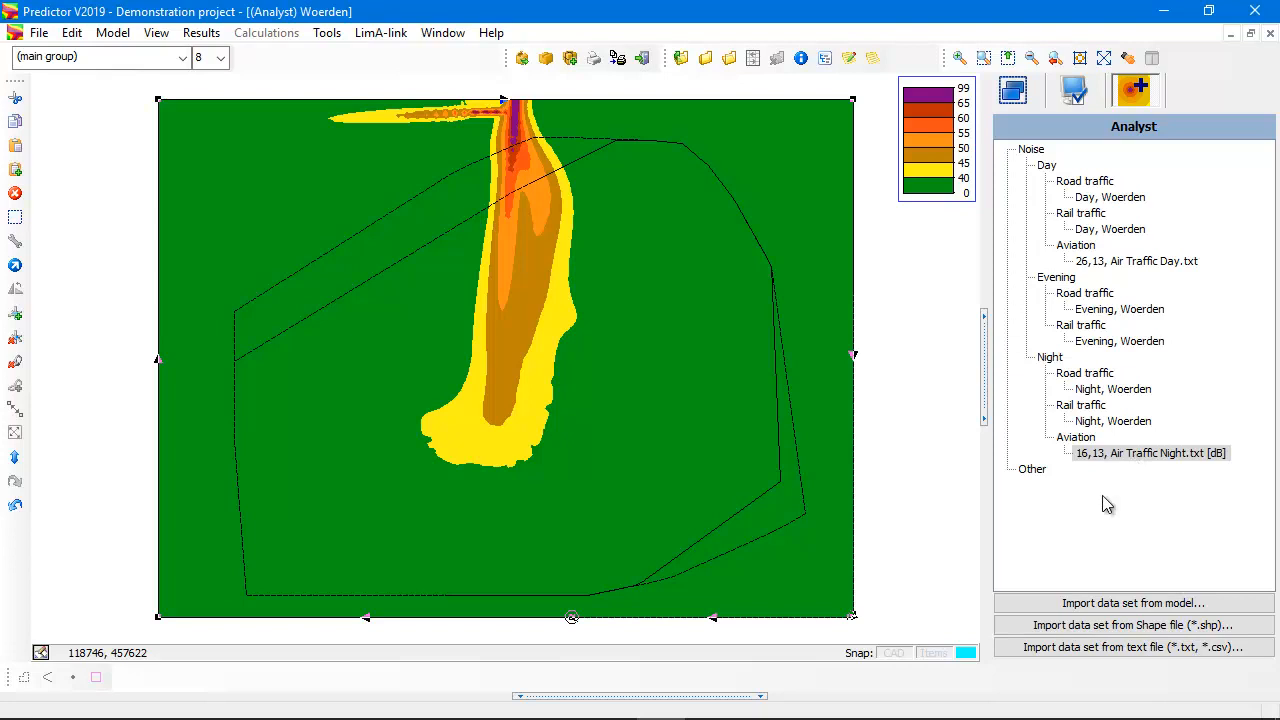
pyautogui.moveTo(1094, 522)
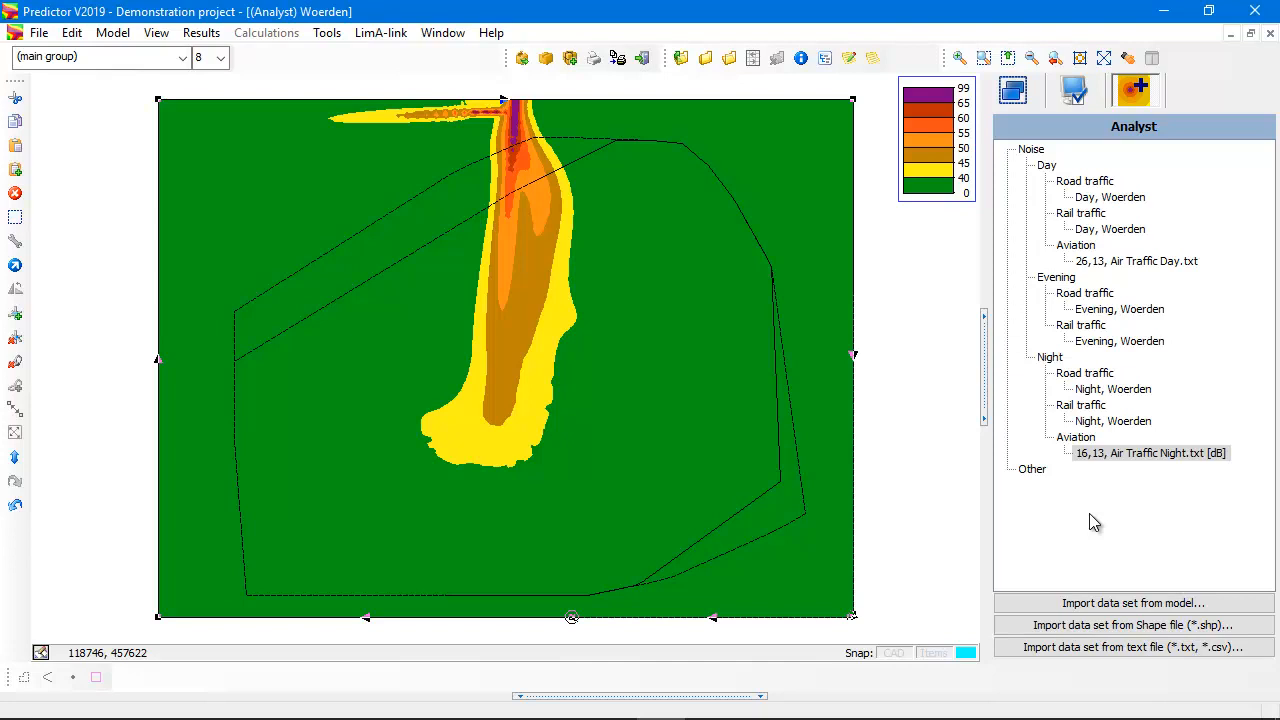
pyautogui.moveTo(1050, 360)
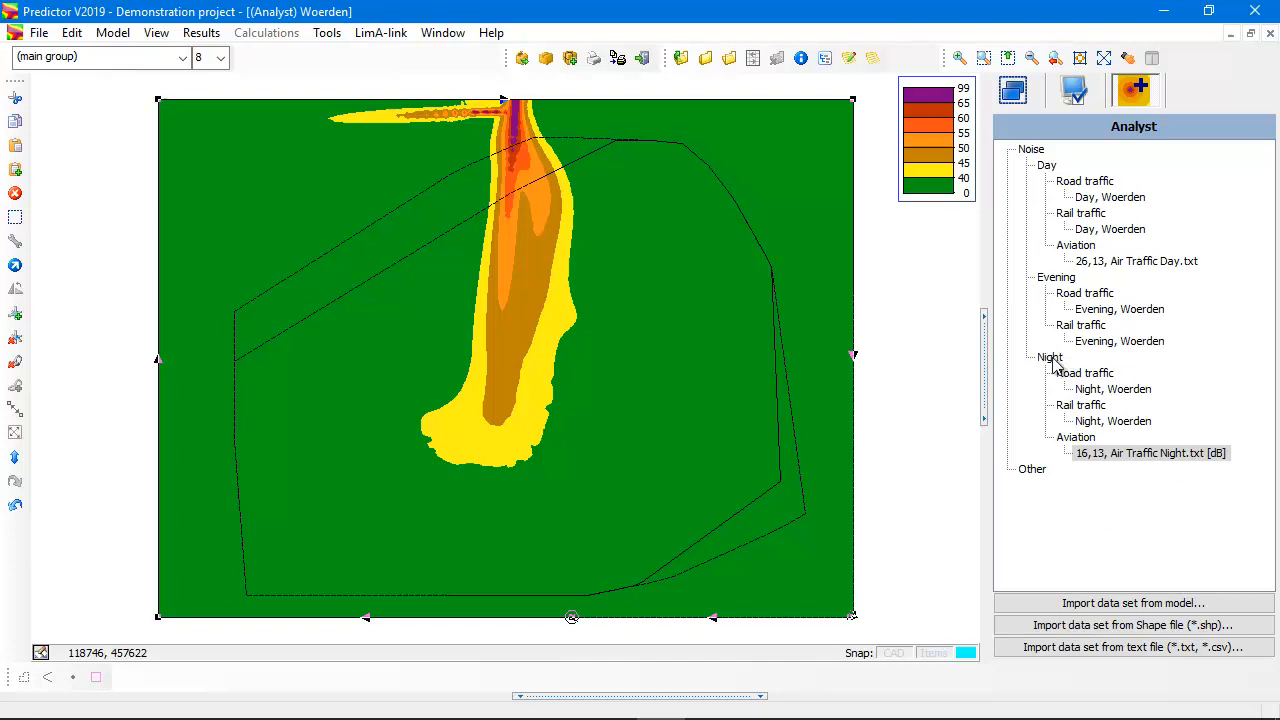
pyautogui.click(1136, 452)
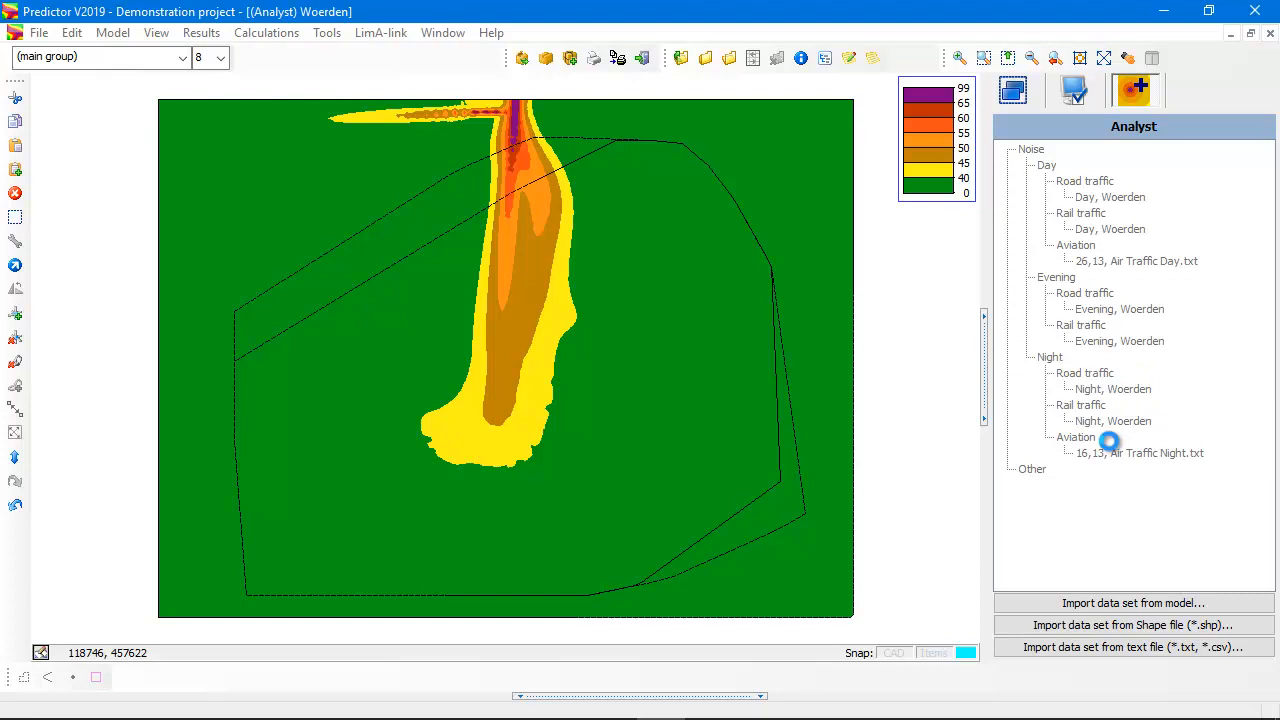
pyautogui.click(1048, 356)
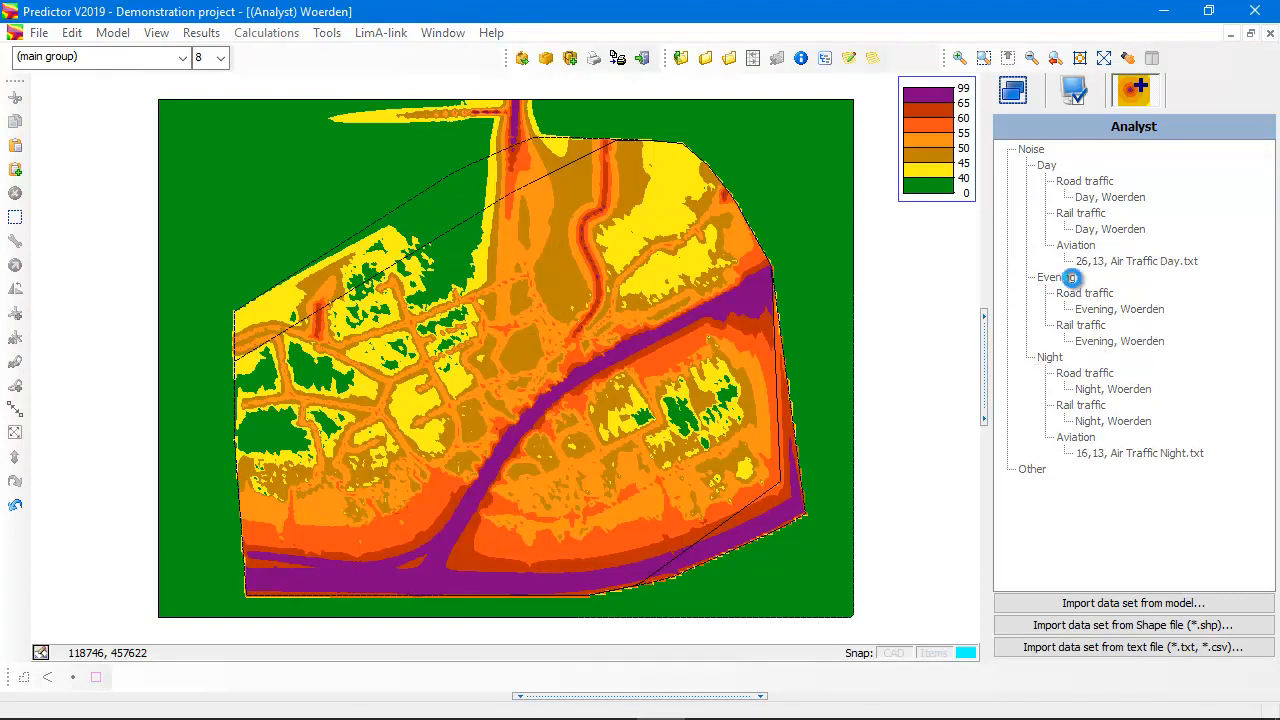
# - Select the Day node to show the dB sum of its road, rail and aviation contours
pyautogui.click(1072, 276)
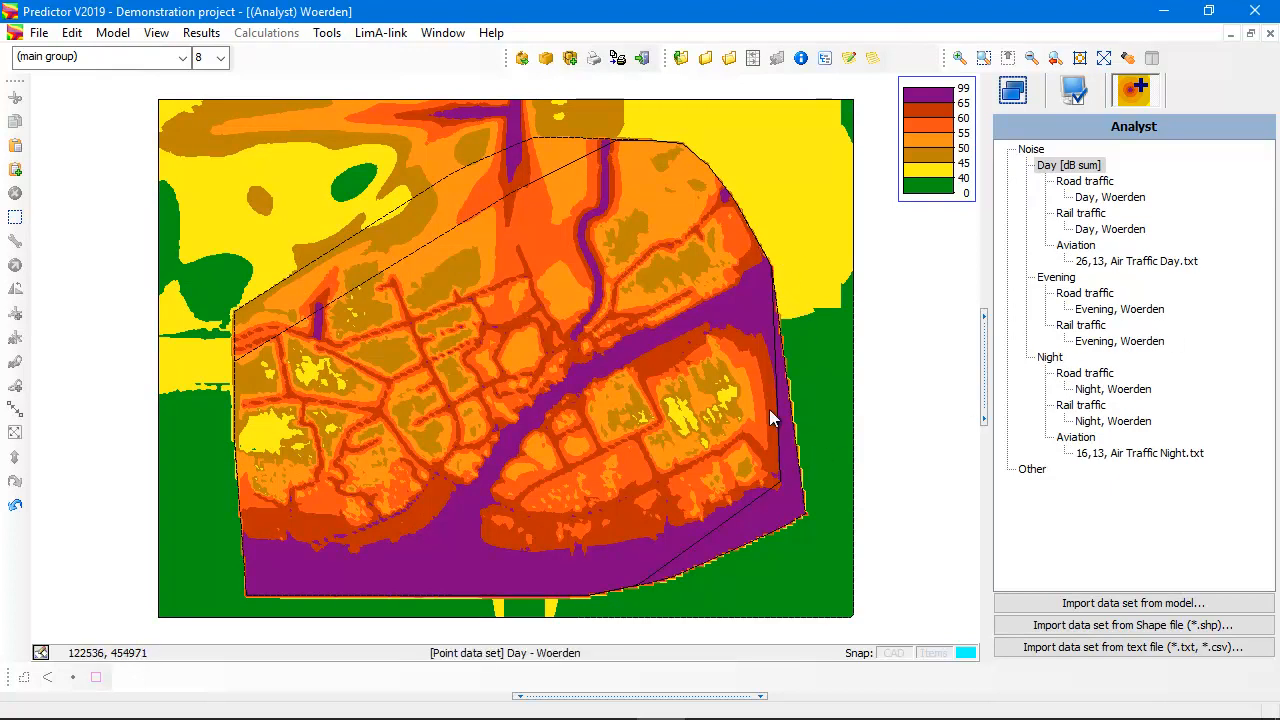
pyautogui.moveTo(650, 190)
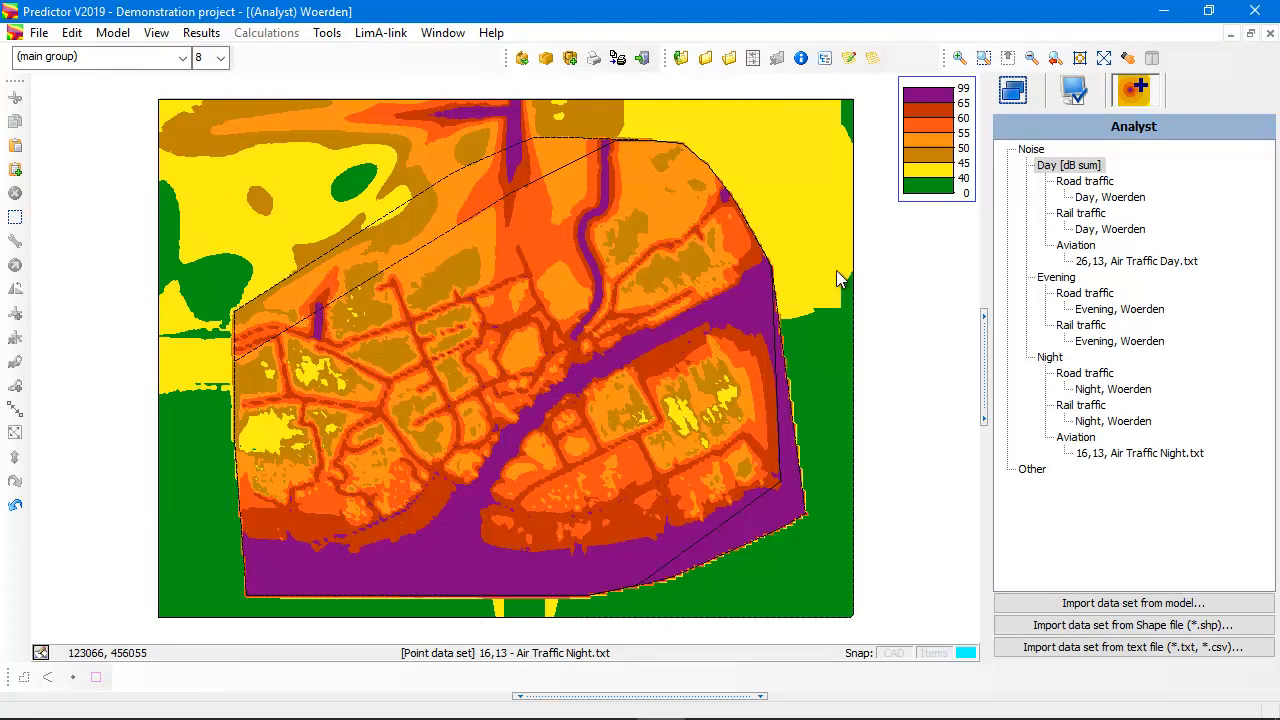
pyautogui.moveTo(208, 524)
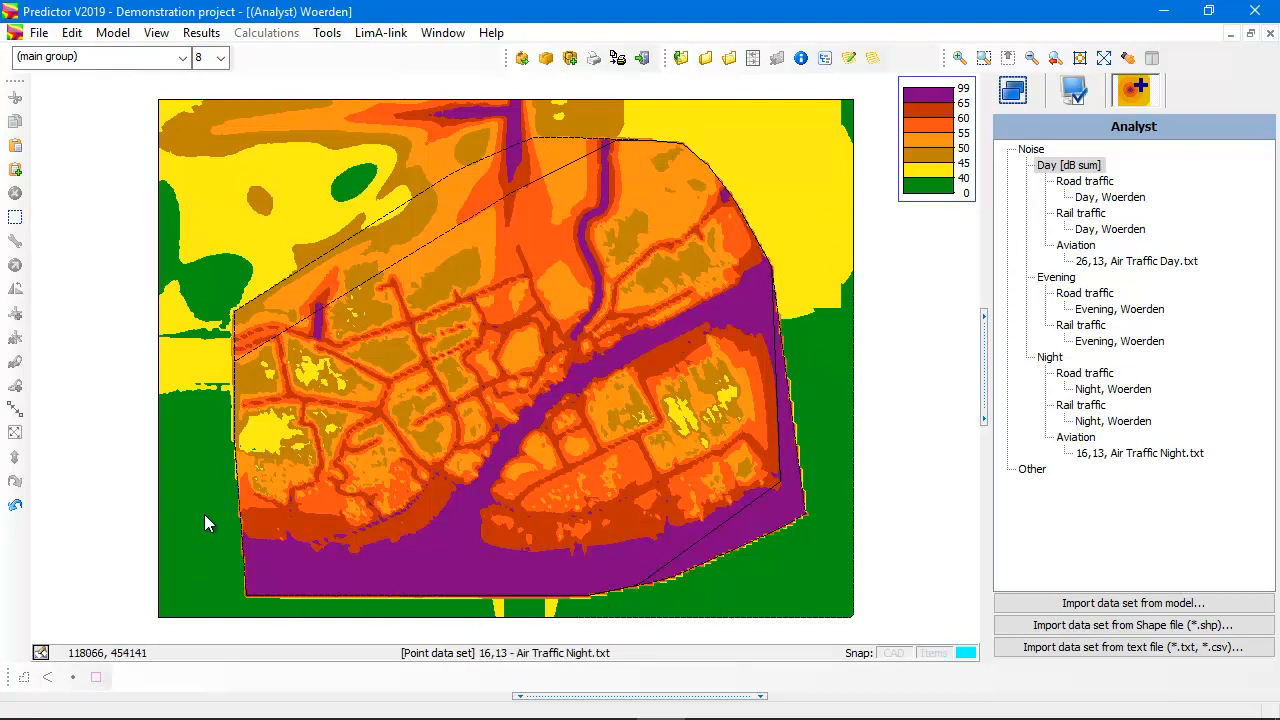
pyautogui.moveTo(764, 516)
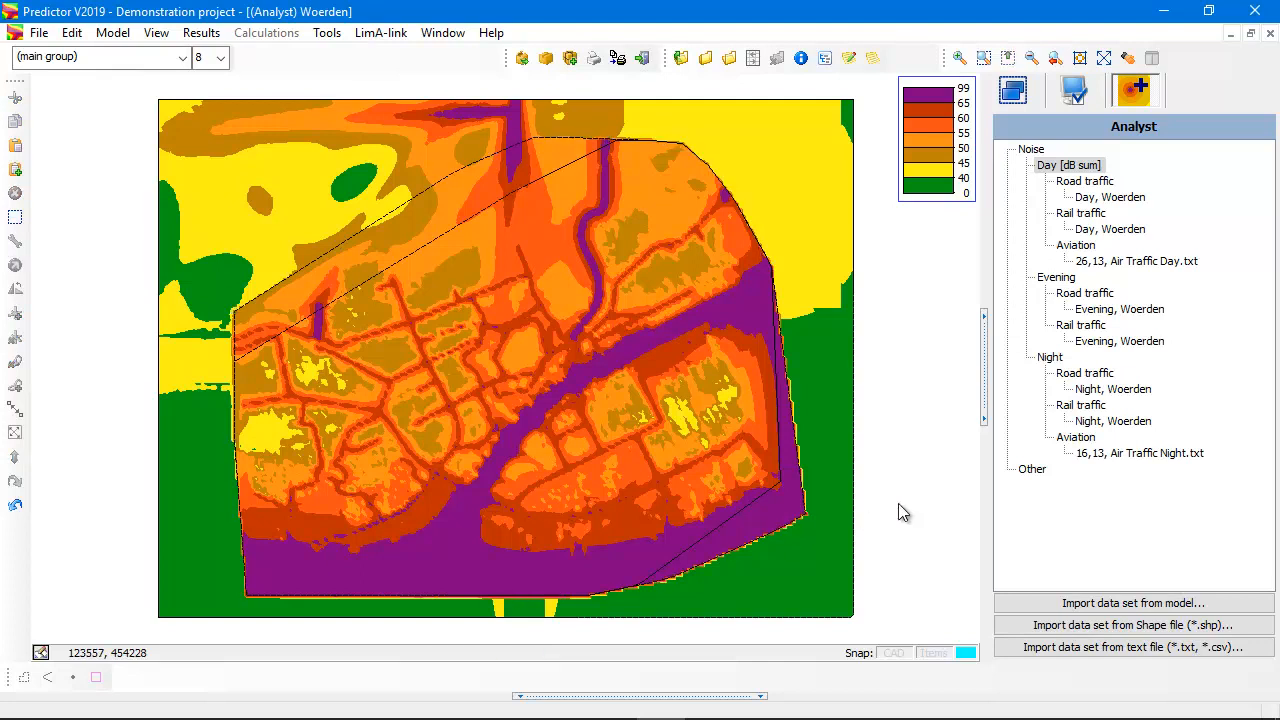
pyautogui.moveTo(508, 168)
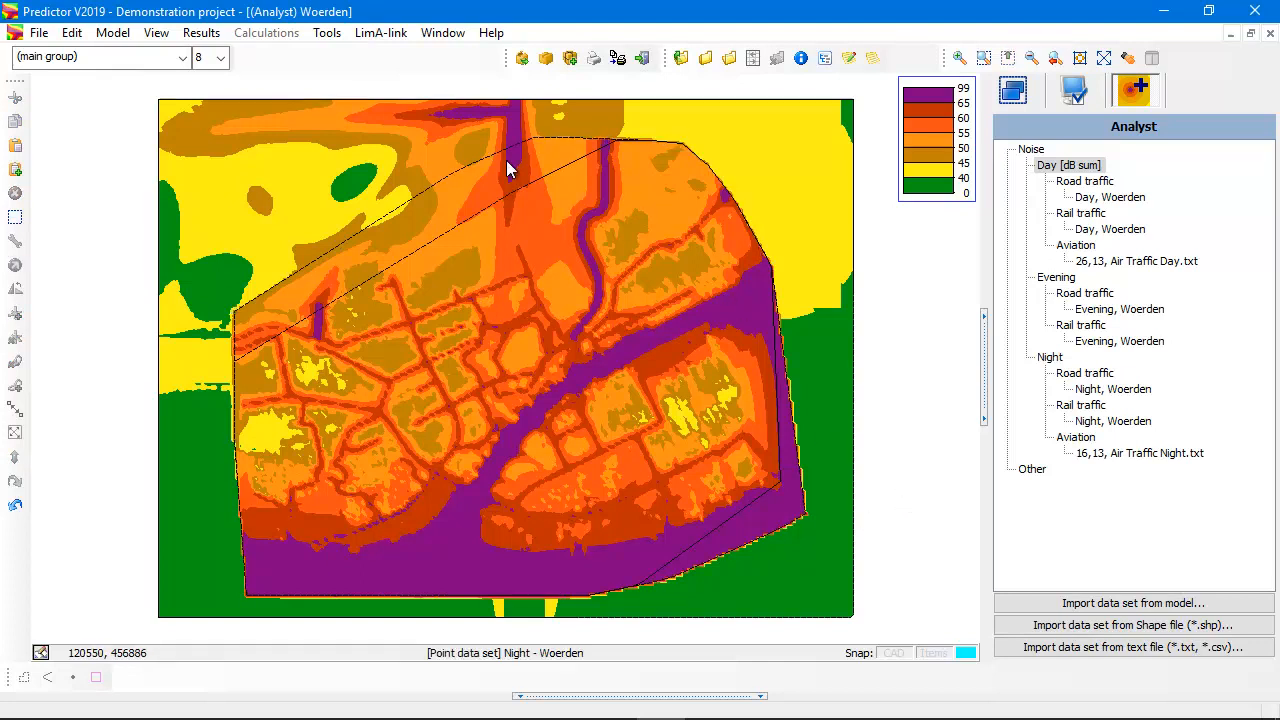
# - Start a Shape file import and browse to the Getting Started with Predictor data folder
pyautogui.click(38, 32)
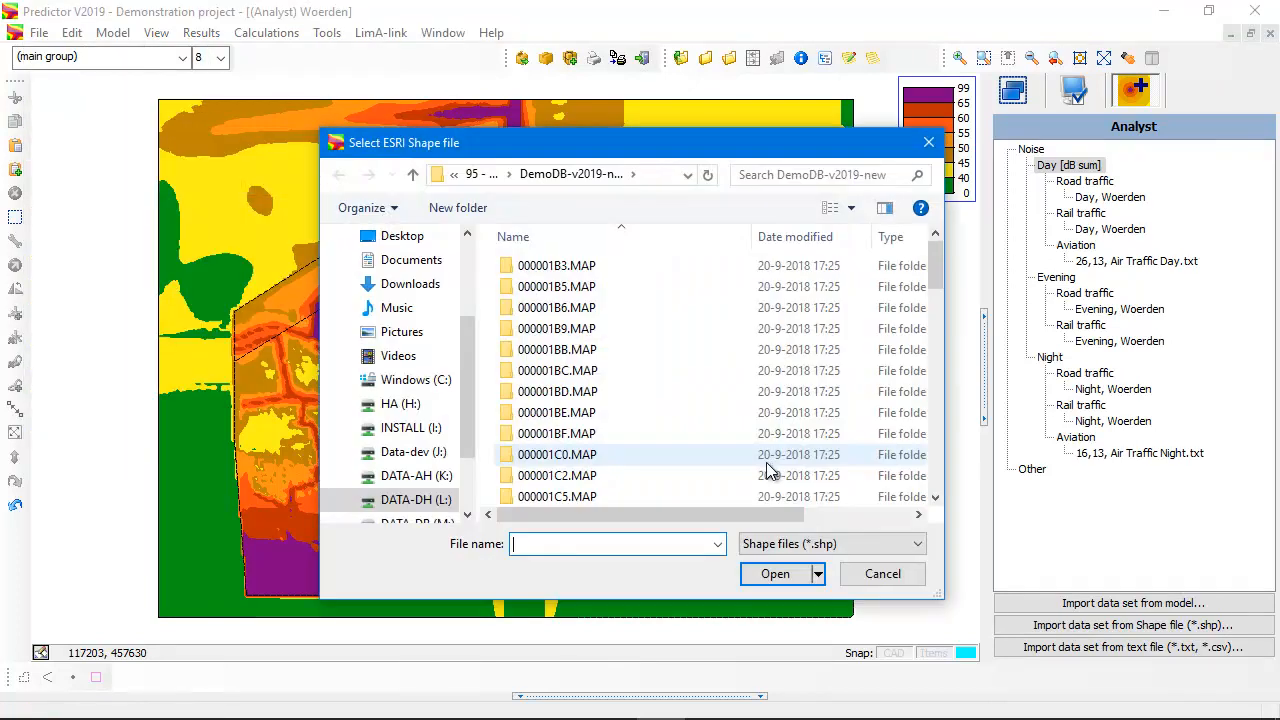
pyautogui.click(412, 174)
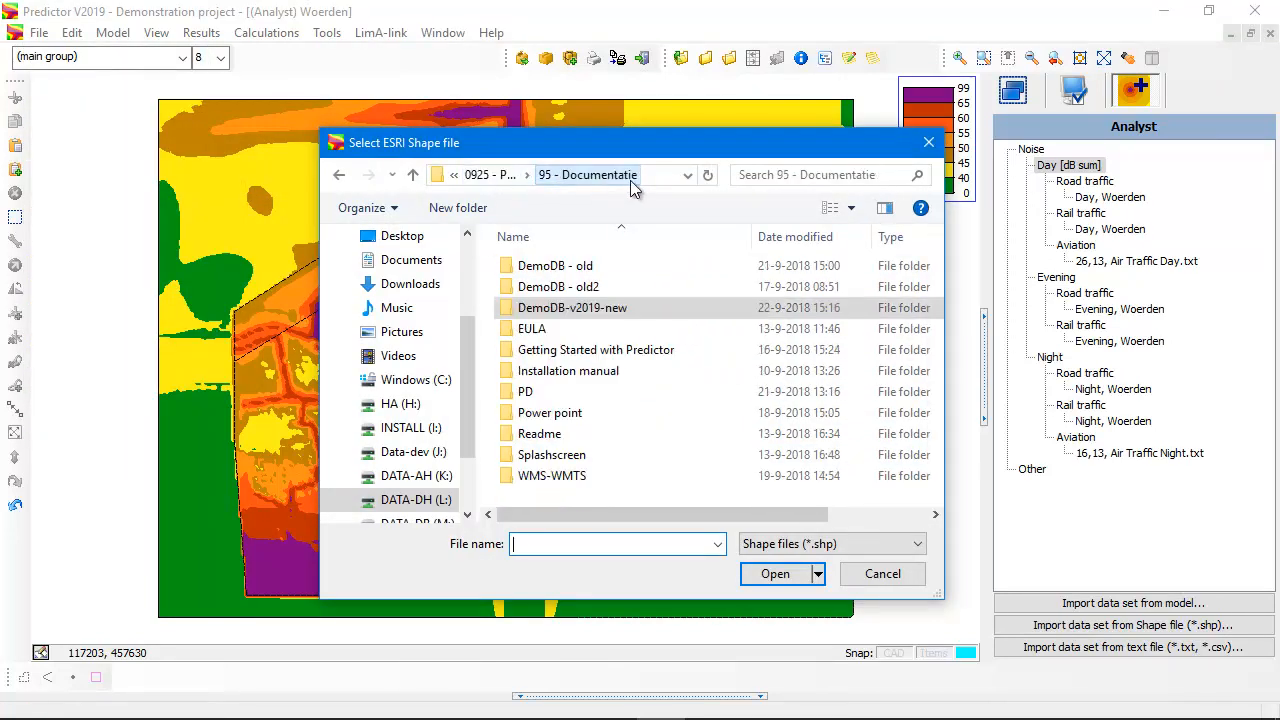
pyautogui.click(596, 348)
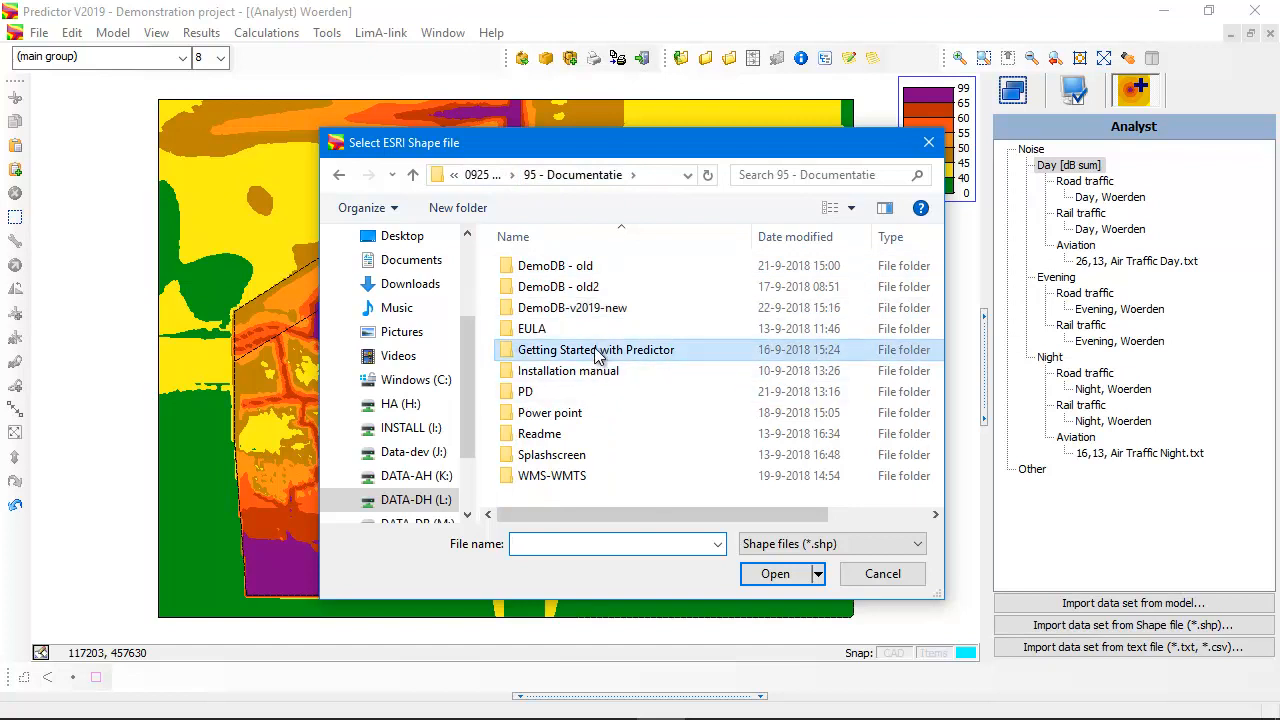
pyautogui.doubleClick(596, 348)
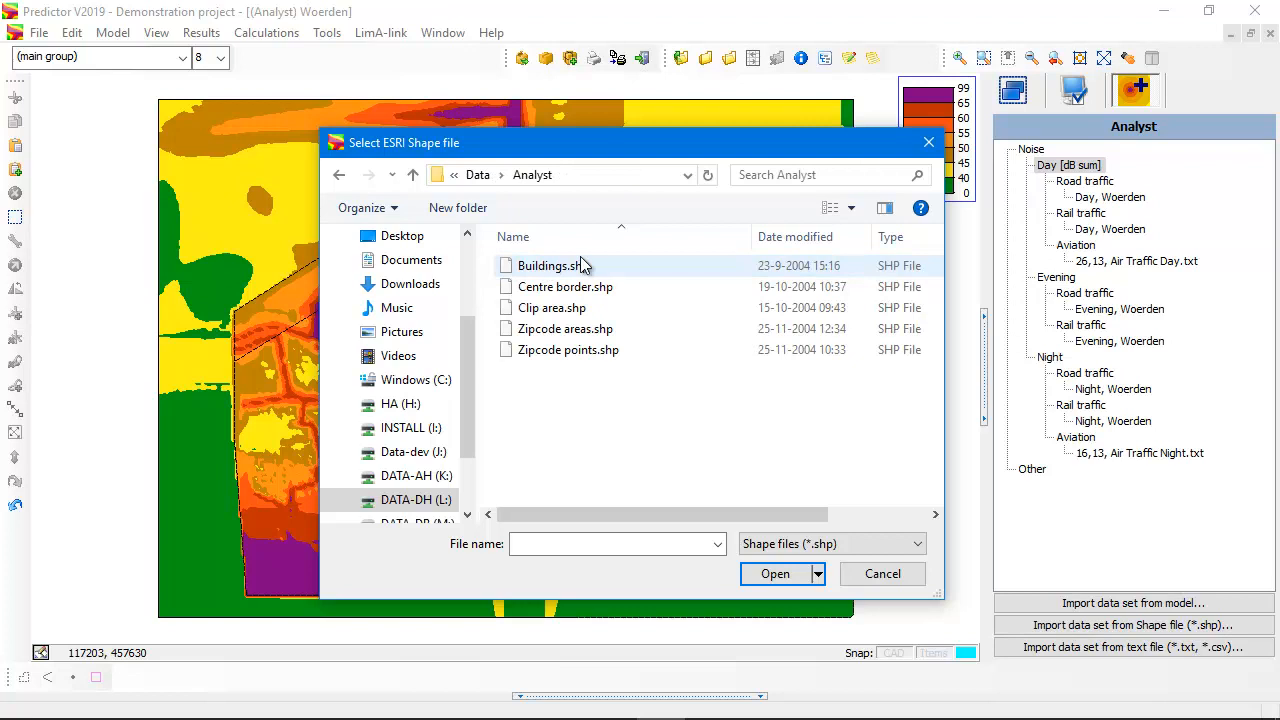
pyautogui.moveTo(584, 396)
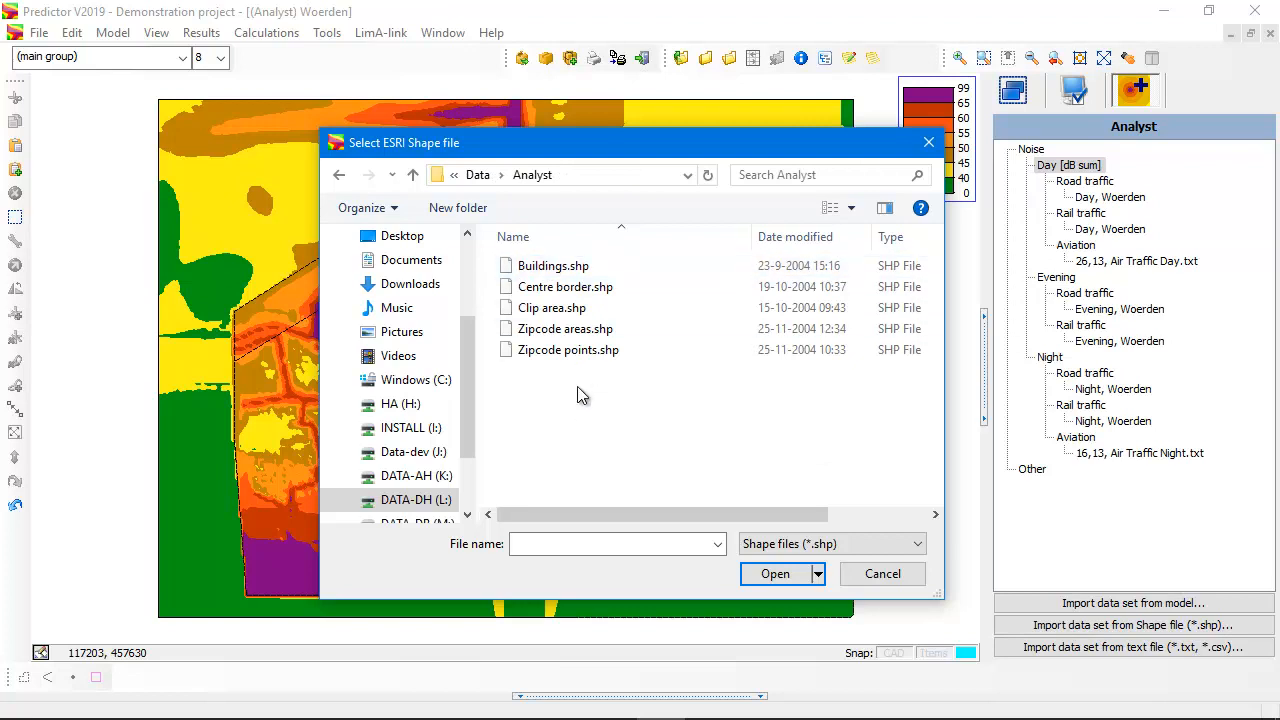
pyautogui.moveTo(560, 374)
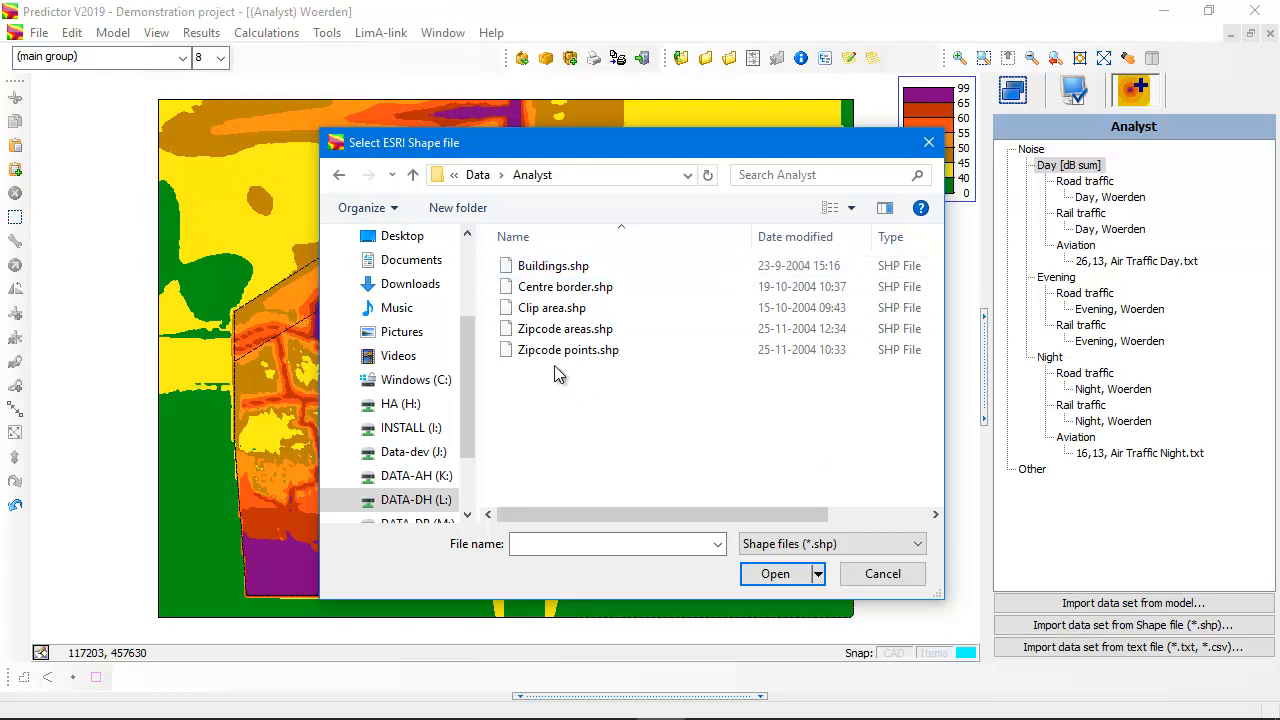
# - Select Centre border.shp and expand the Item type list for the import
pyautogui.click(564, 288)
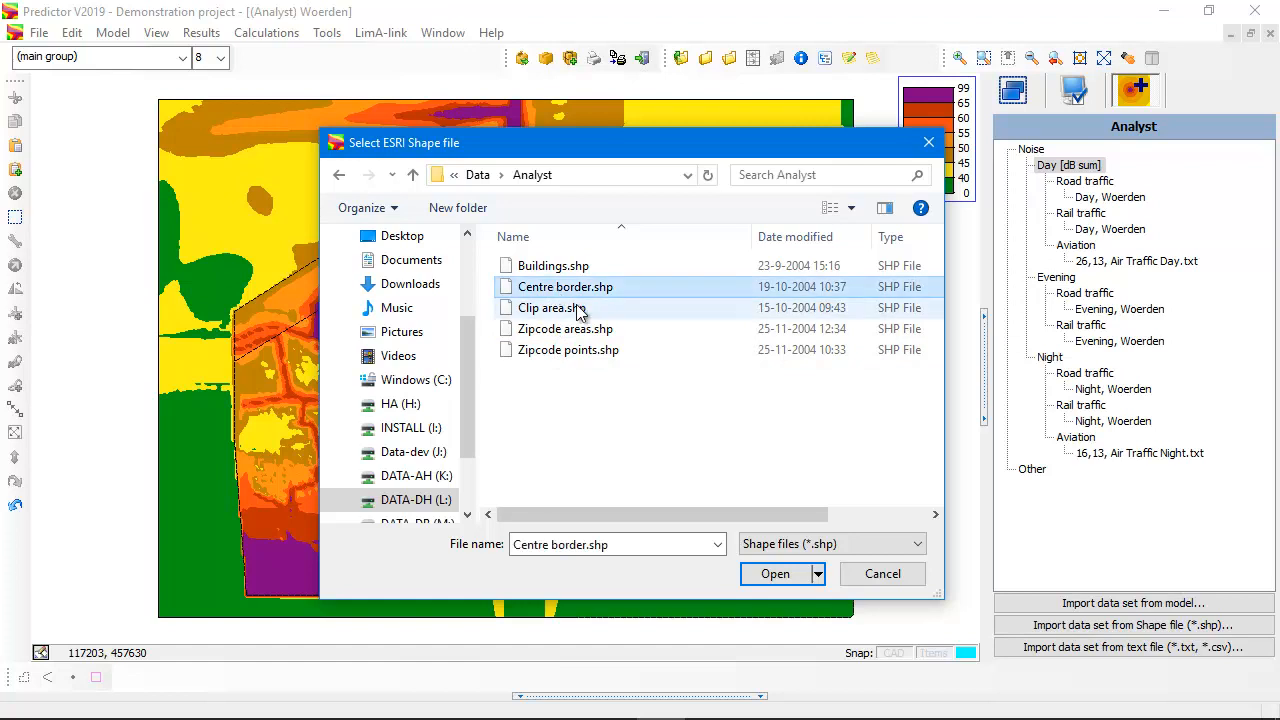
pyautogui.click(776, 572)
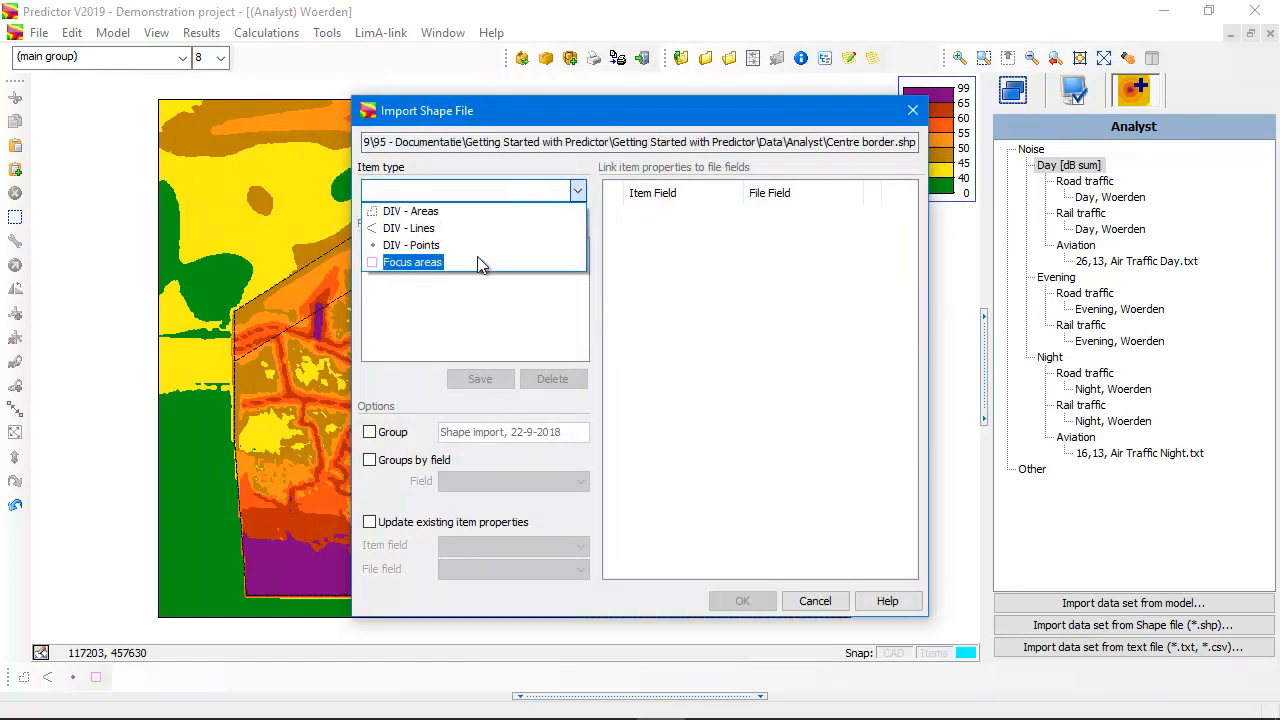
# - Import the Centre border as a focus area and redraw Lden contours clipped to it
pyautogui.click(742, 600)
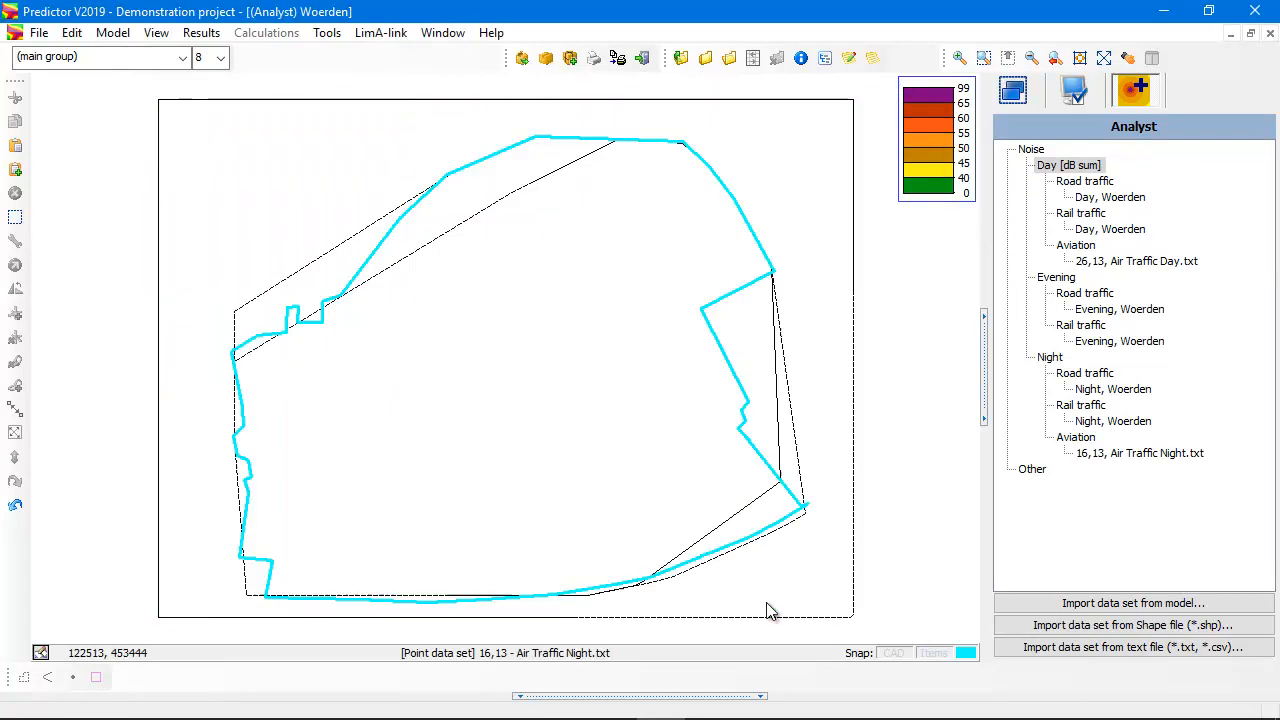
pyautogui.moveTo(752, 514)
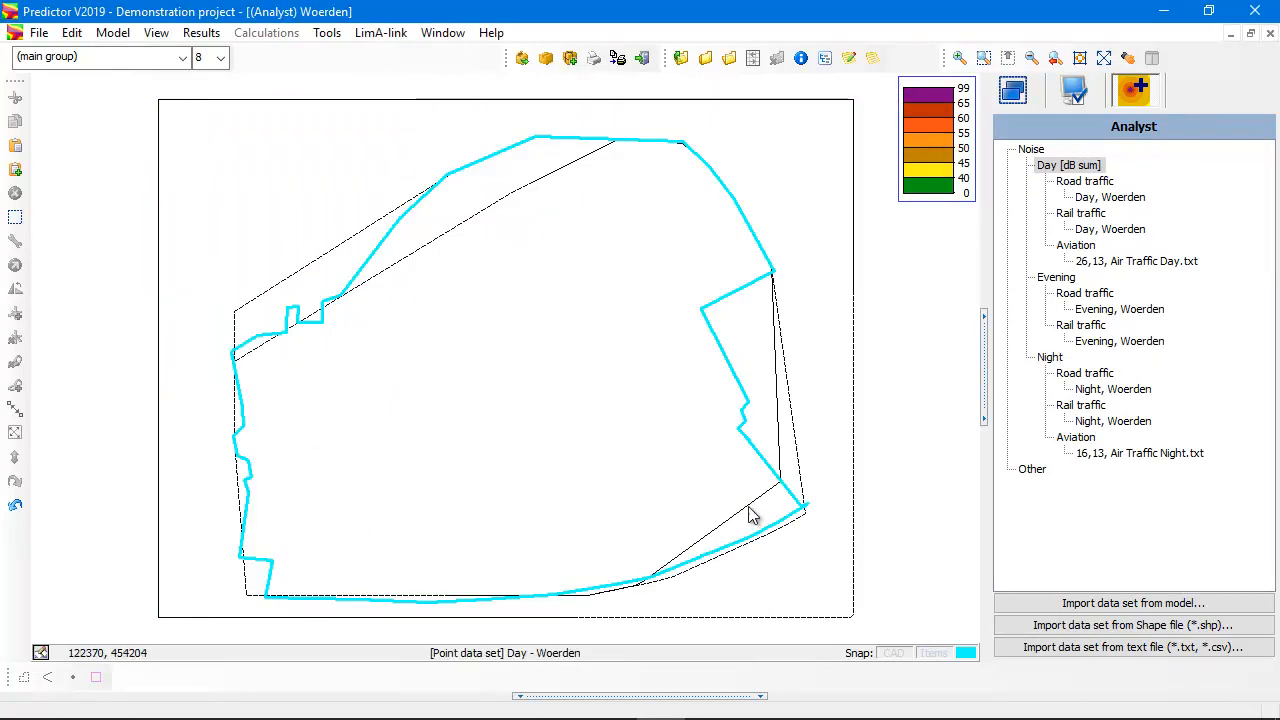
pyautogui.click(188, 32)
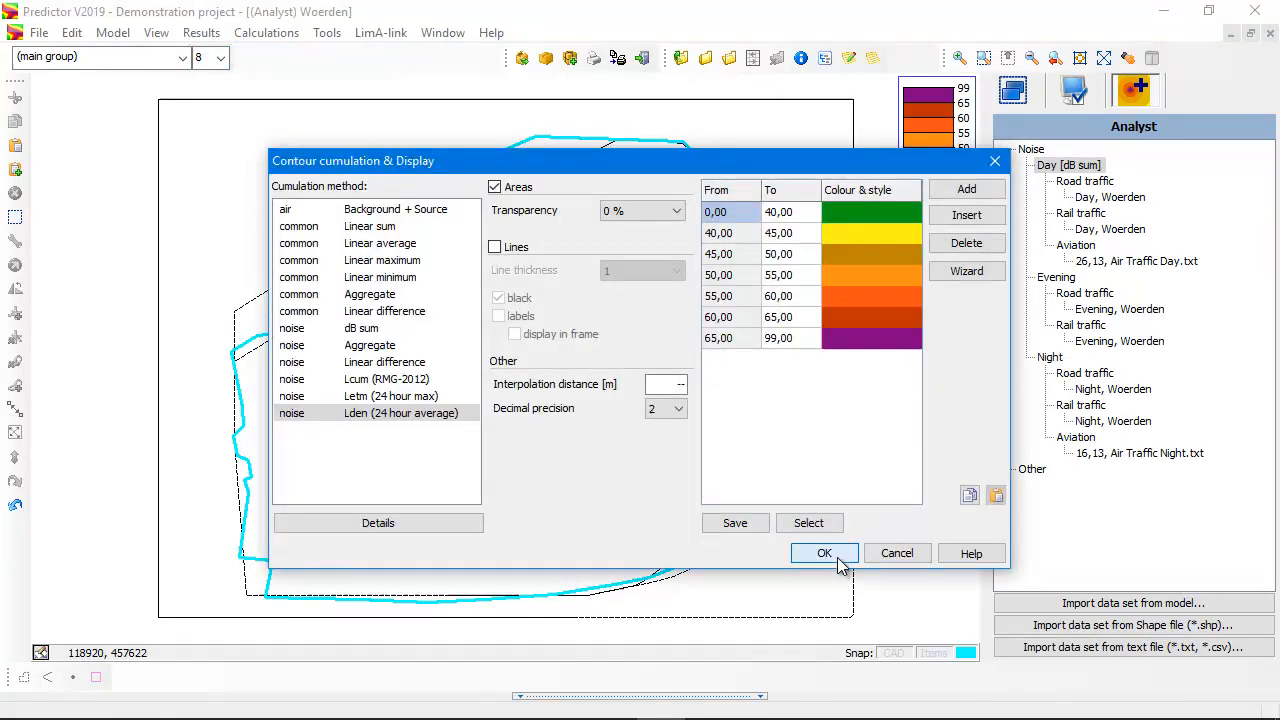
pyautogui.click(824, 552)
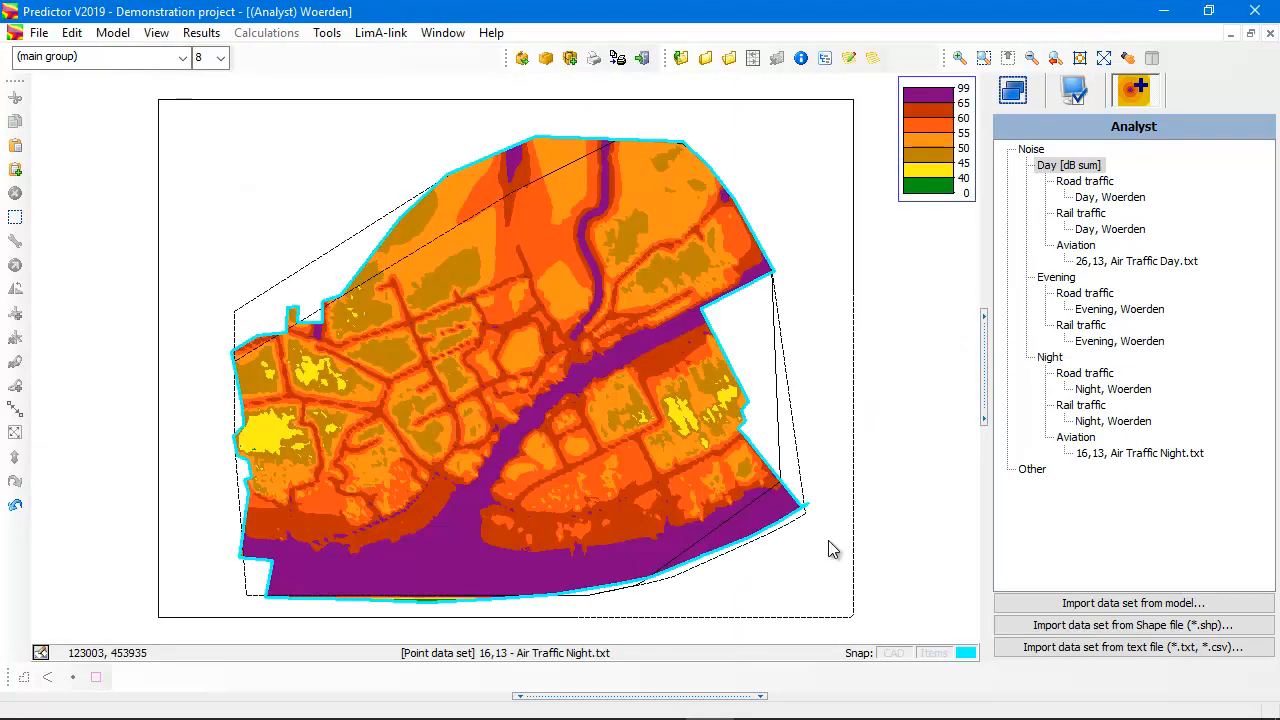
# - Hide the point data sets in the Display Options
pyautogui.click(1072, 92)
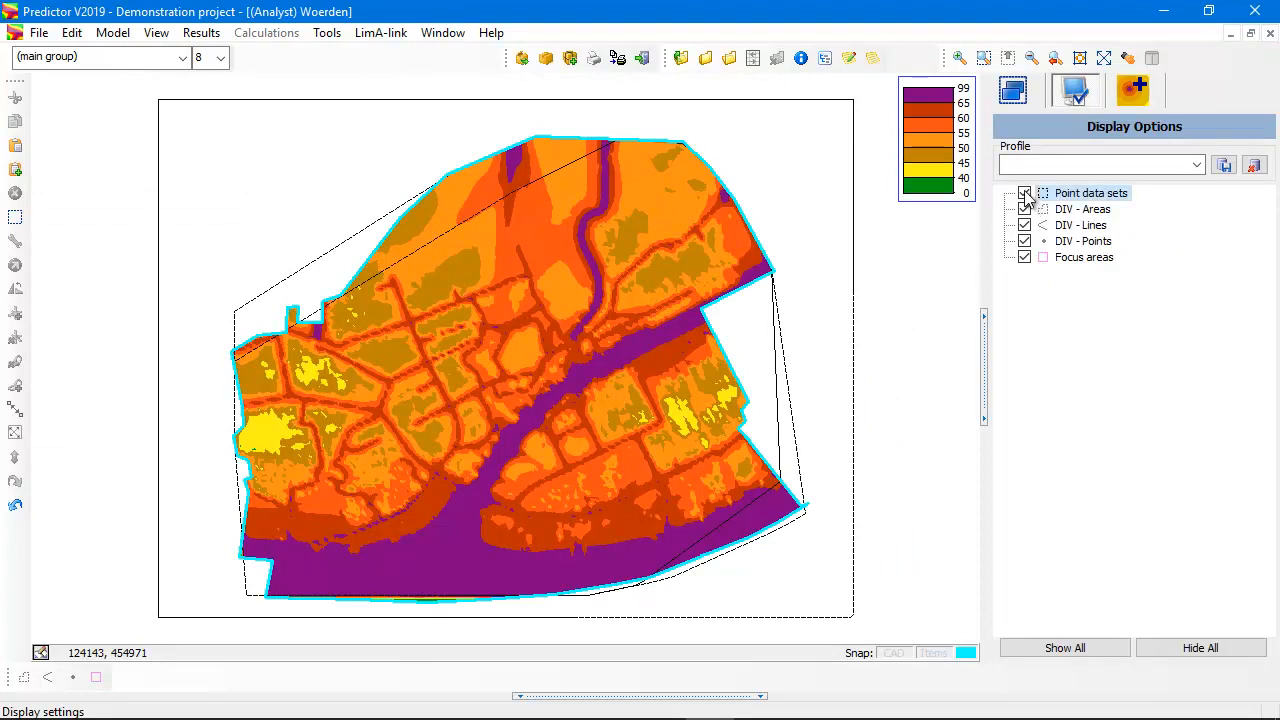
pyautogui.click(1024, 192)
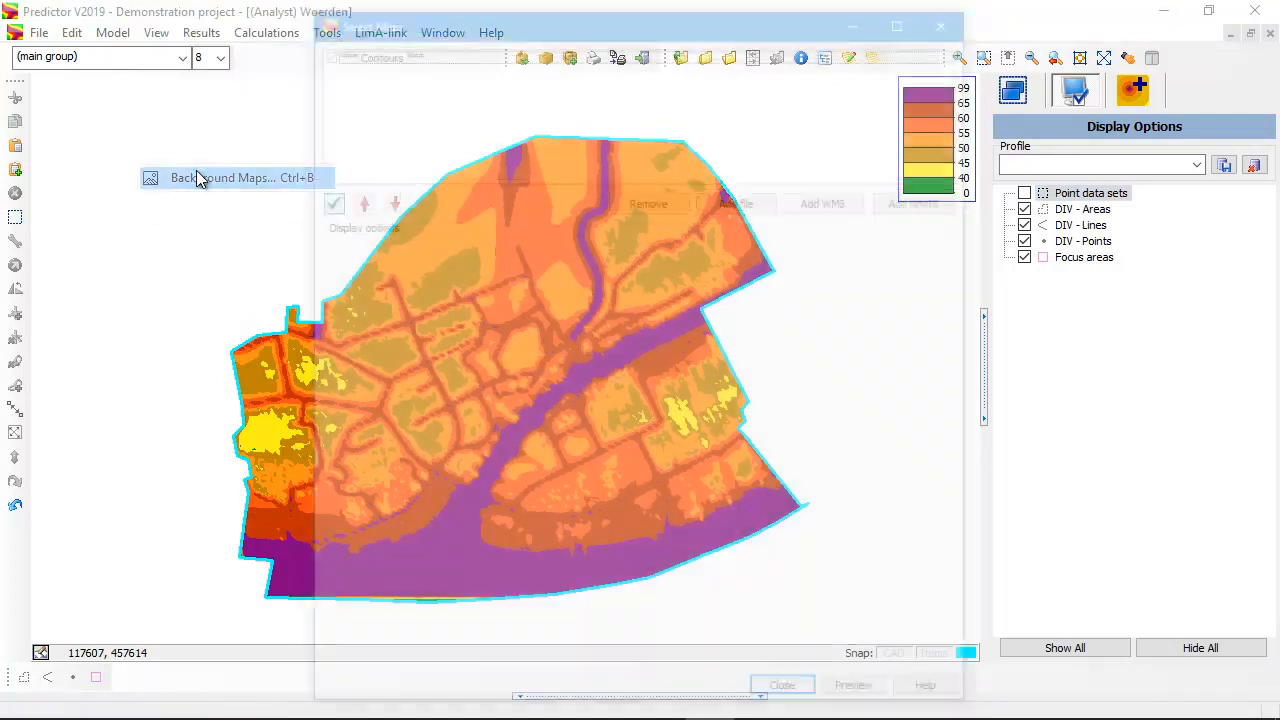
# - Add the OpenStreetMap WMS as a background map beneath the contours
pyautogui.click(220, 176)
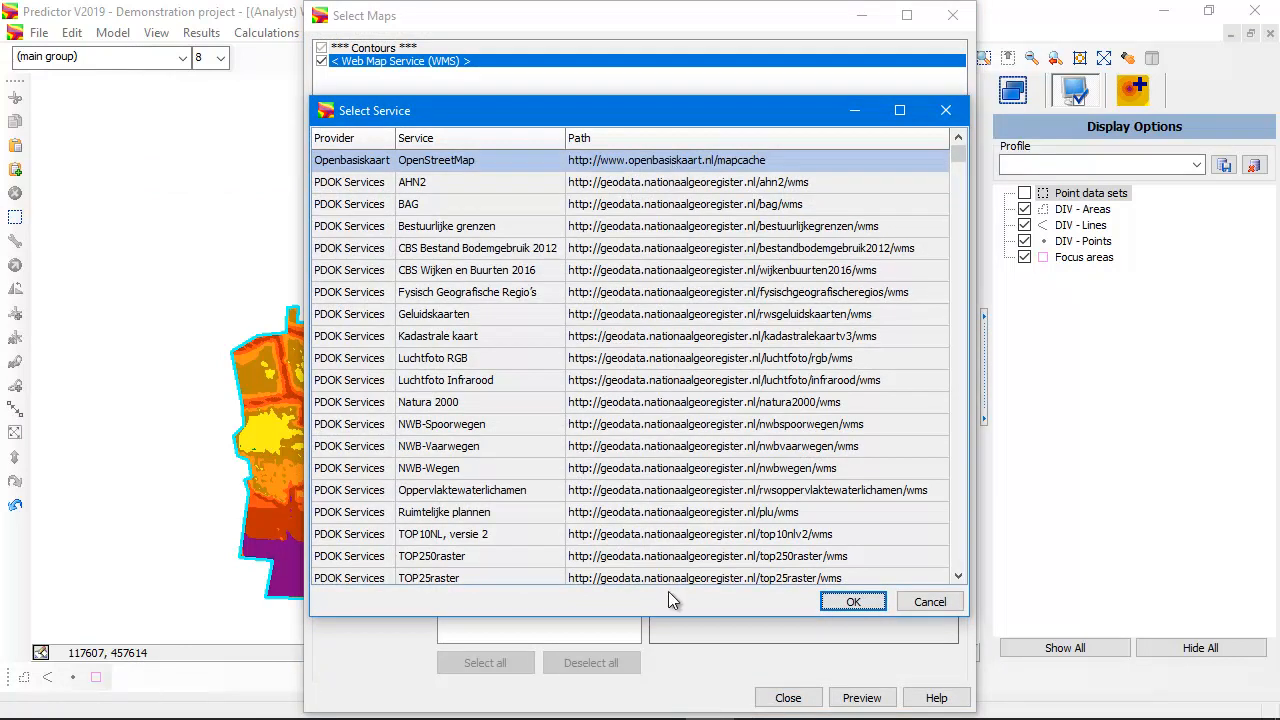
pyautogui.moveTo(726, 160)
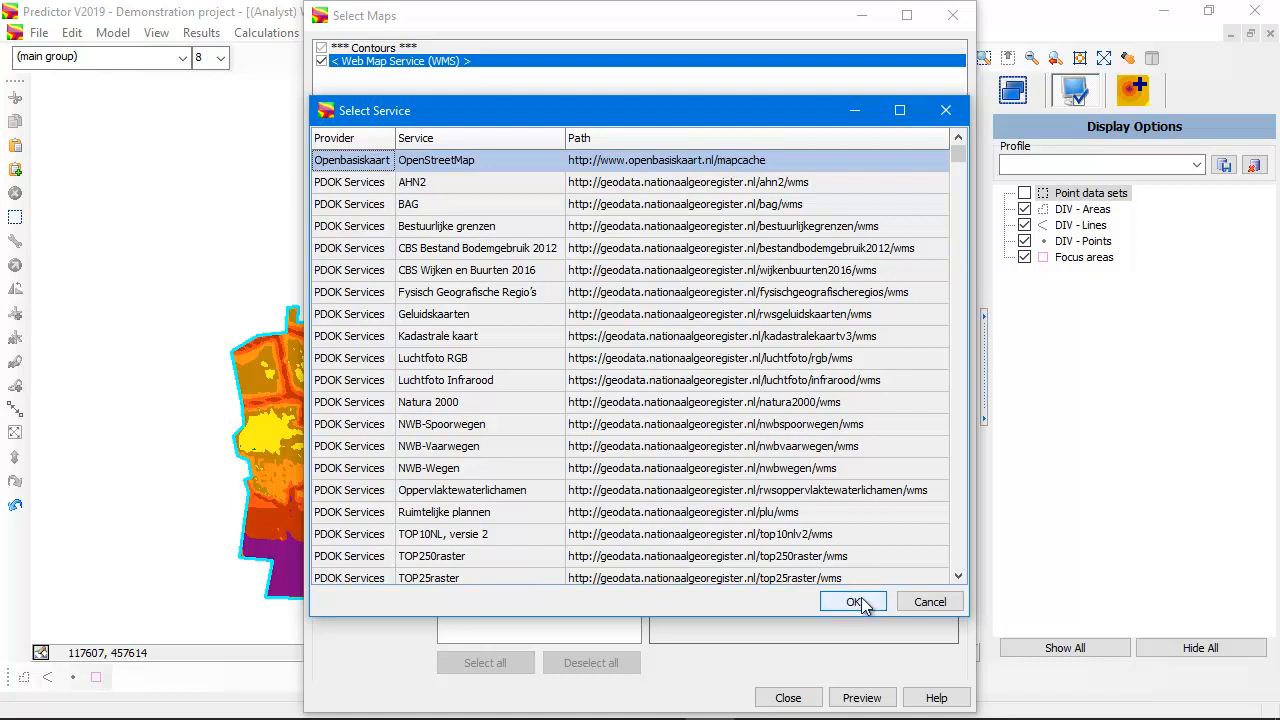
pyautogui.click(852, 600)
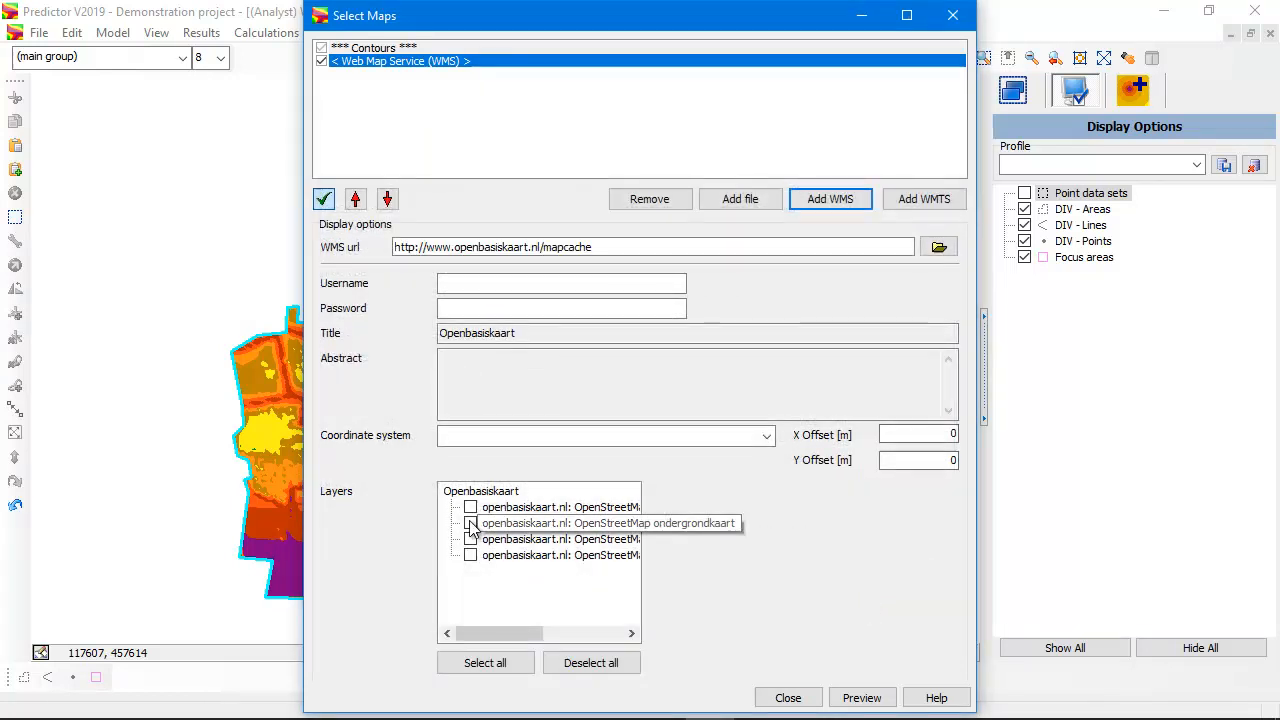
pyautogui.click(788, 696)
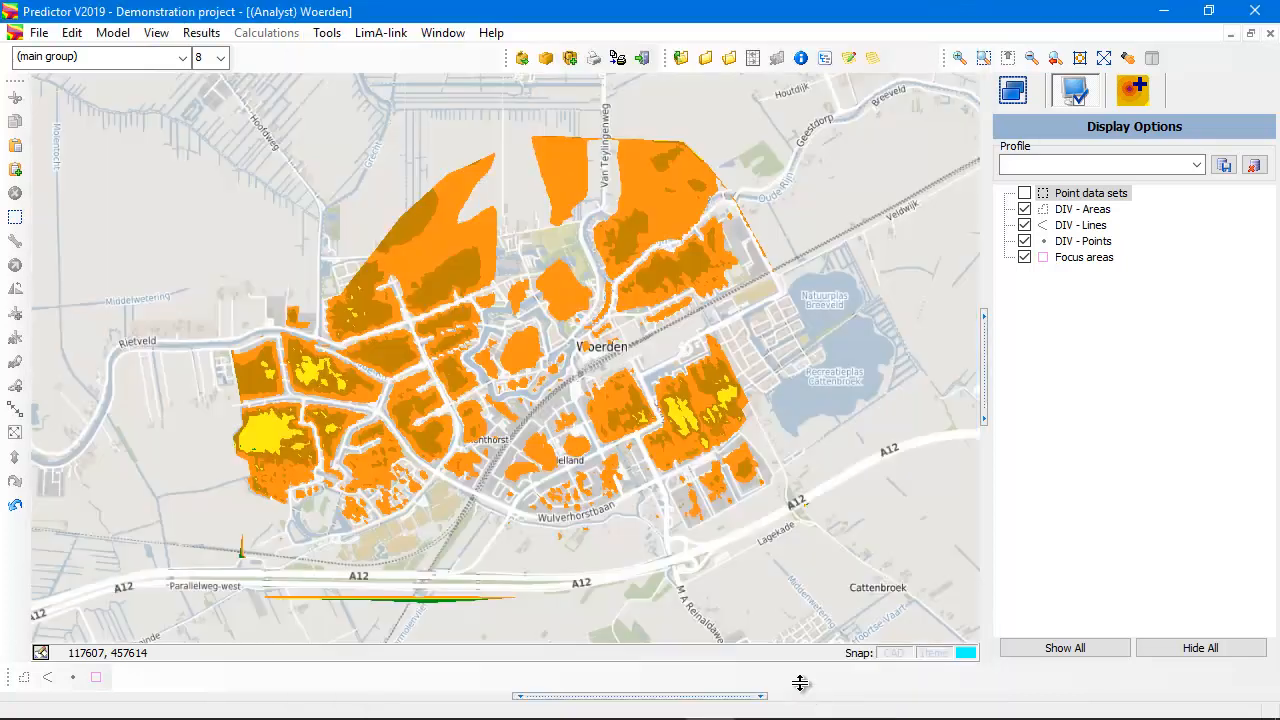
# - Set the contour transparency to 40 % and return to the Analyst tree
pyautogui.click(196, 32)
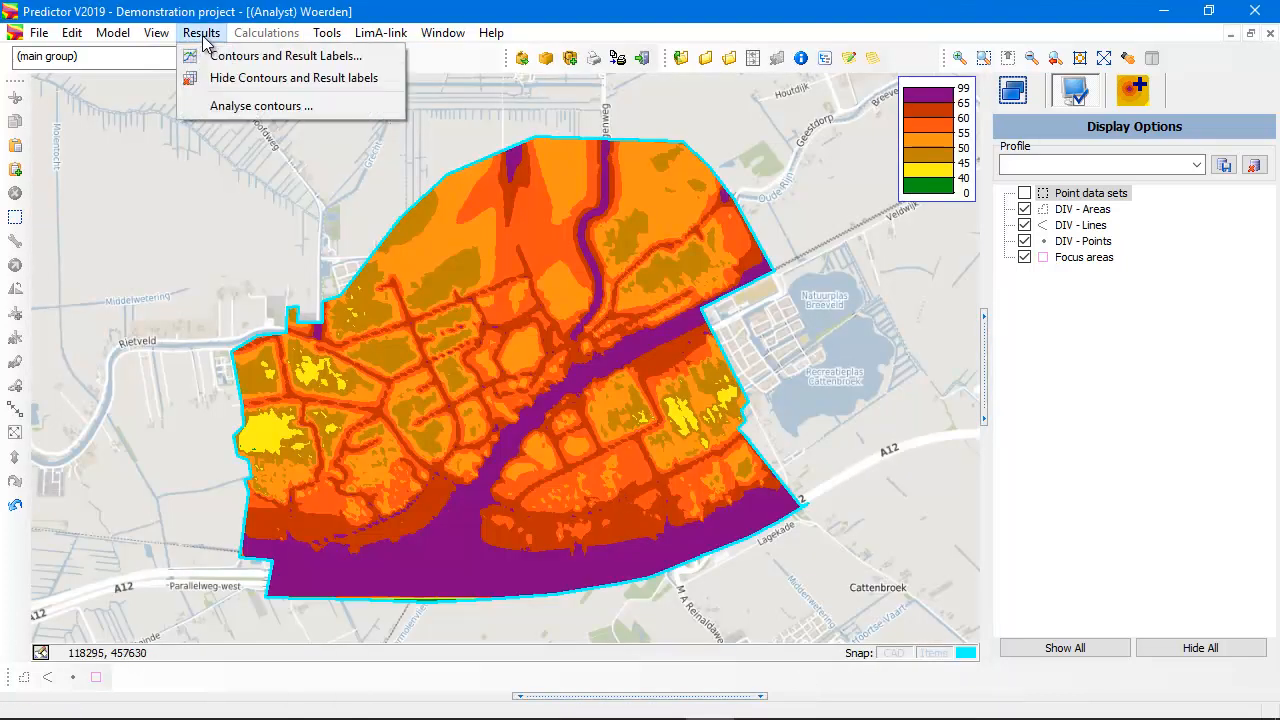
pyautogui.click(290, 56)
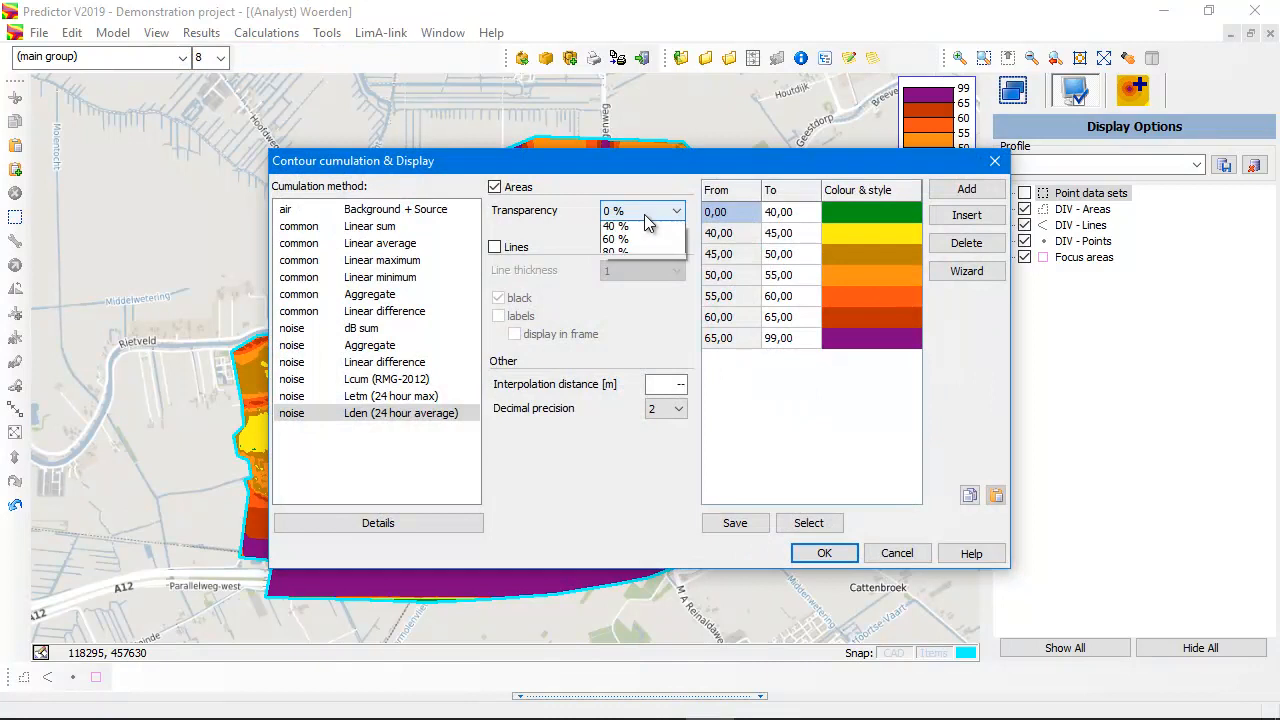
pyautogui.click(616, 224)
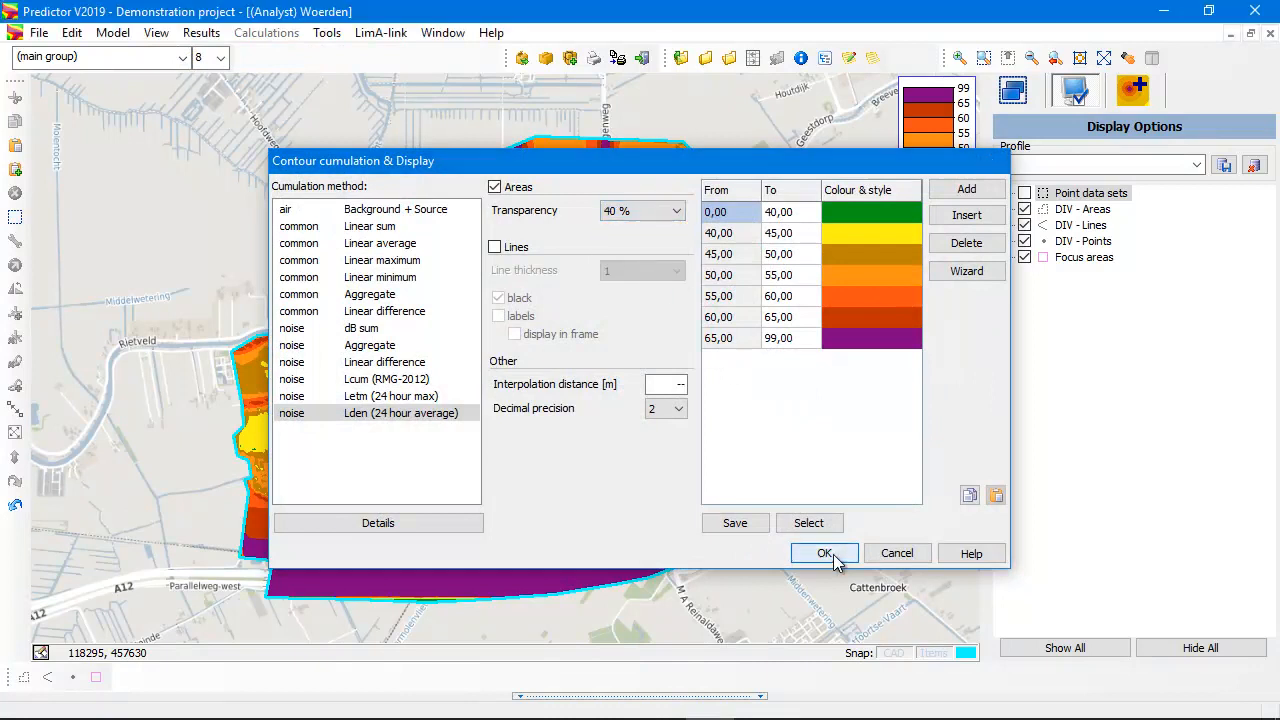
pyautogui.click(824, 552)
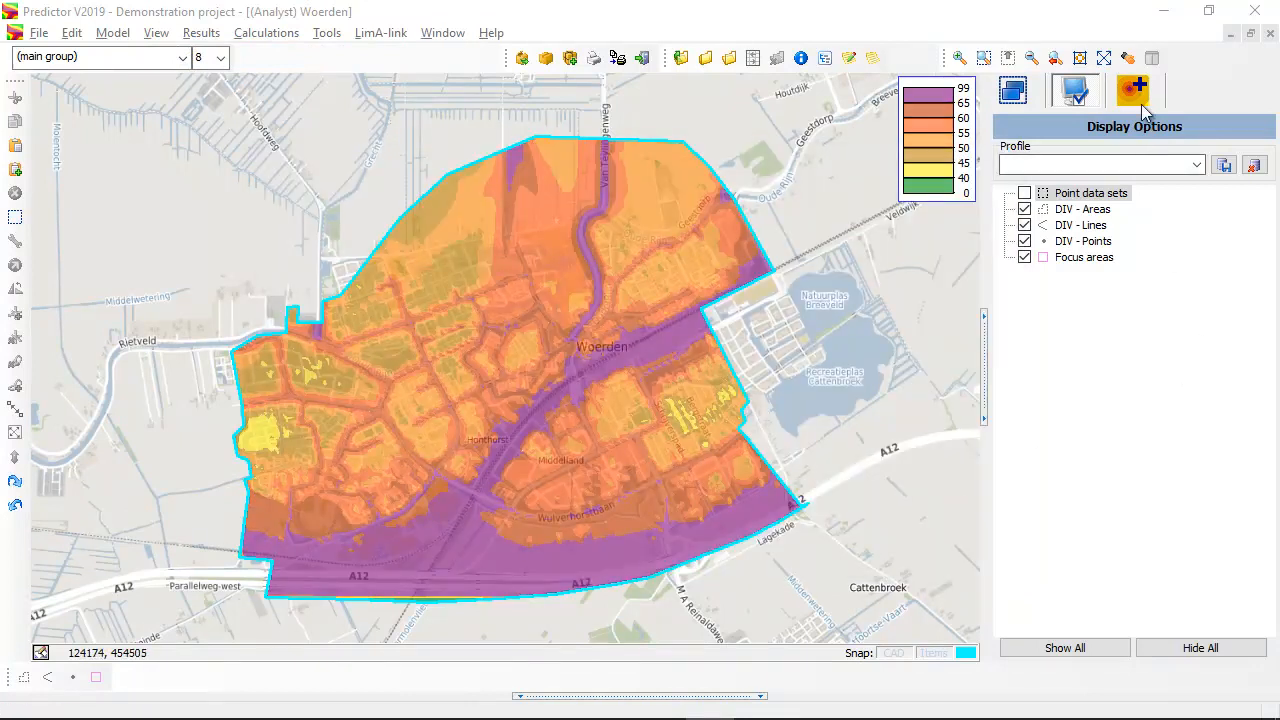
pyautogui.click(1136, 90)
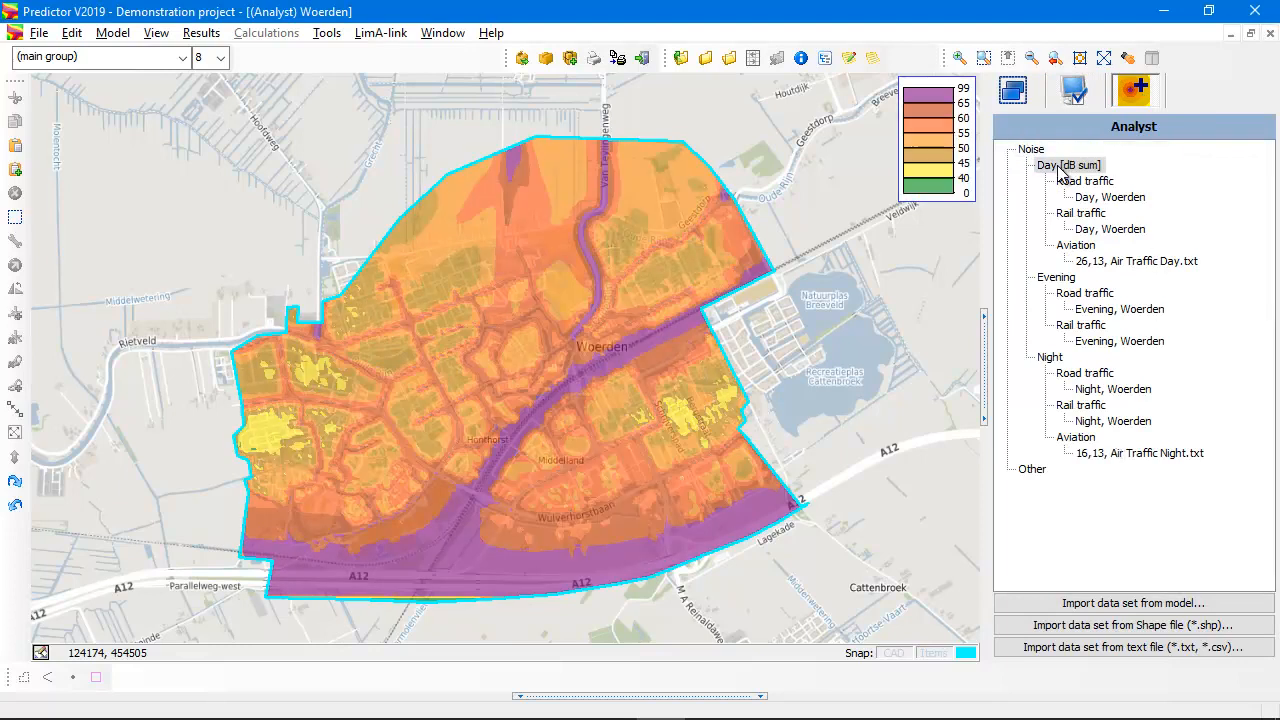
# - Show the cumulated Lden noise, then the Day road, rail and aviation contours in turn
pyautogui.click(1080, 276)
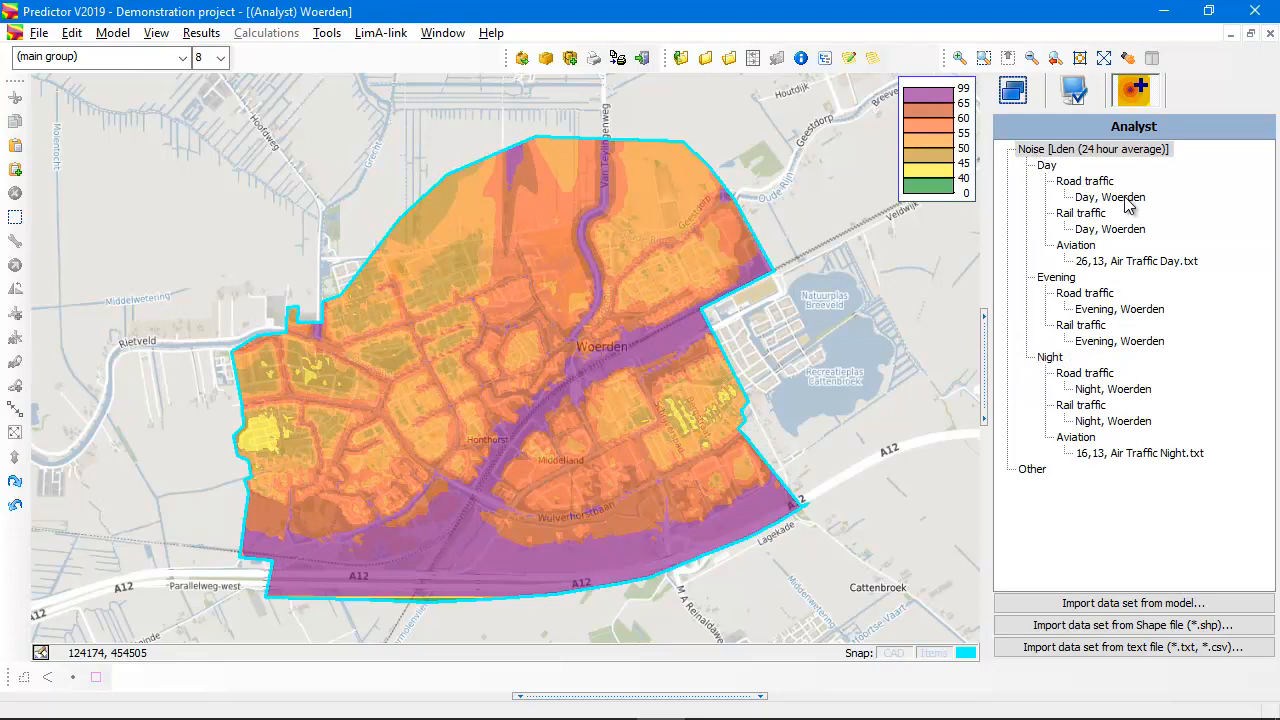
pyautogui.click(1084, 180)
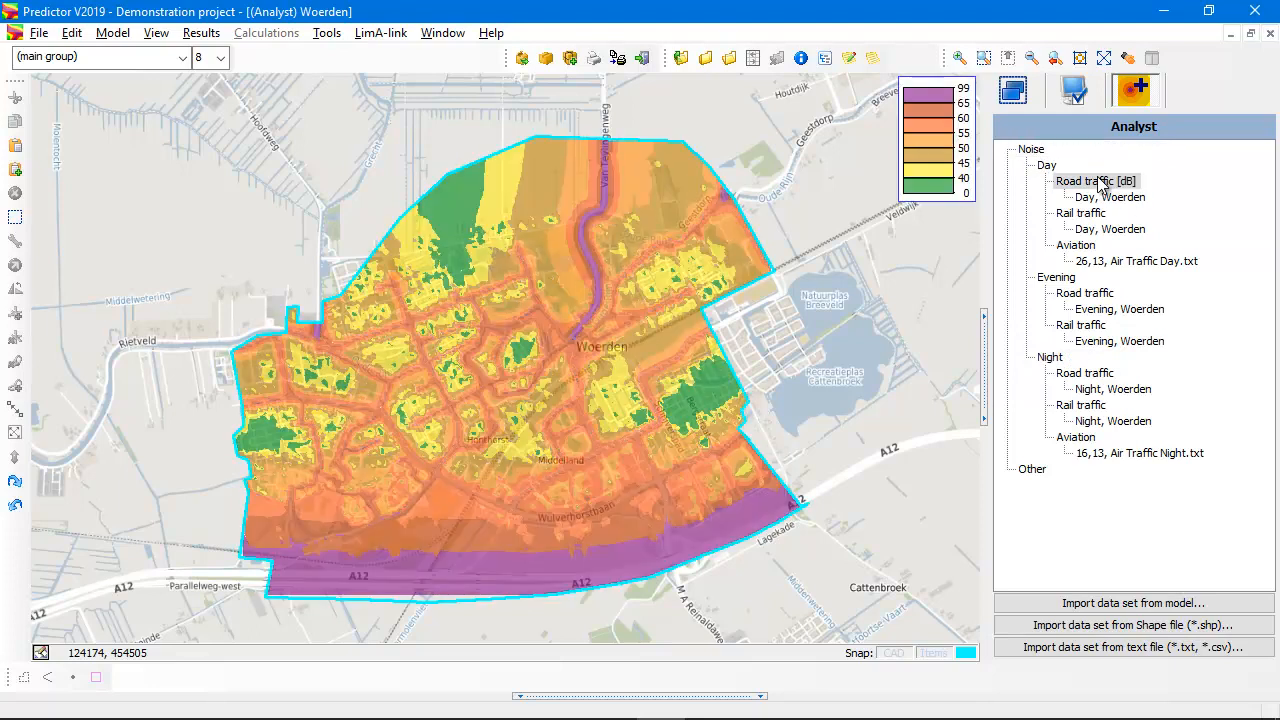
pyautogui.click(1088, 212)
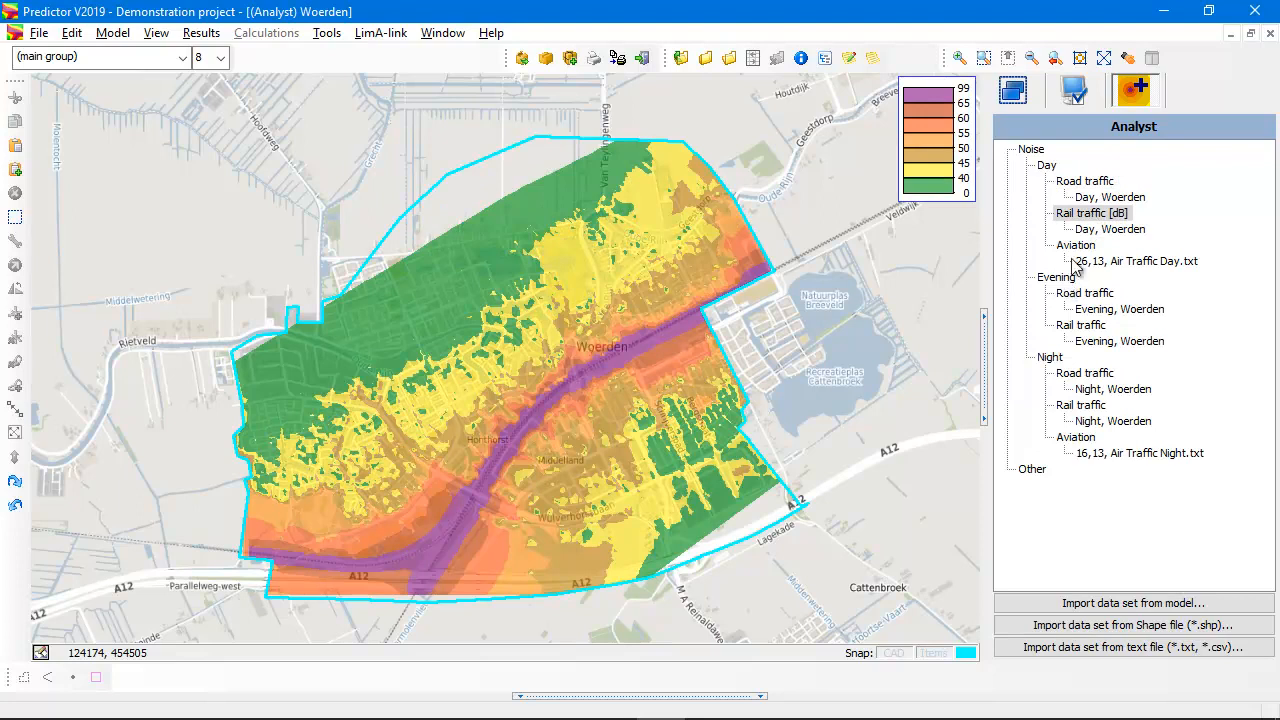
pyautogui.click(1076, 244)
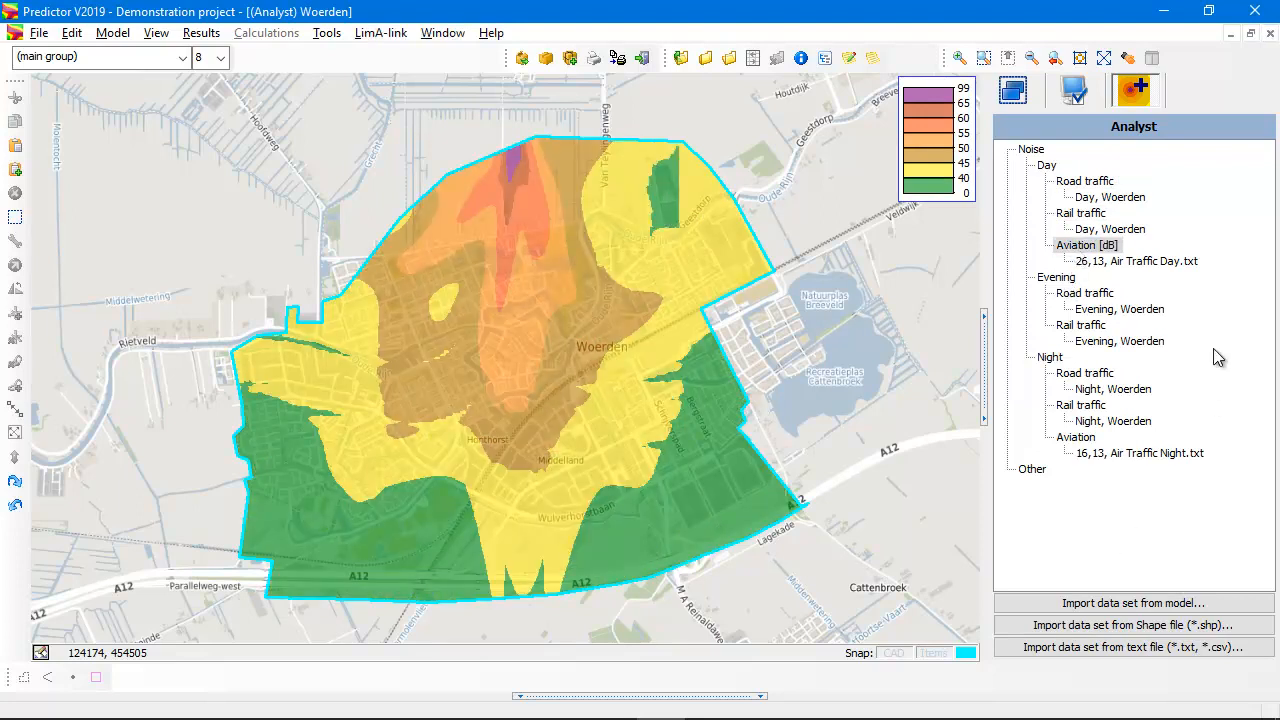
pyautogui.moveTo(1218, 236)
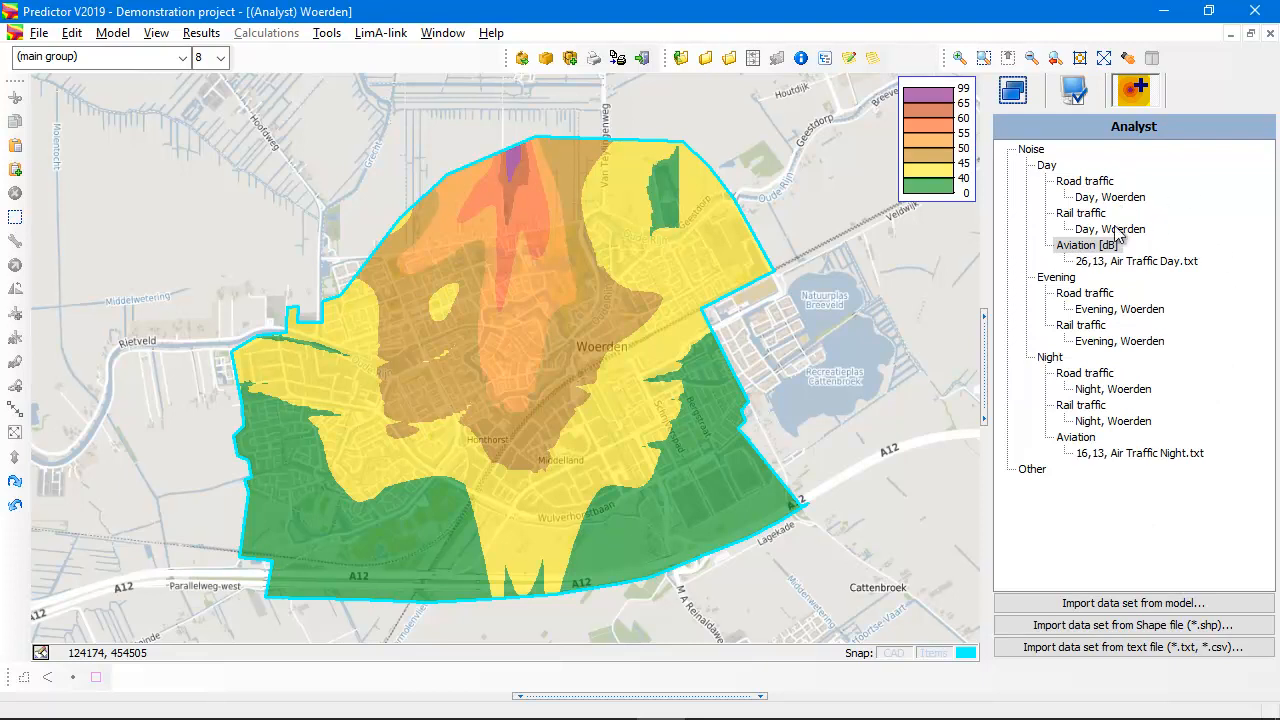
pyautogui.moveTo(1150, 232)
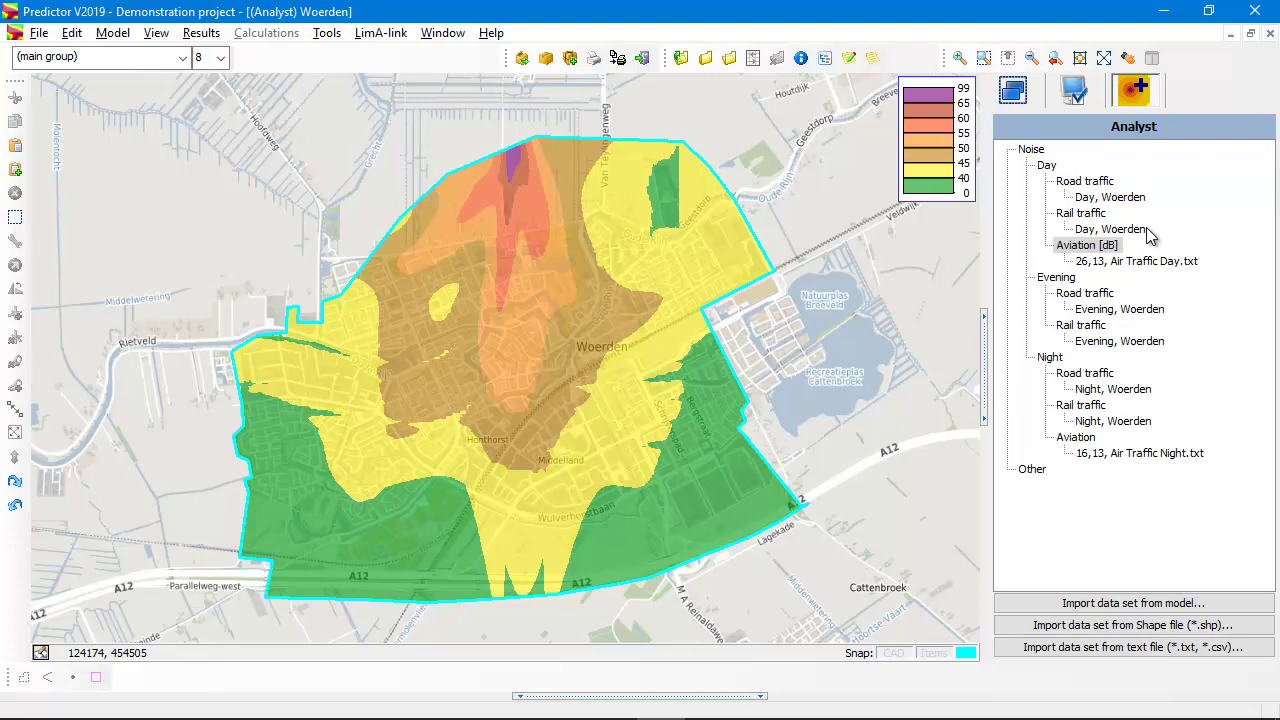
pyautogui.moveTo(1124, 244)
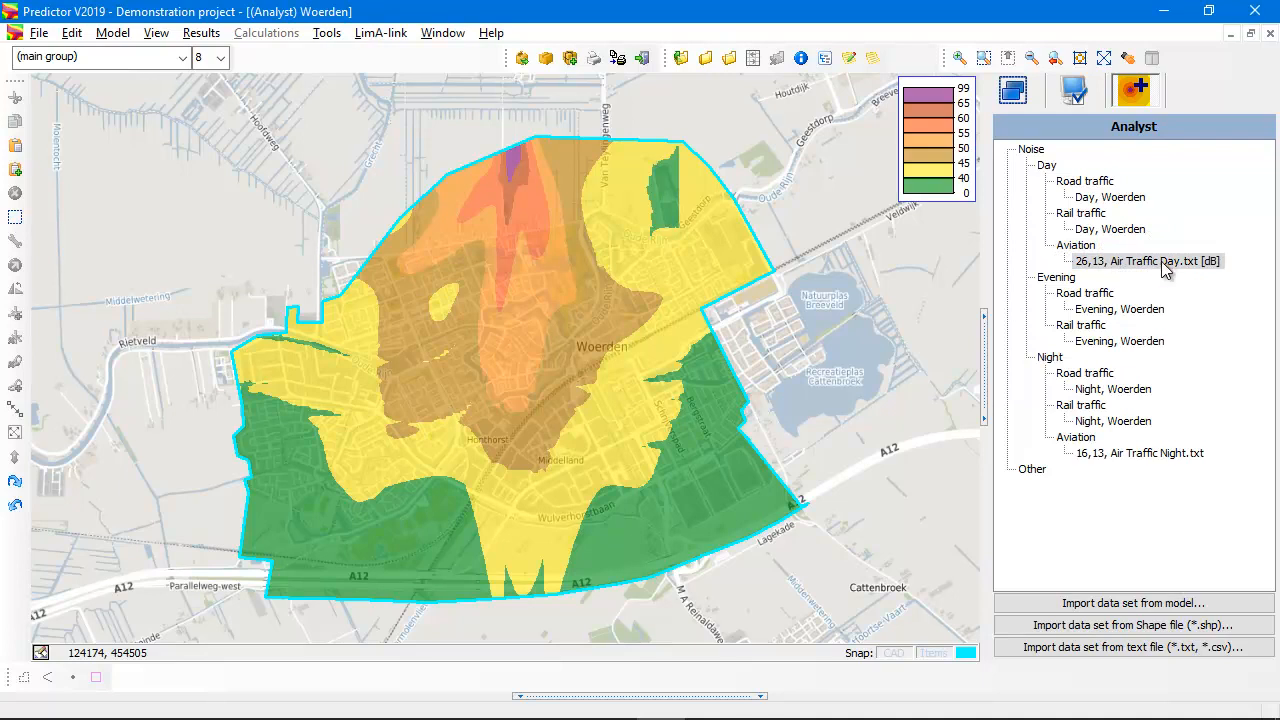
pyautogui.moveTo(1172, 268)
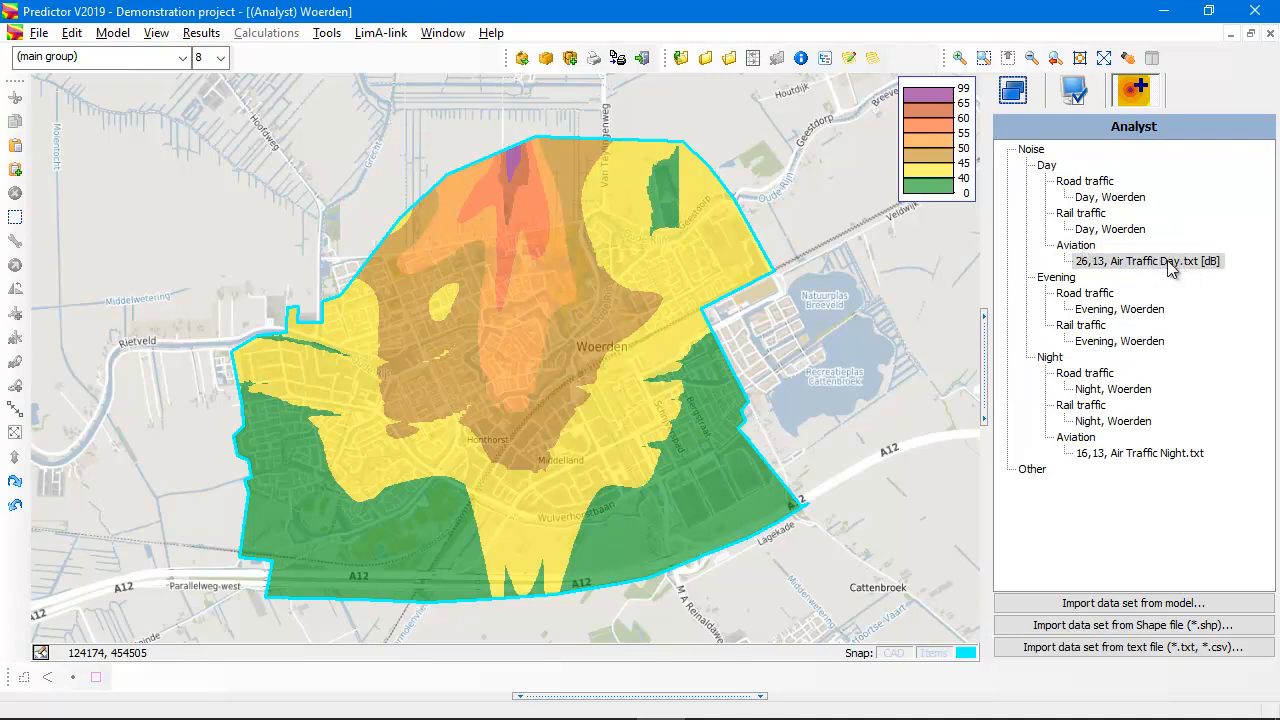
pyautogui.moveTo(1164, 464)
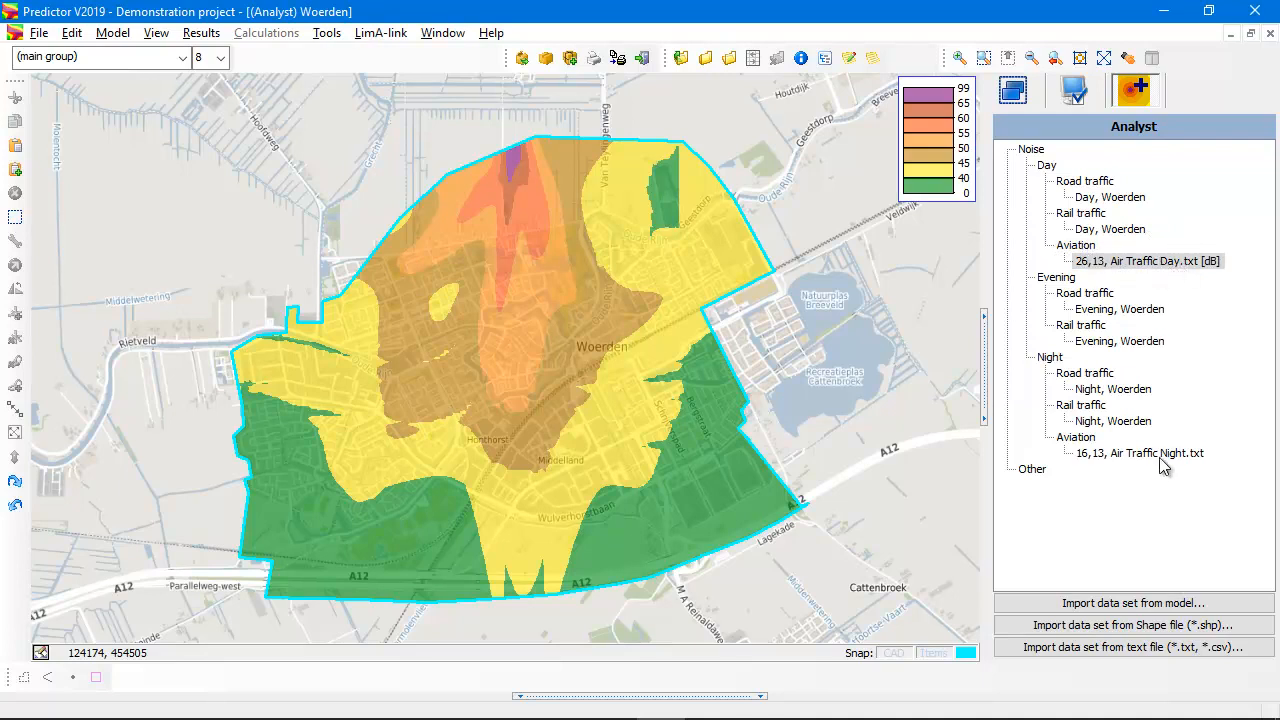
pyautogui.moveTo(1152, 460)
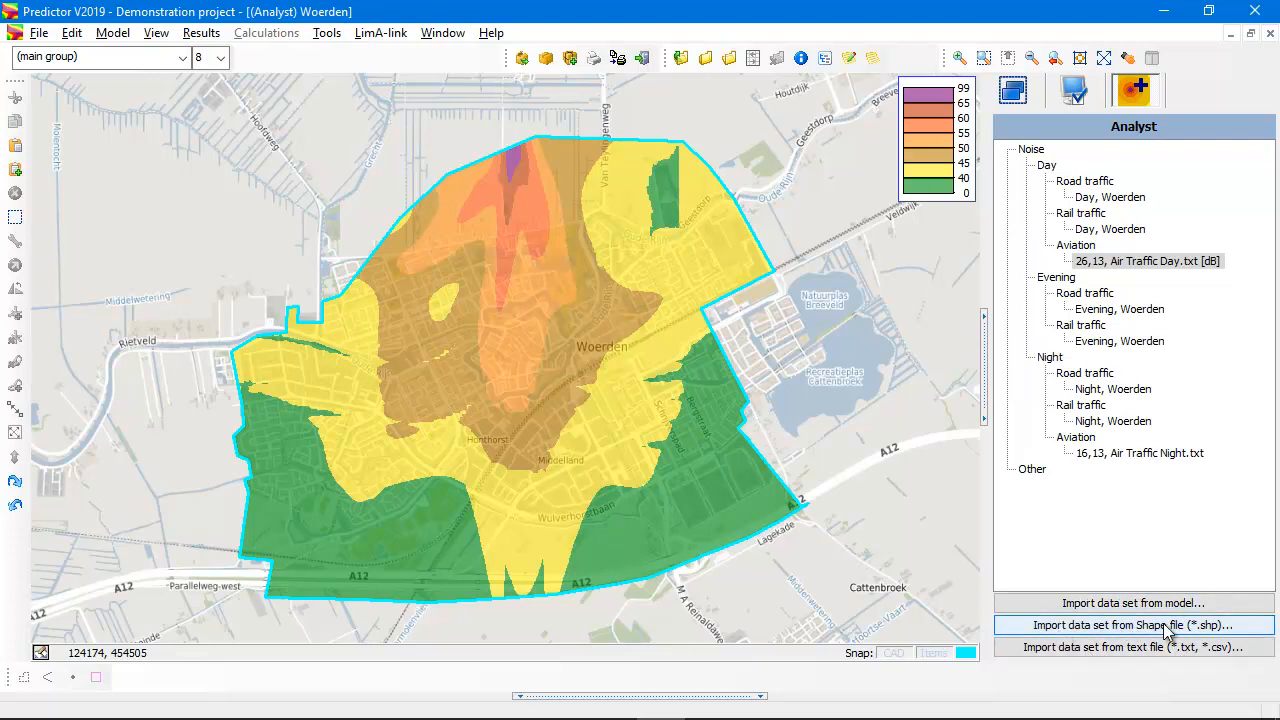
pyautogui.moveTo(1168, 626)
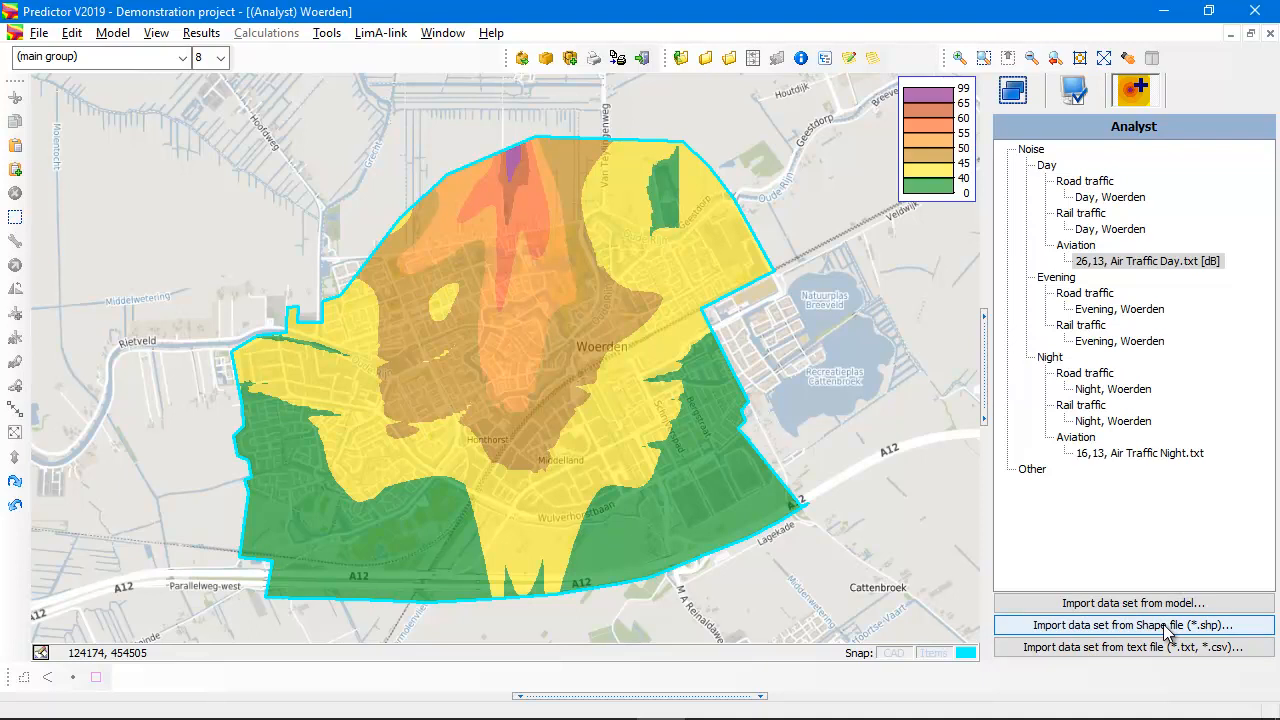
pyautogui.moveTo(1190, 532)
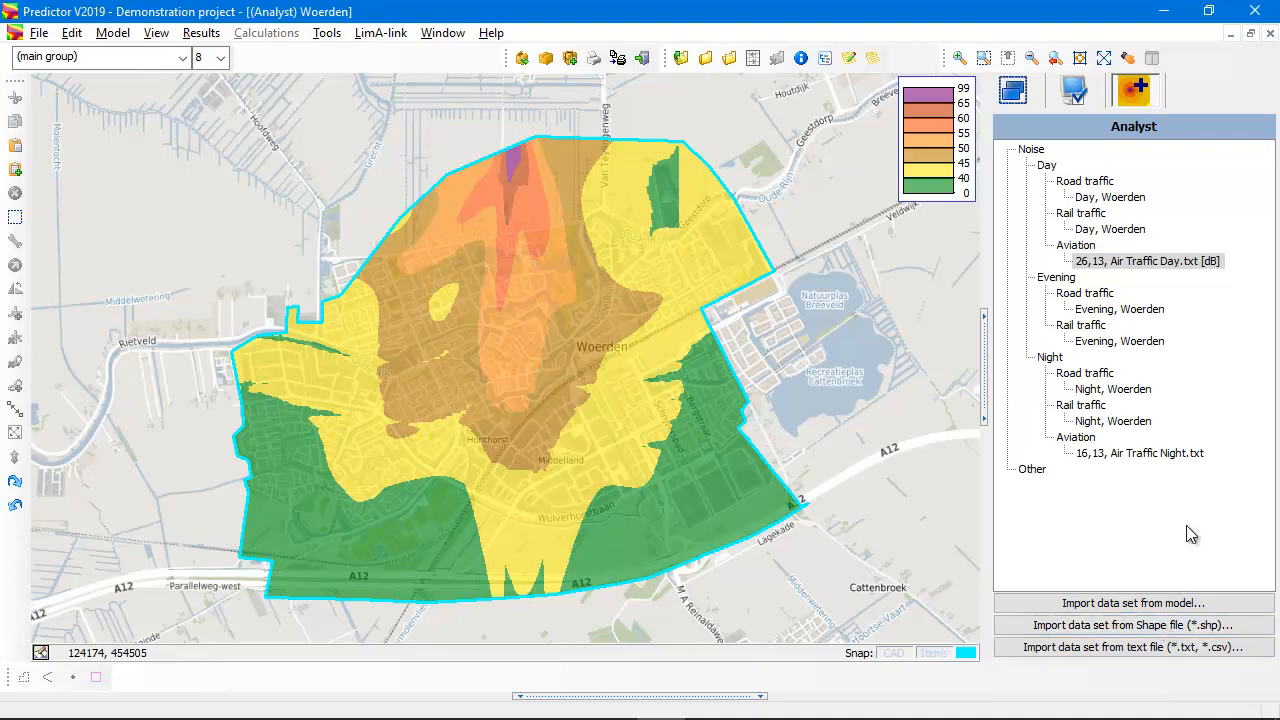